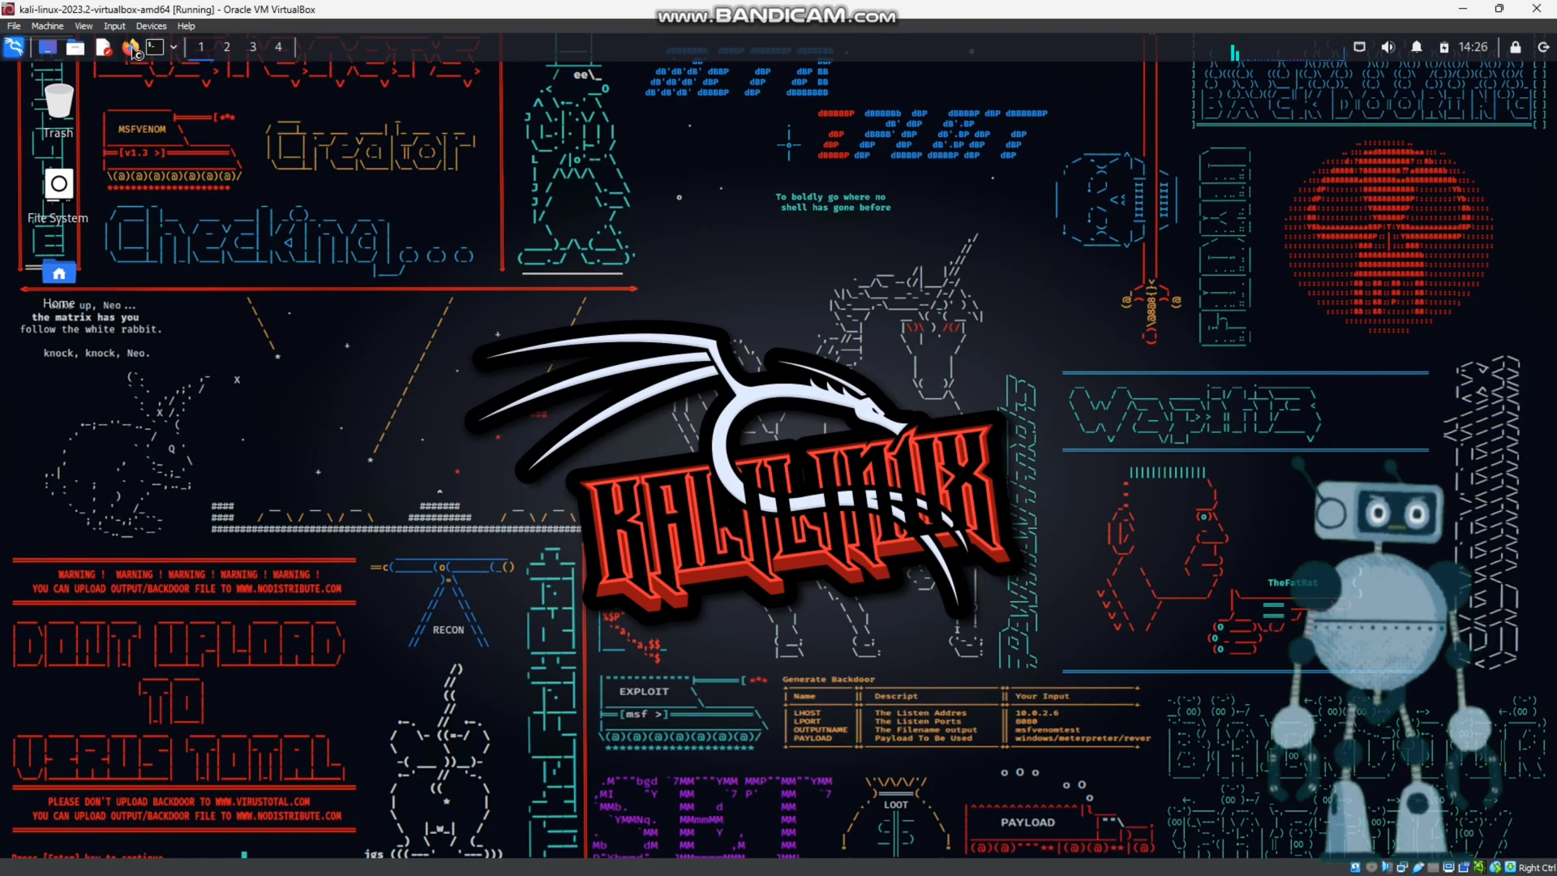
{"action": "left_click", "coordinate": [129, 47]}
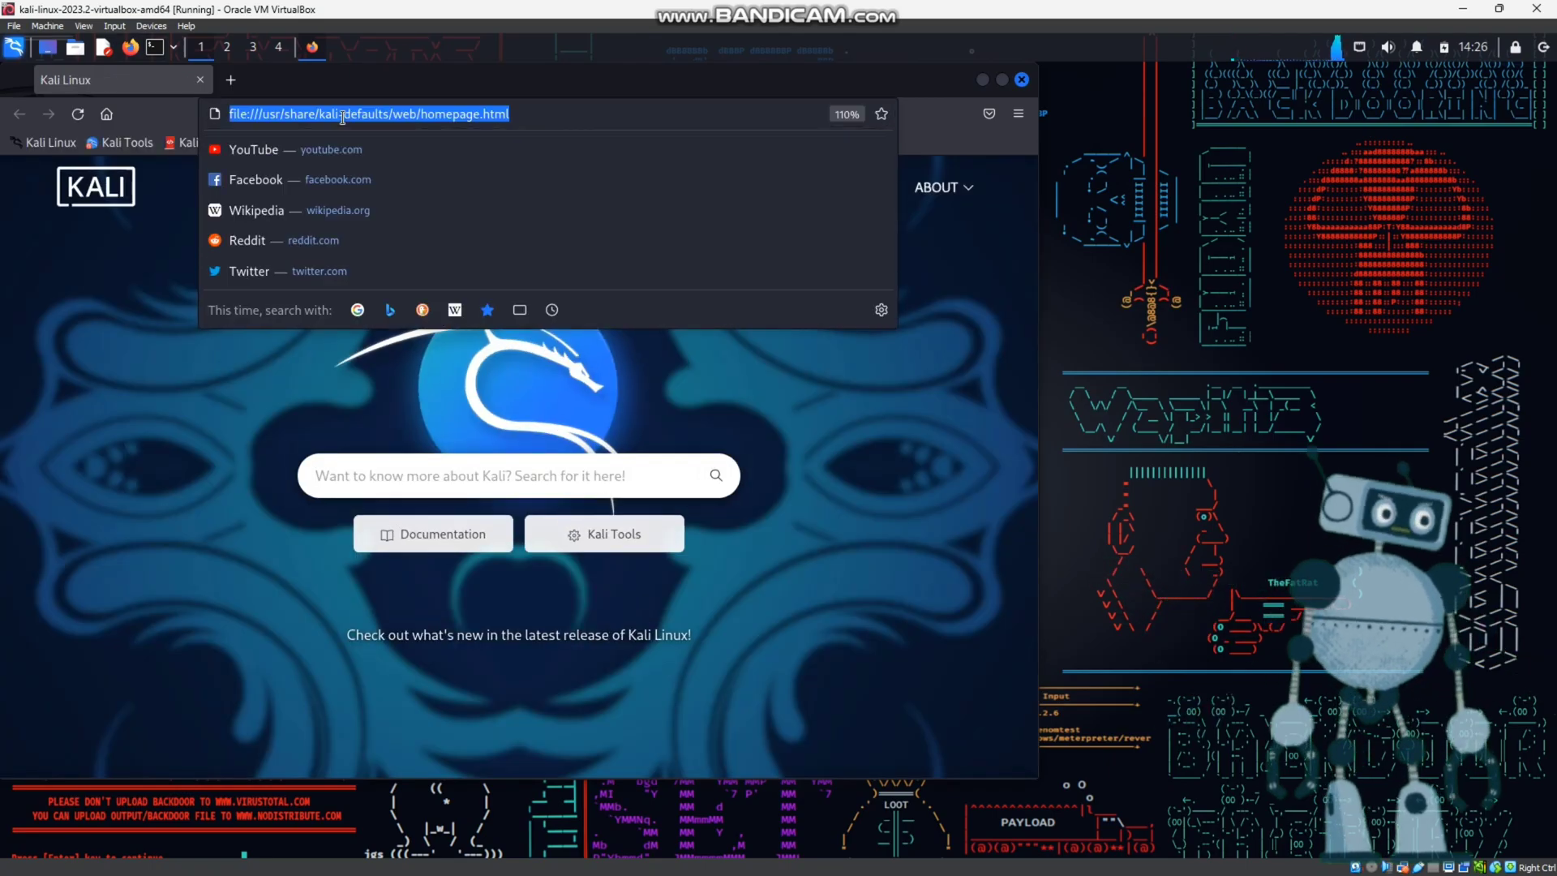
{"action": "type", "text": "what+is+my+ip"}
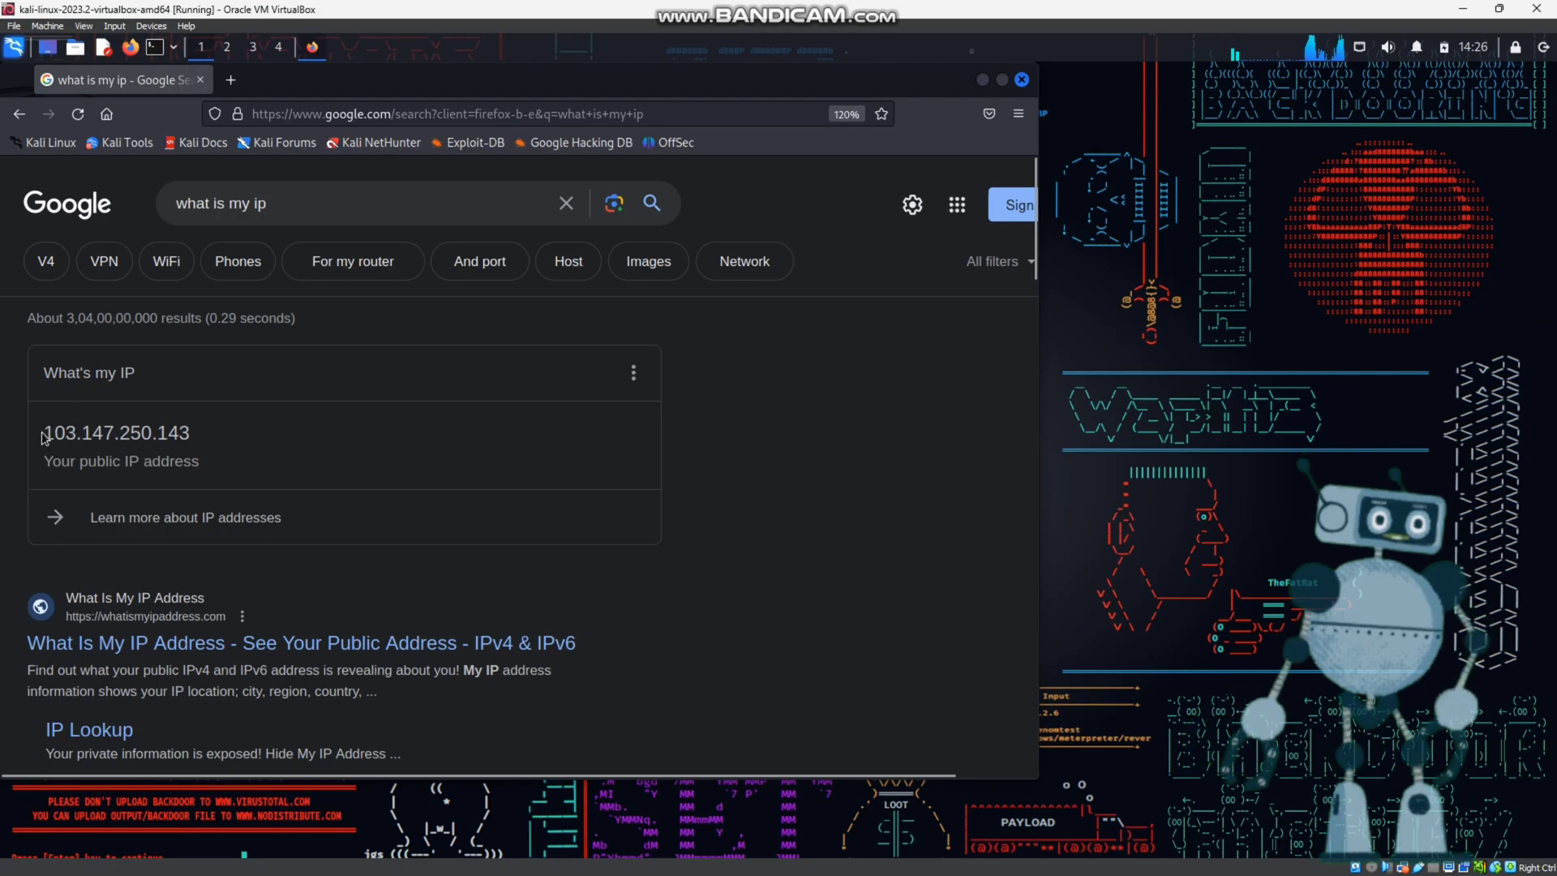
{"action": "double_click", "coordinate": [115, 432]}
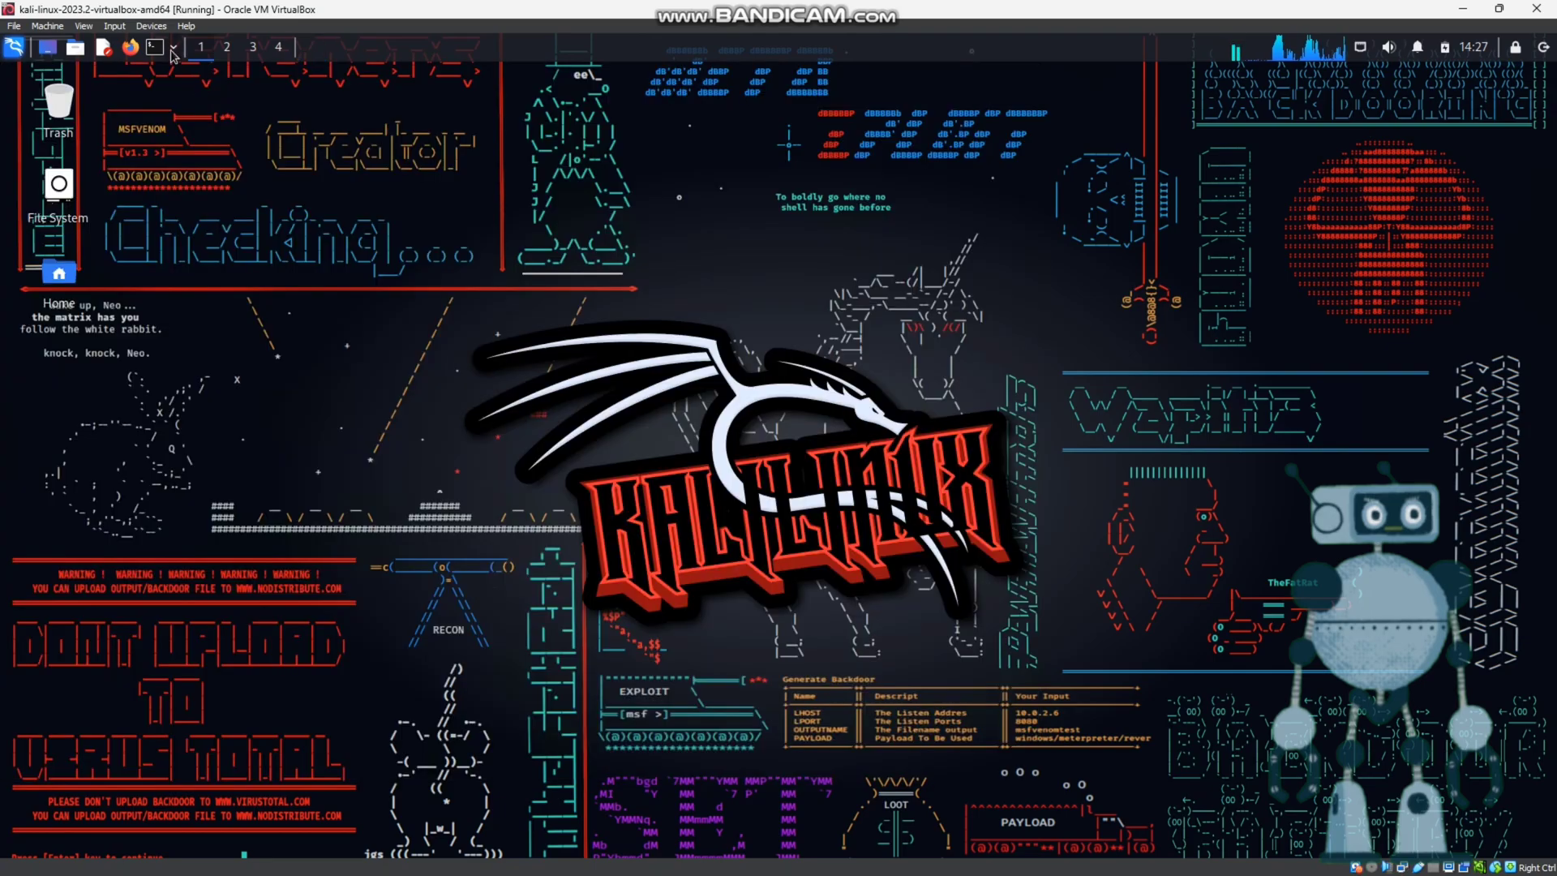
- Run 'proxychains firefox' in a new terminal window
{"action": "left_click", "coordinate": [151, 47]}
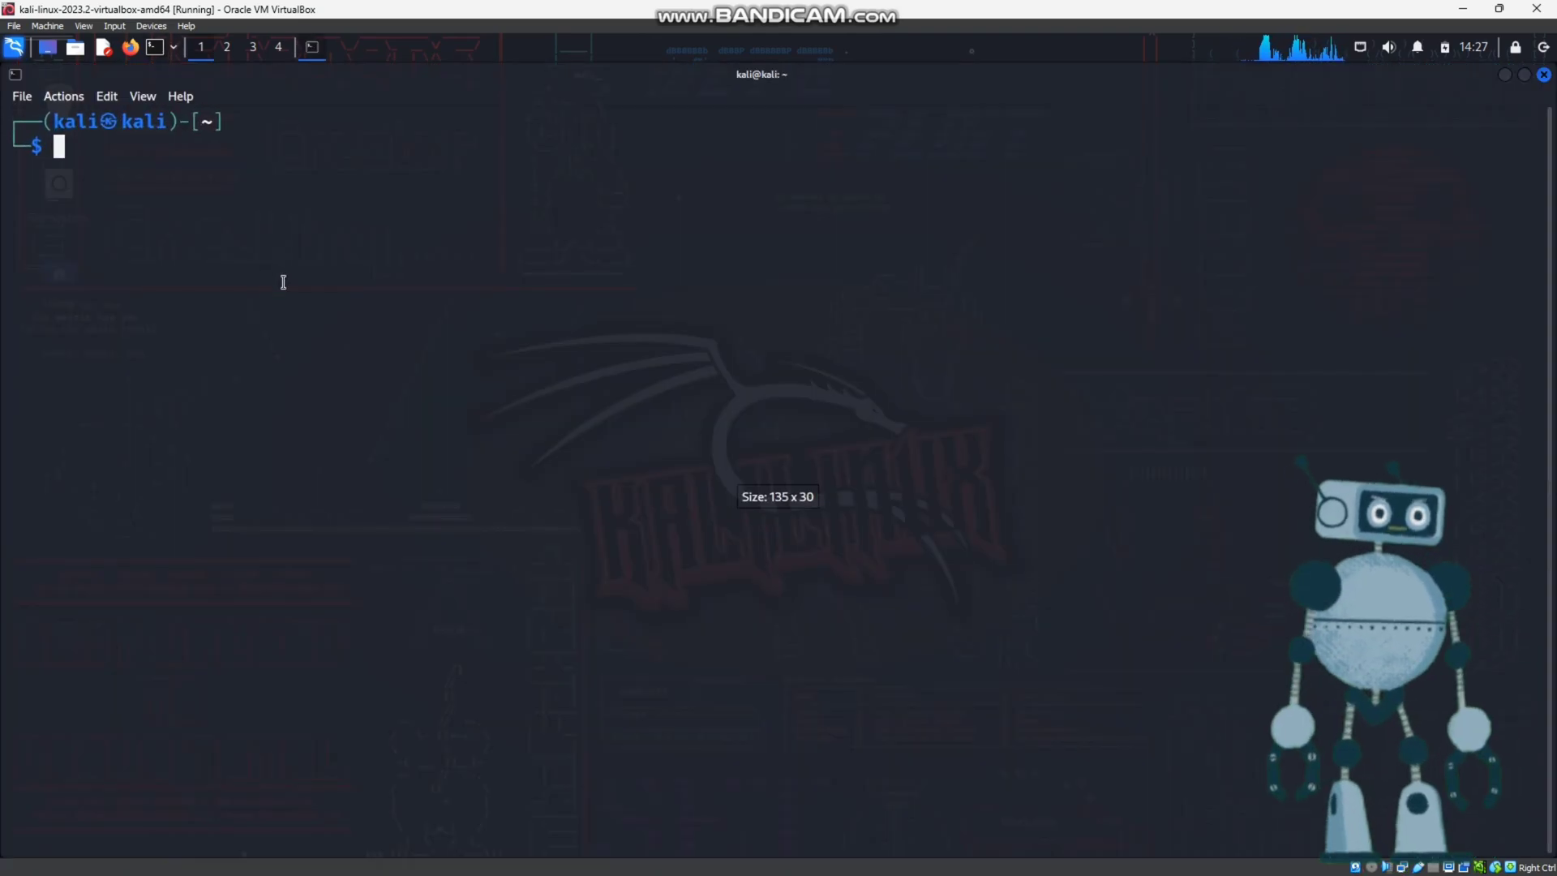
{"action": "type", "text": "proxychains firefox"}
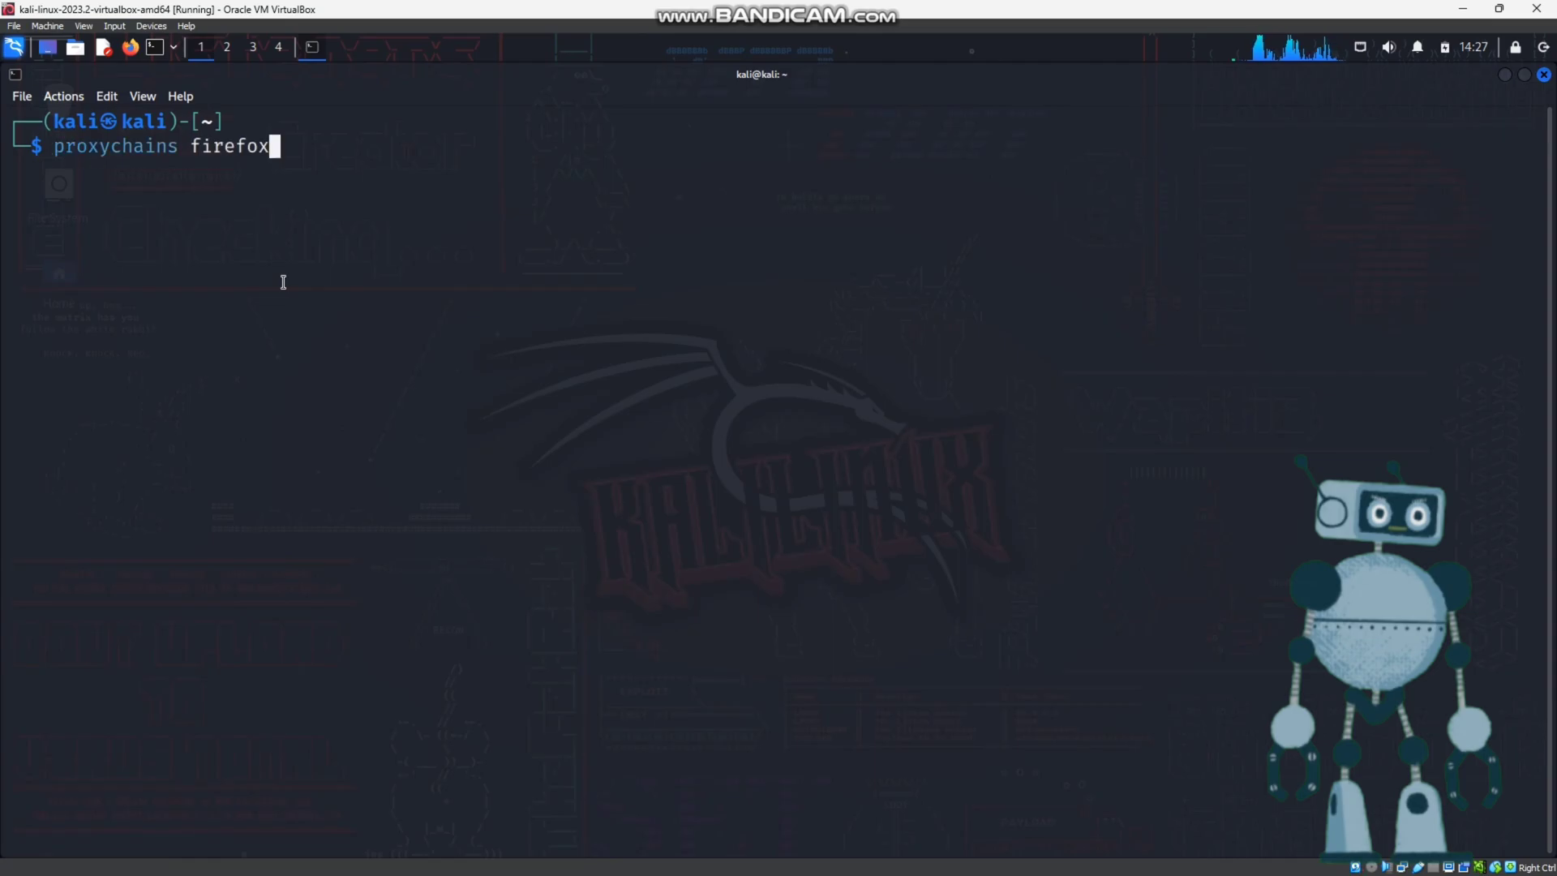
{"action": "key", "text": "Return"}
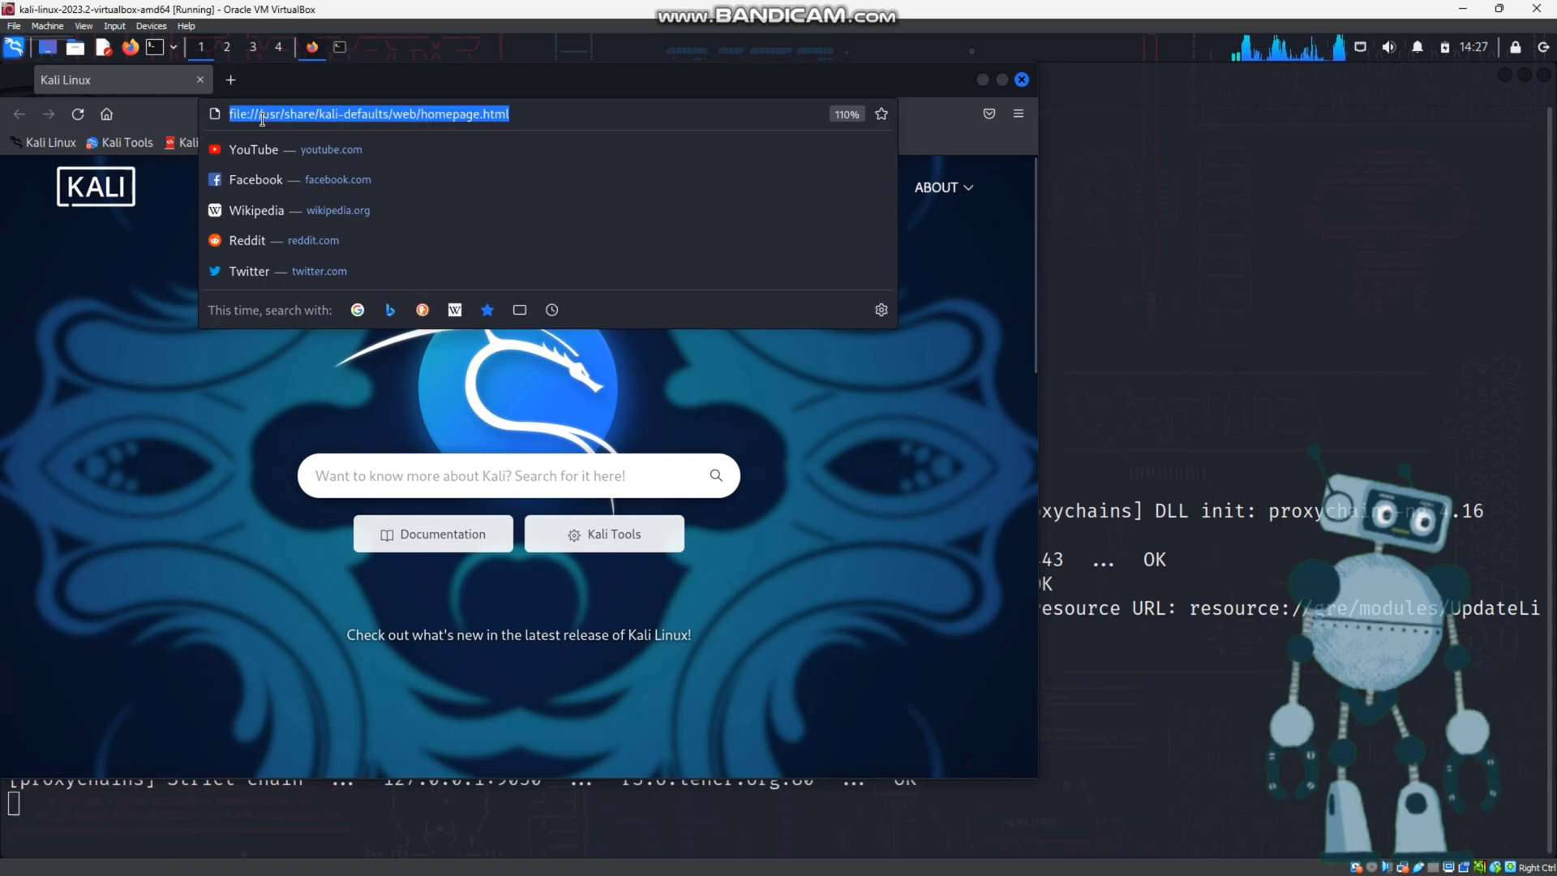
- Search 'what is my ip' in proxied Firefox and highlight the new IP 95.211.210.103
{"action": "type", "text": "what+is+my+ip"}
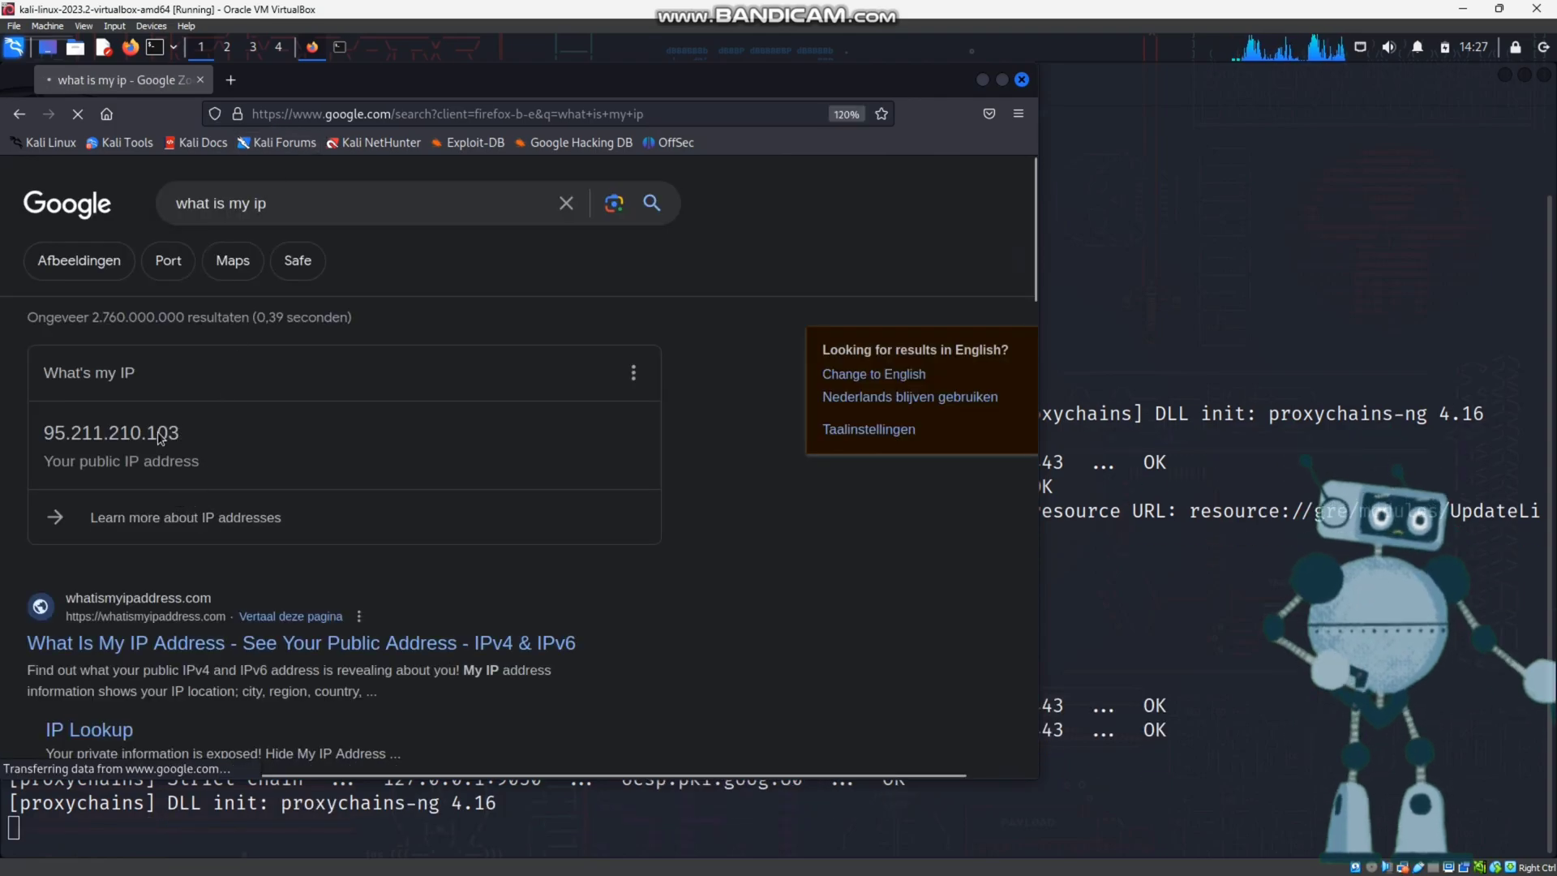
{"action": "double_click", "coordinate": [111, 432]}
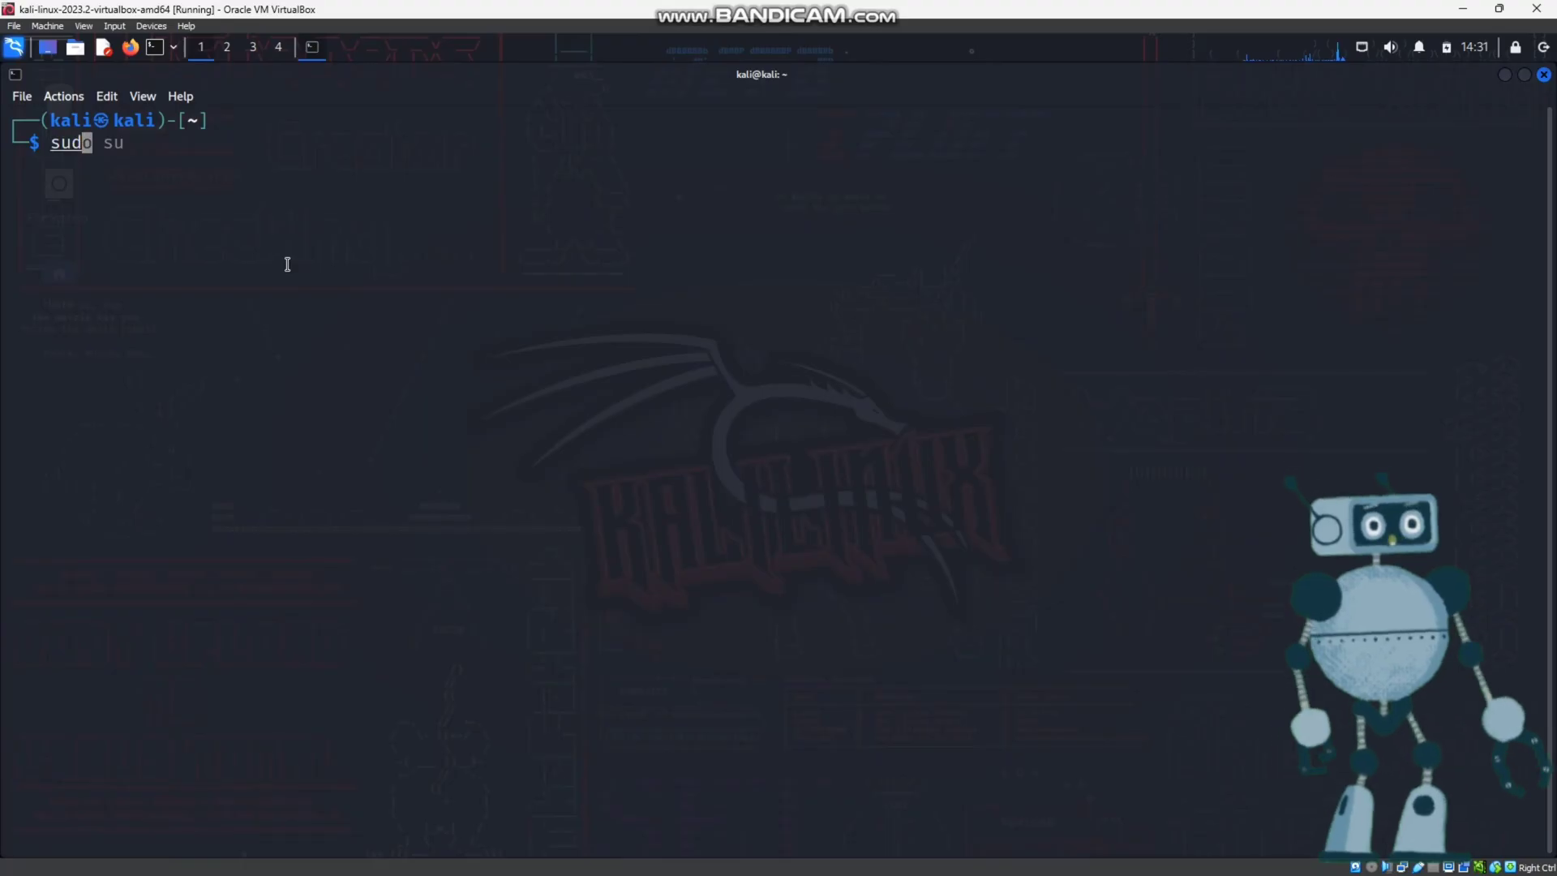
- Become root with 'sudo su', entering the password
{"action": "key", "text": "Return"}
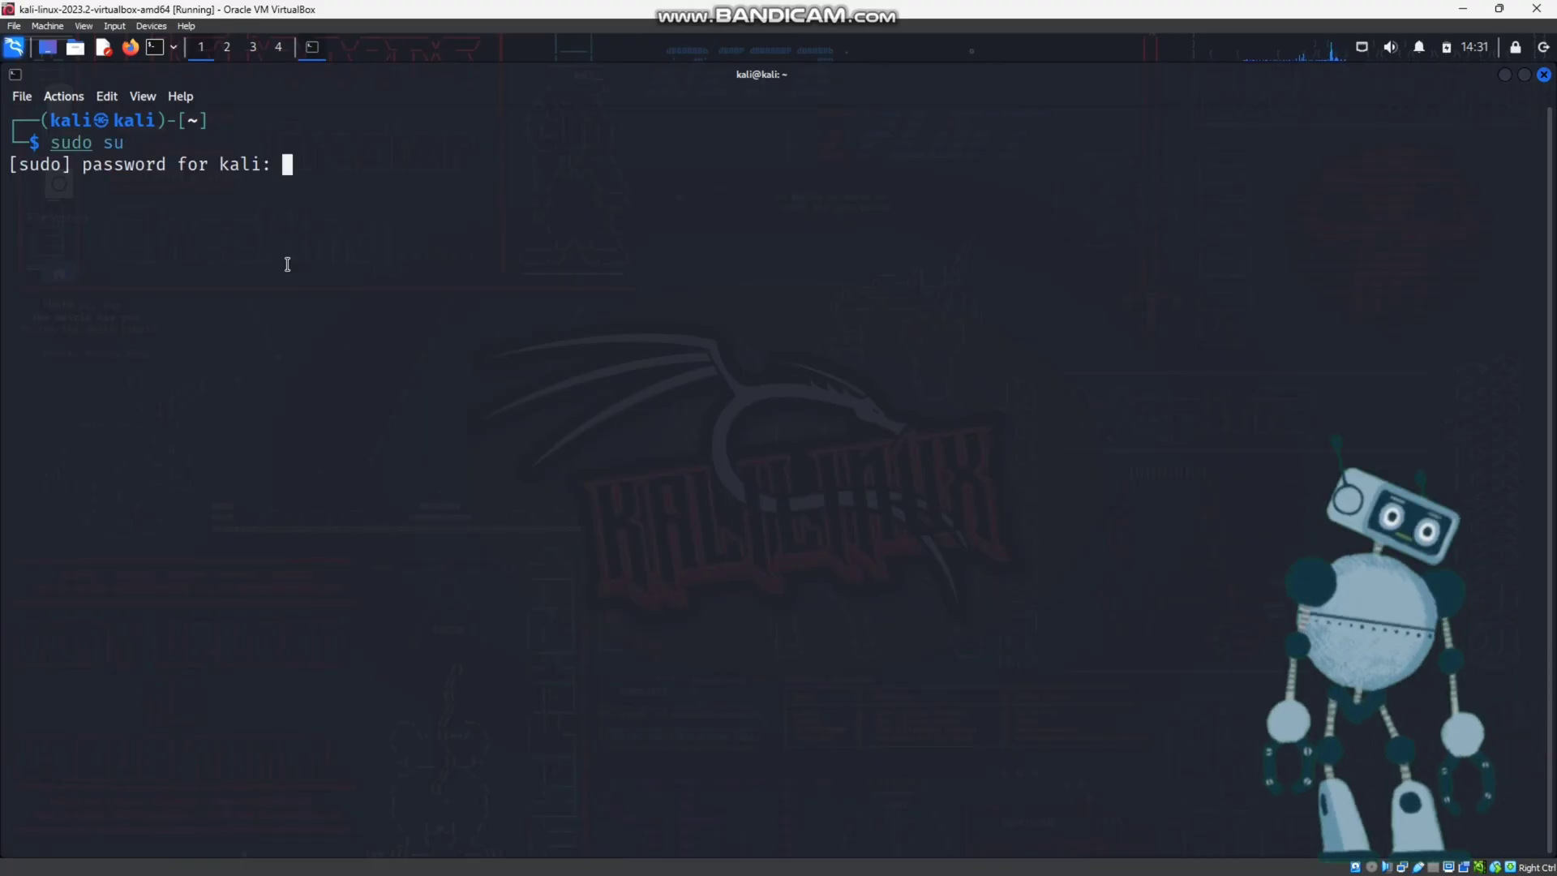
{"action": "key", "text": "Return"}
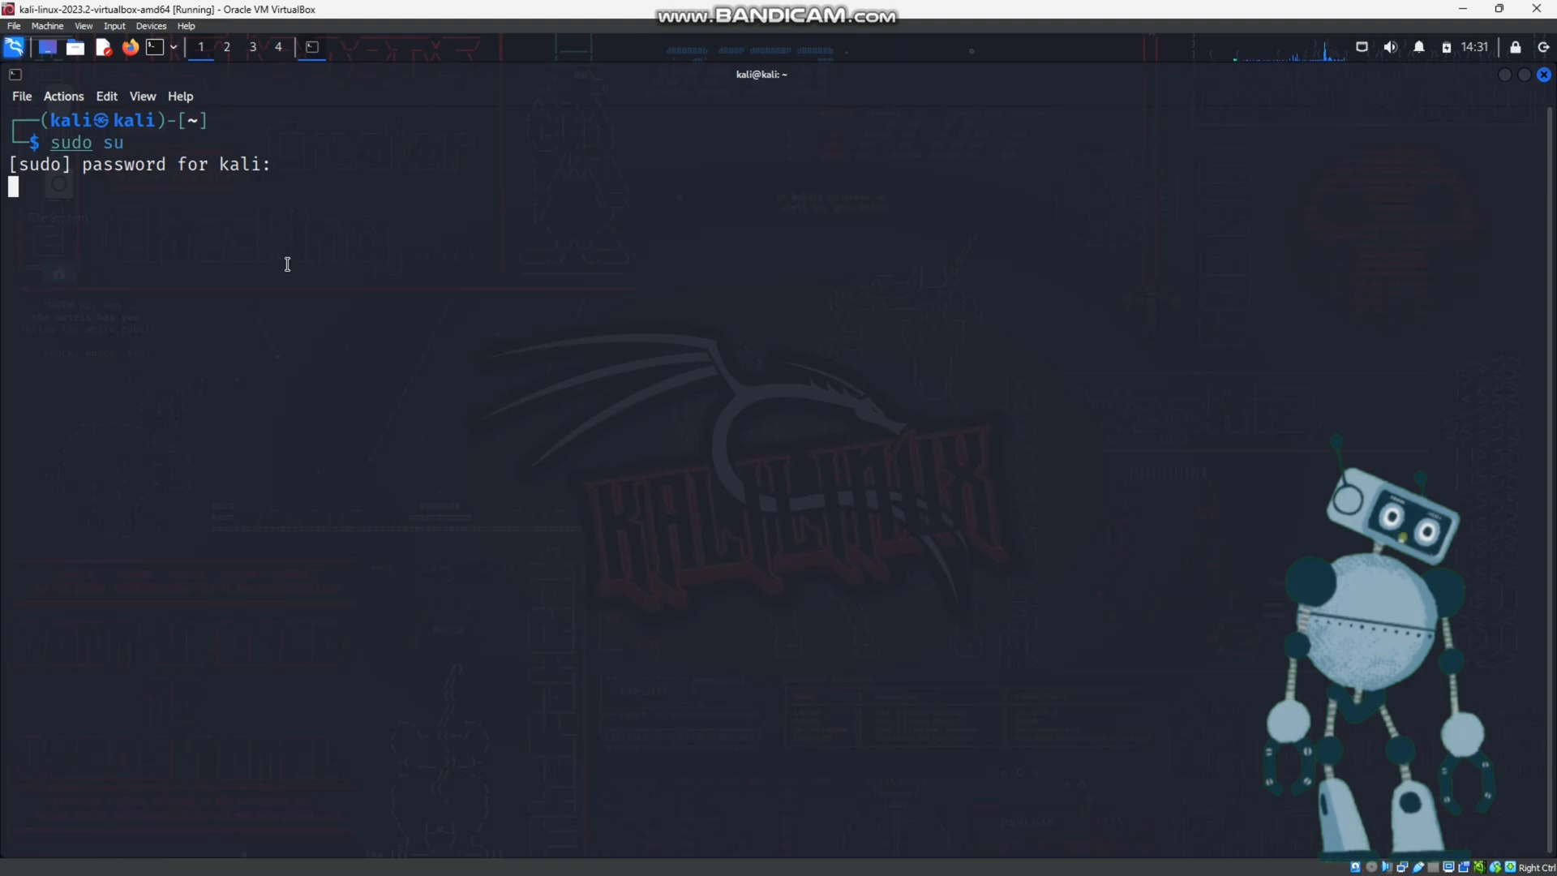
{"action": "key", "text": "Return"}
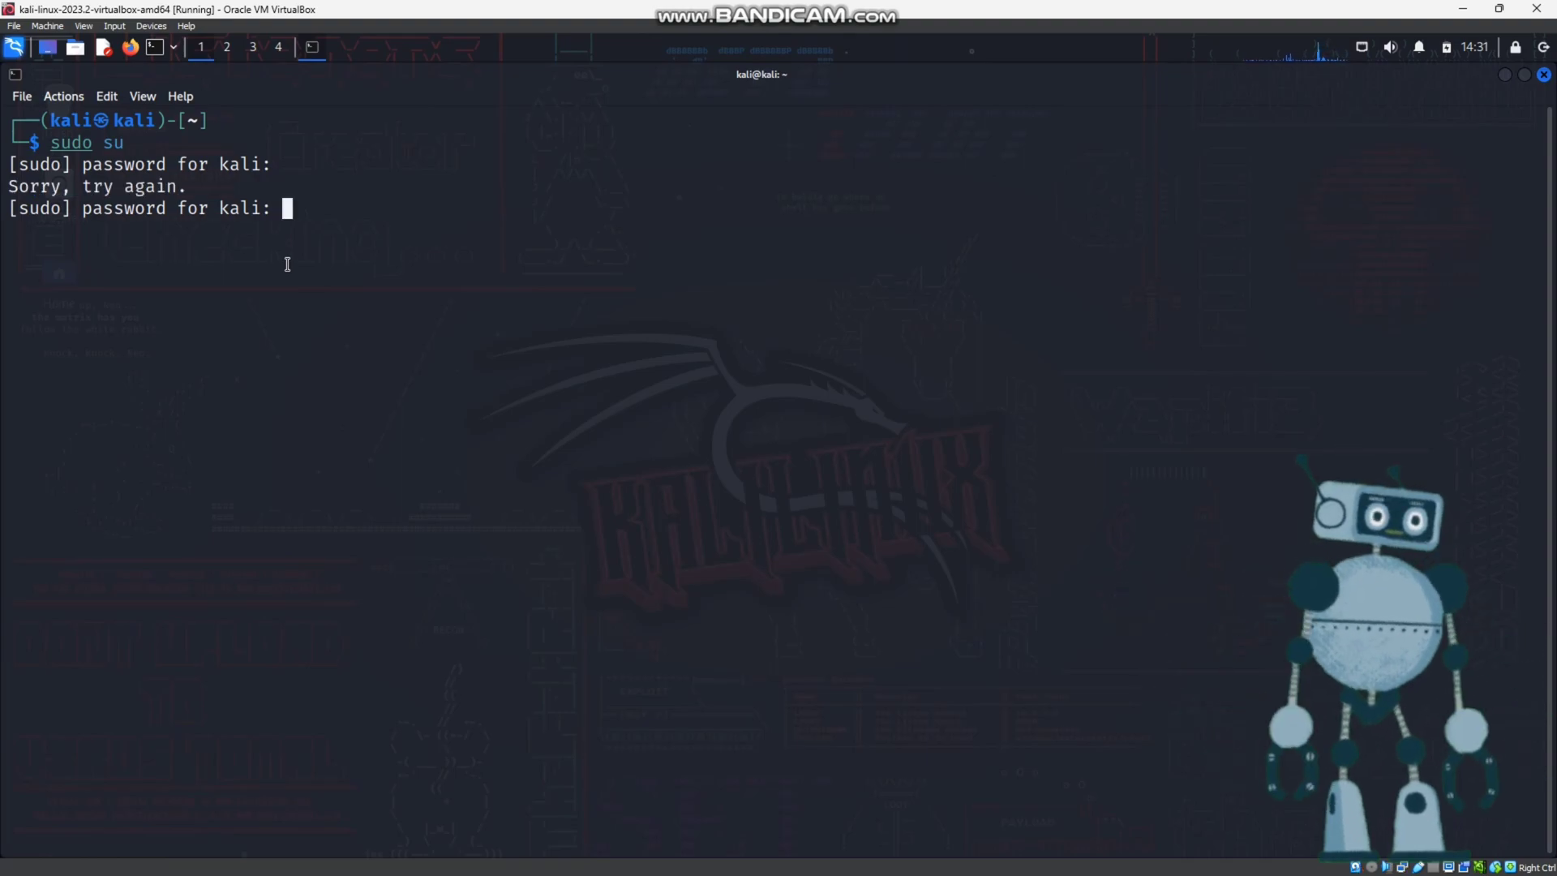
{"action": "key", "text": "Return"}
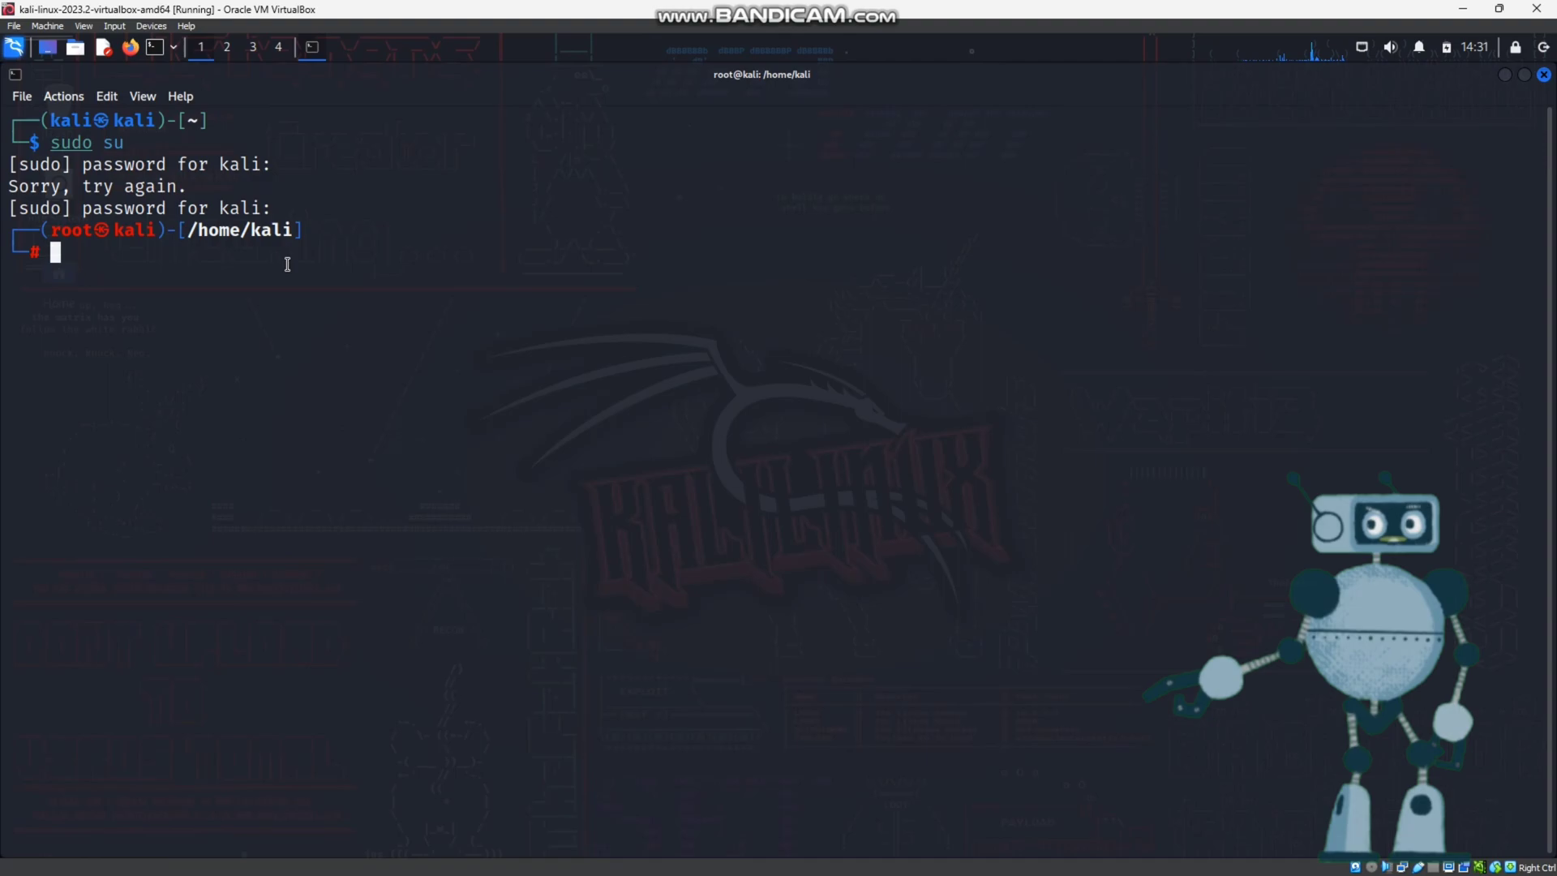
- Run apt-get update, then install tor and proxychains, both already newest versions
{"action": "type", "text": "apt-get install tor"}
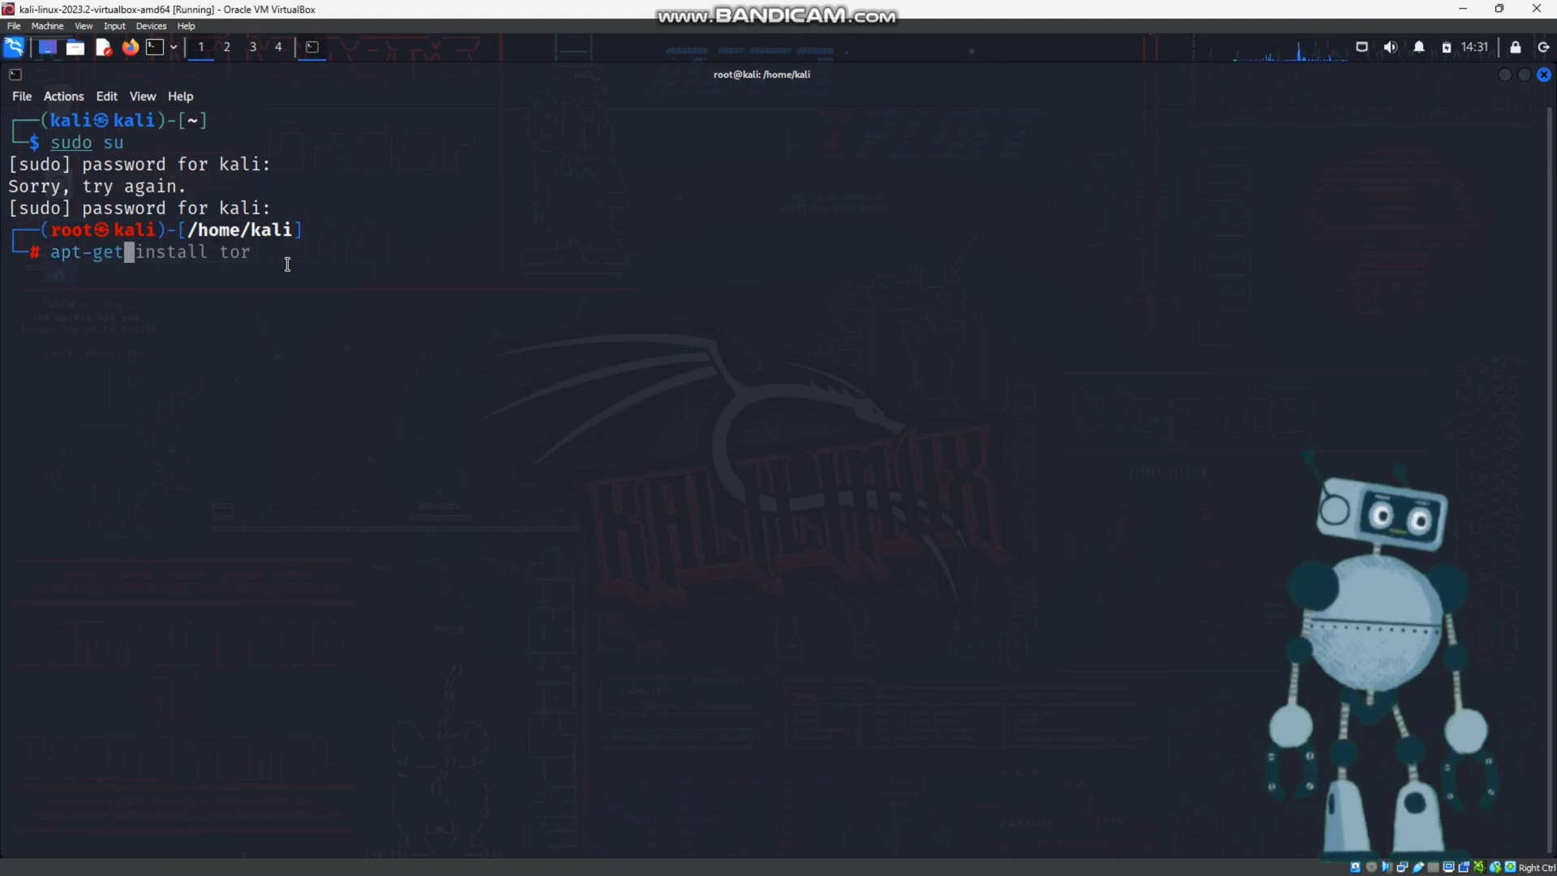
{"action": "type", "text": " update"}
{"action": "key", "text": "Return"}
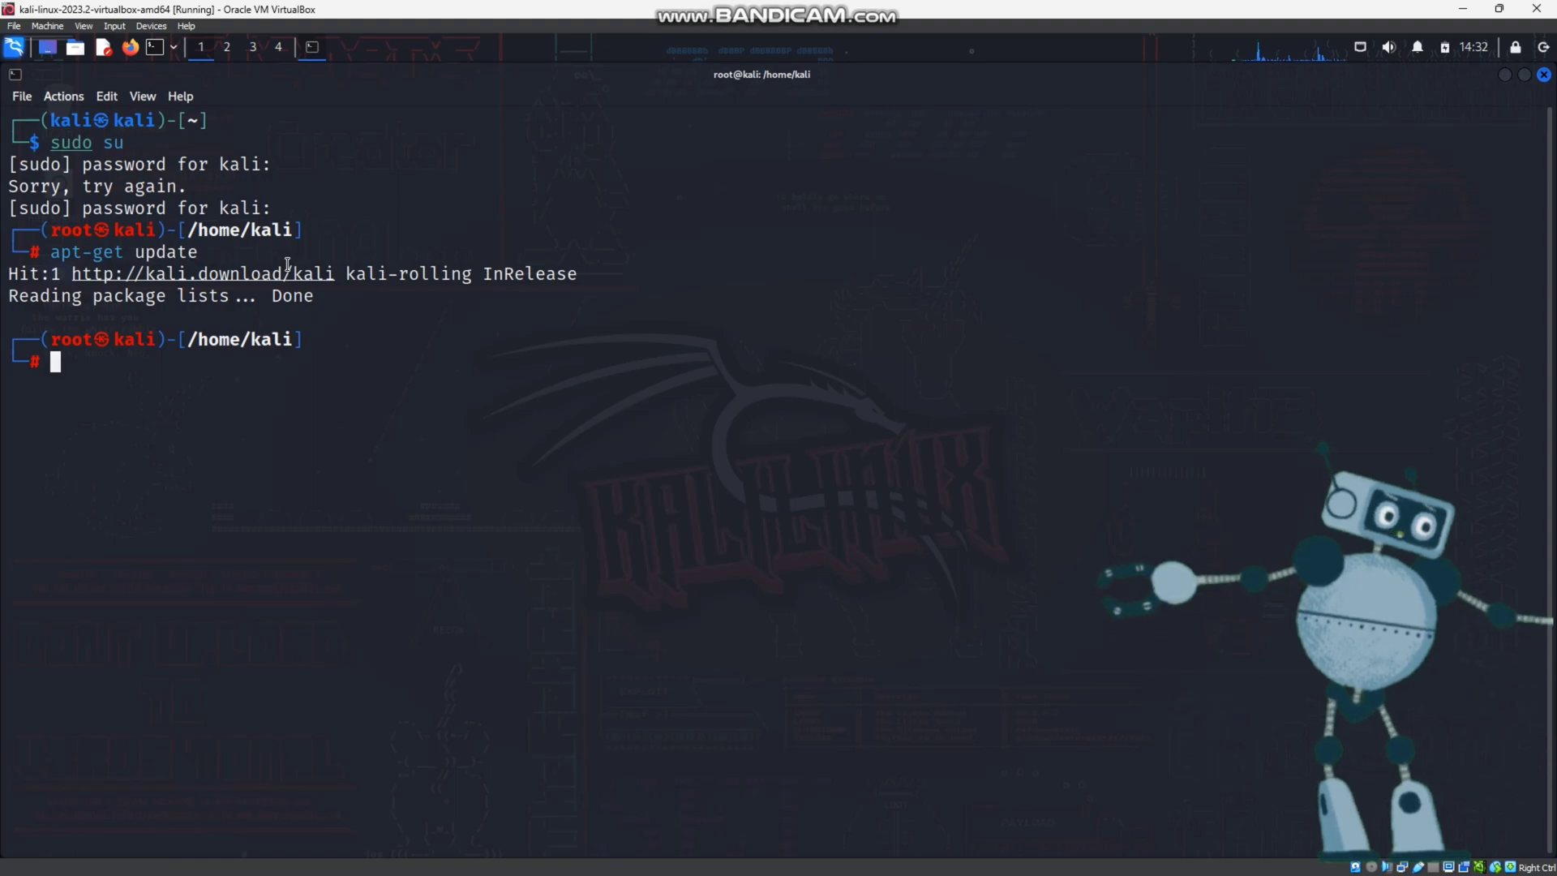
{"action": "type", "text": "apt-get update"}
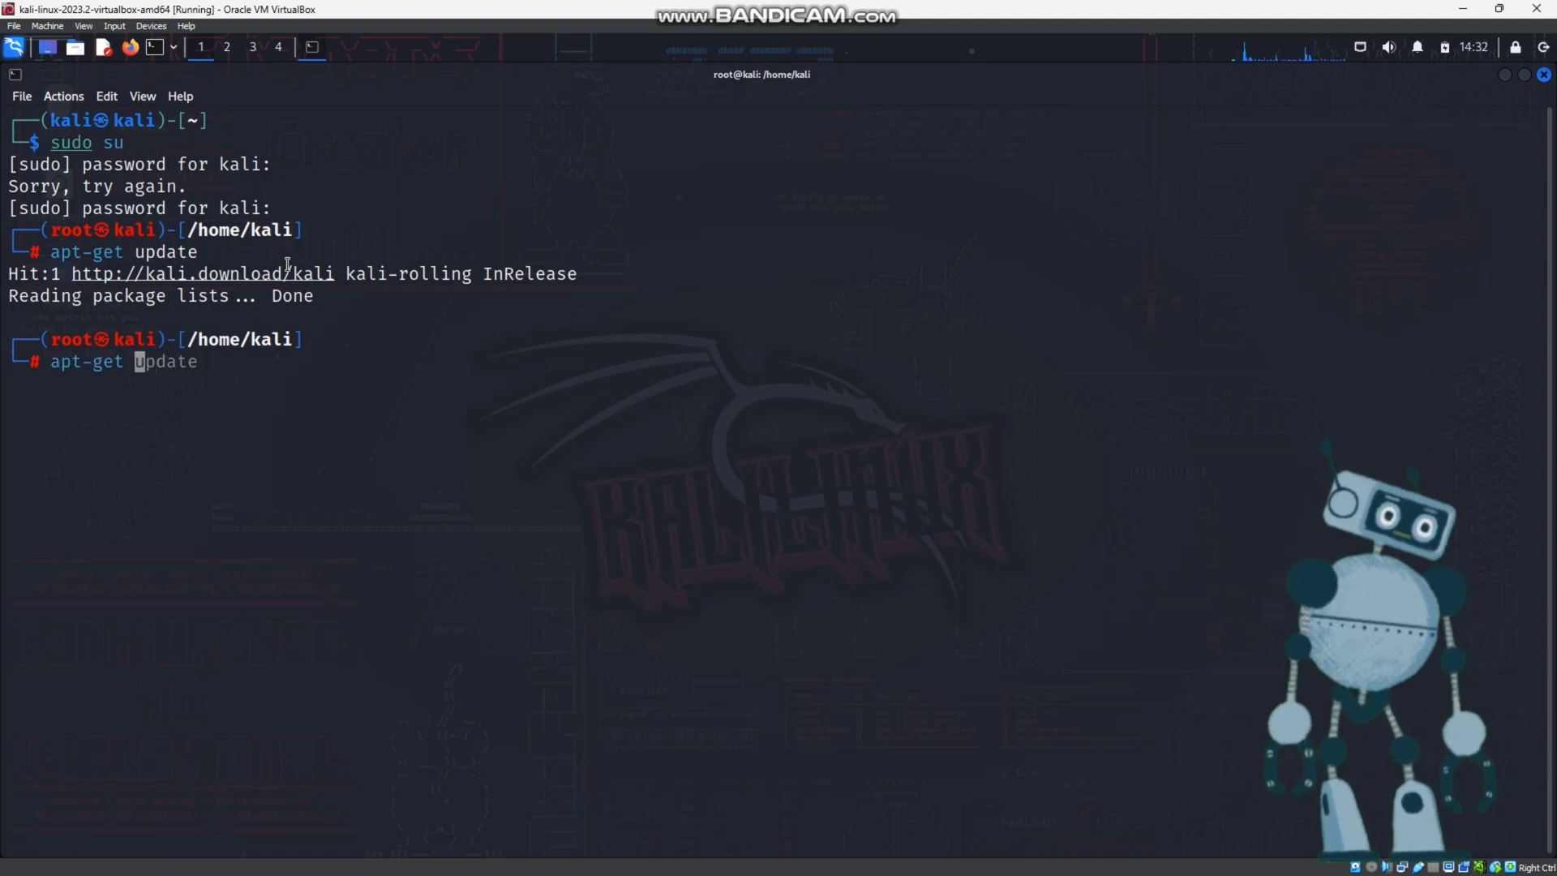
{"action": "type", "text": " install tor"}
{"action": "key", "text": "Return"}
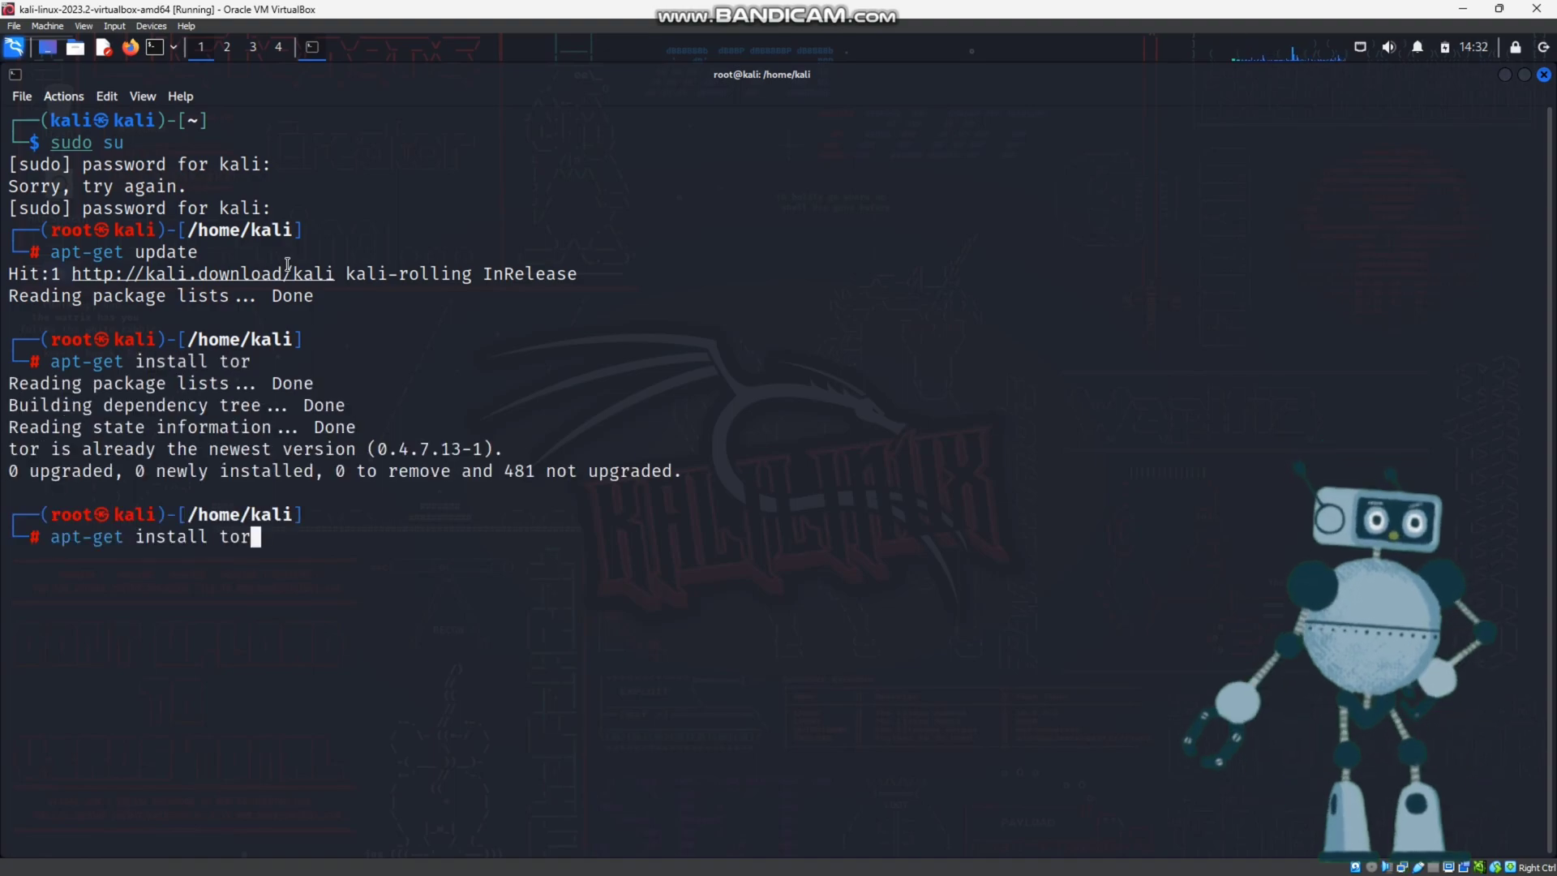
{"action": "type", "text": "proxychains"}
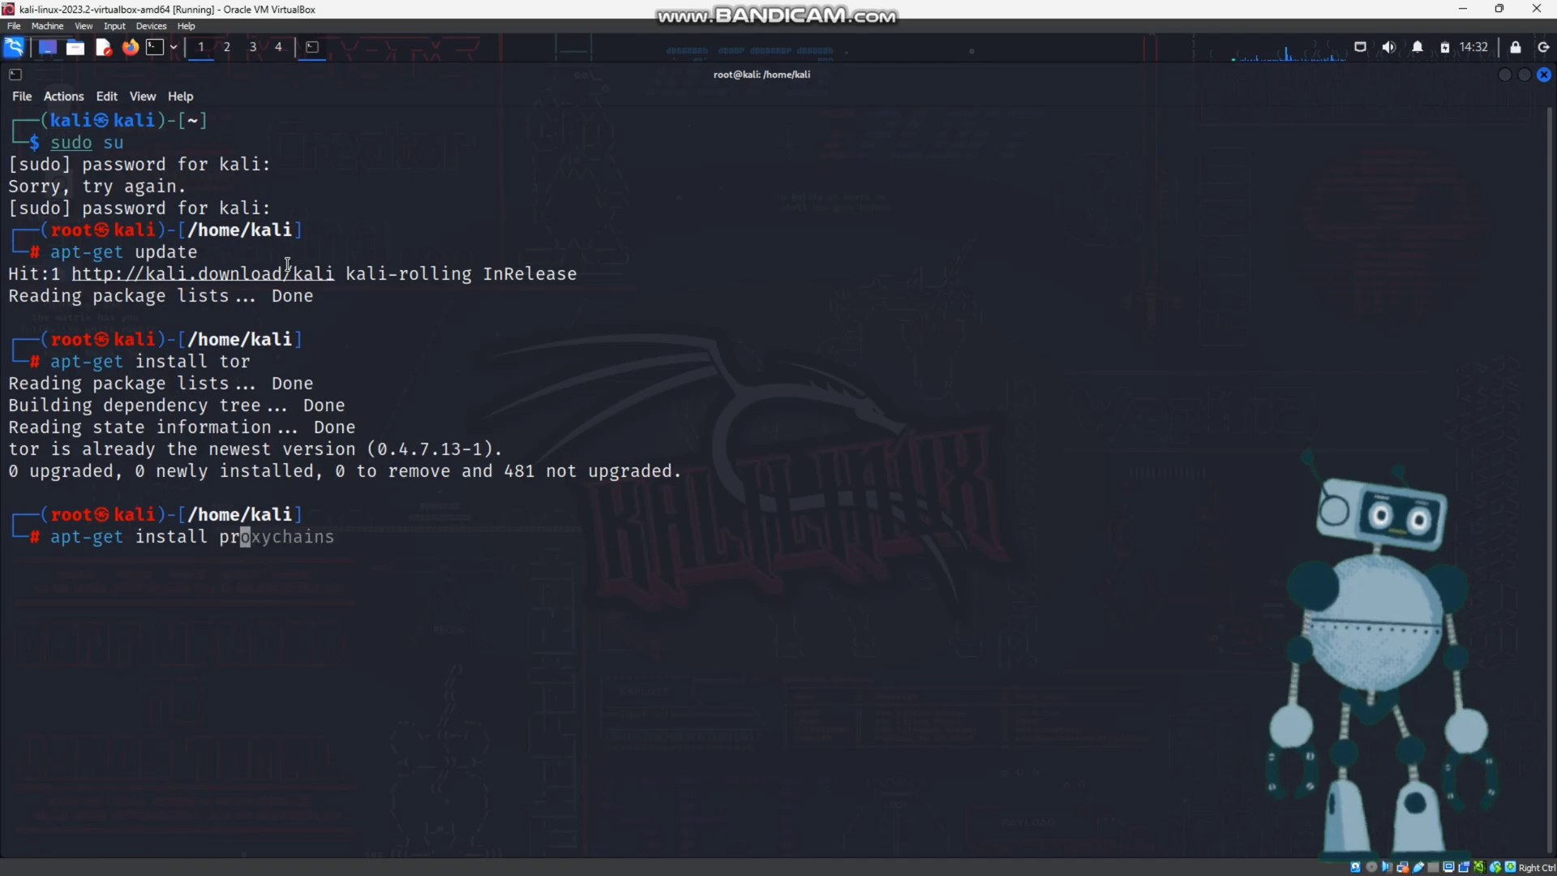
{"action": "key", "text": "Return"}
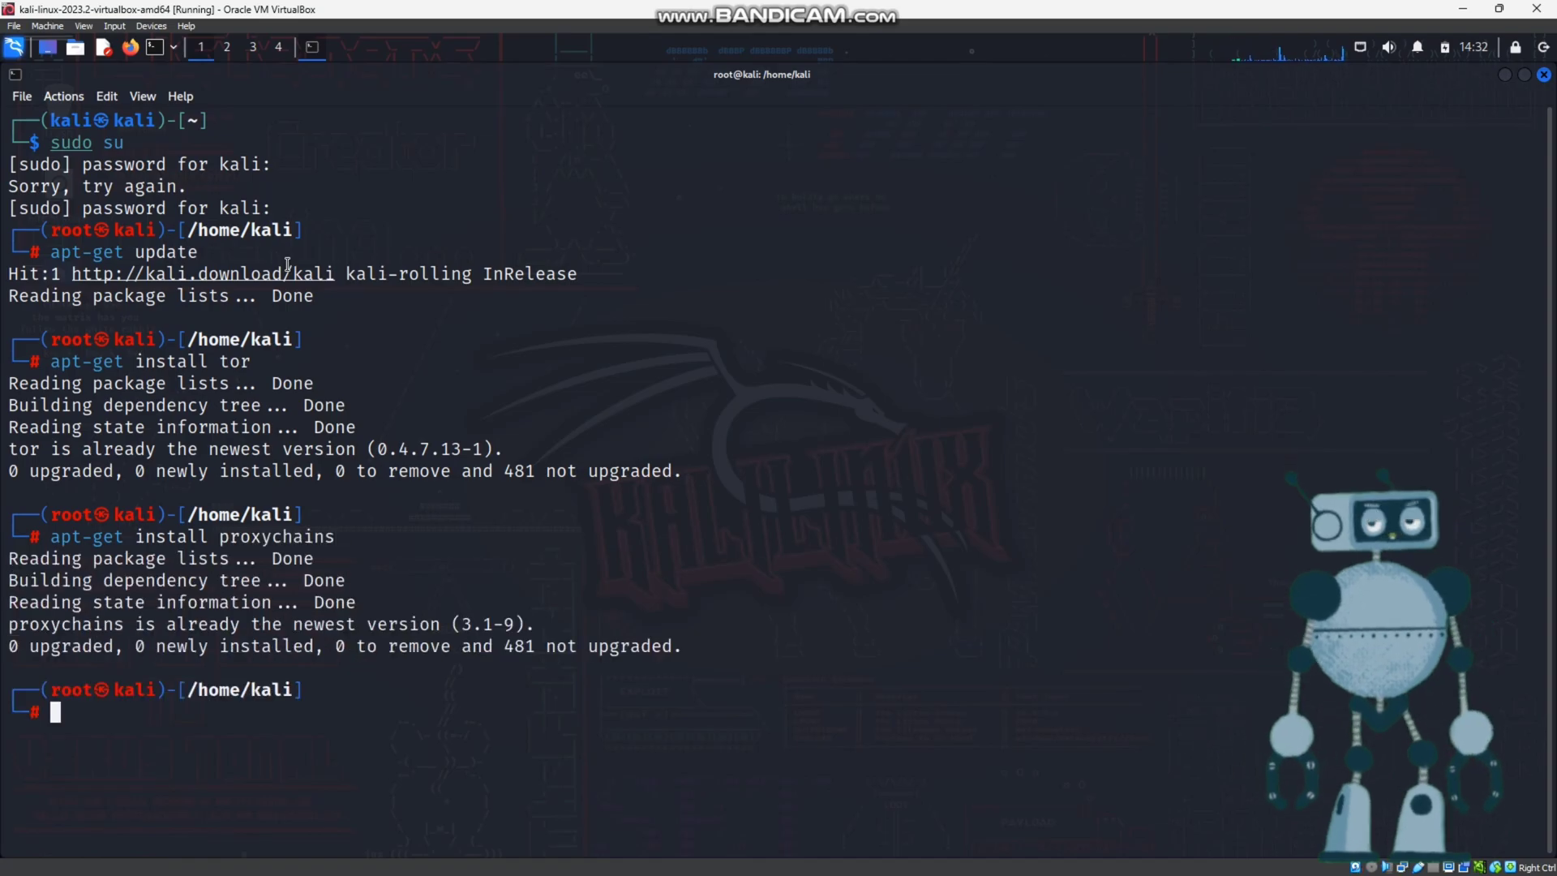
- Check, start, and recheck the tor service until active, then type the proxychains4.conf gedit command
{"action": "type", "text": "sert"}
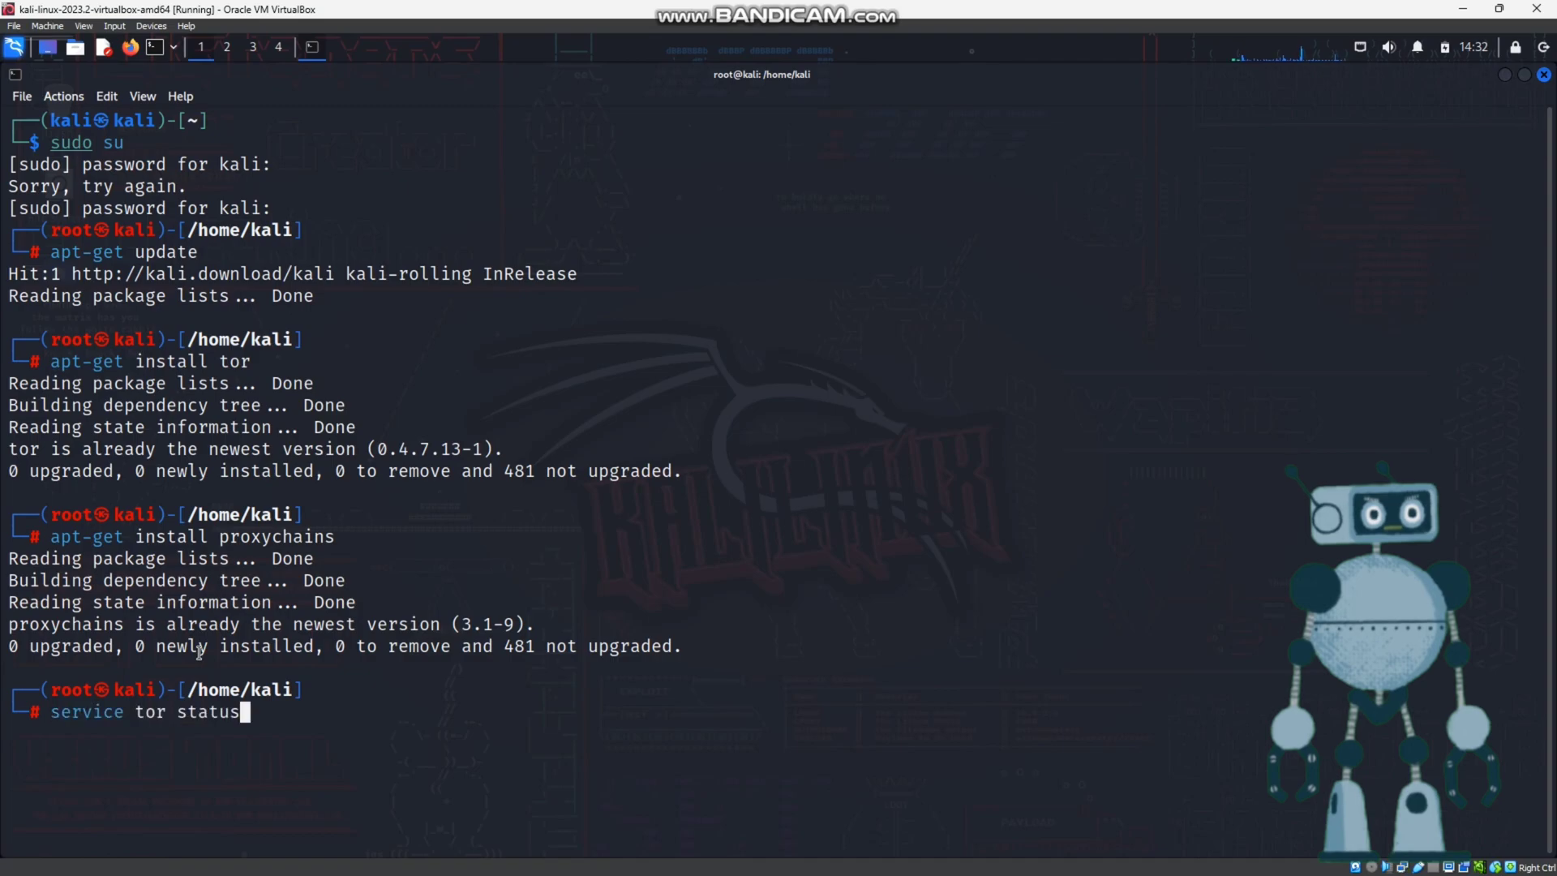
{"action": "key", "text": "Return"}
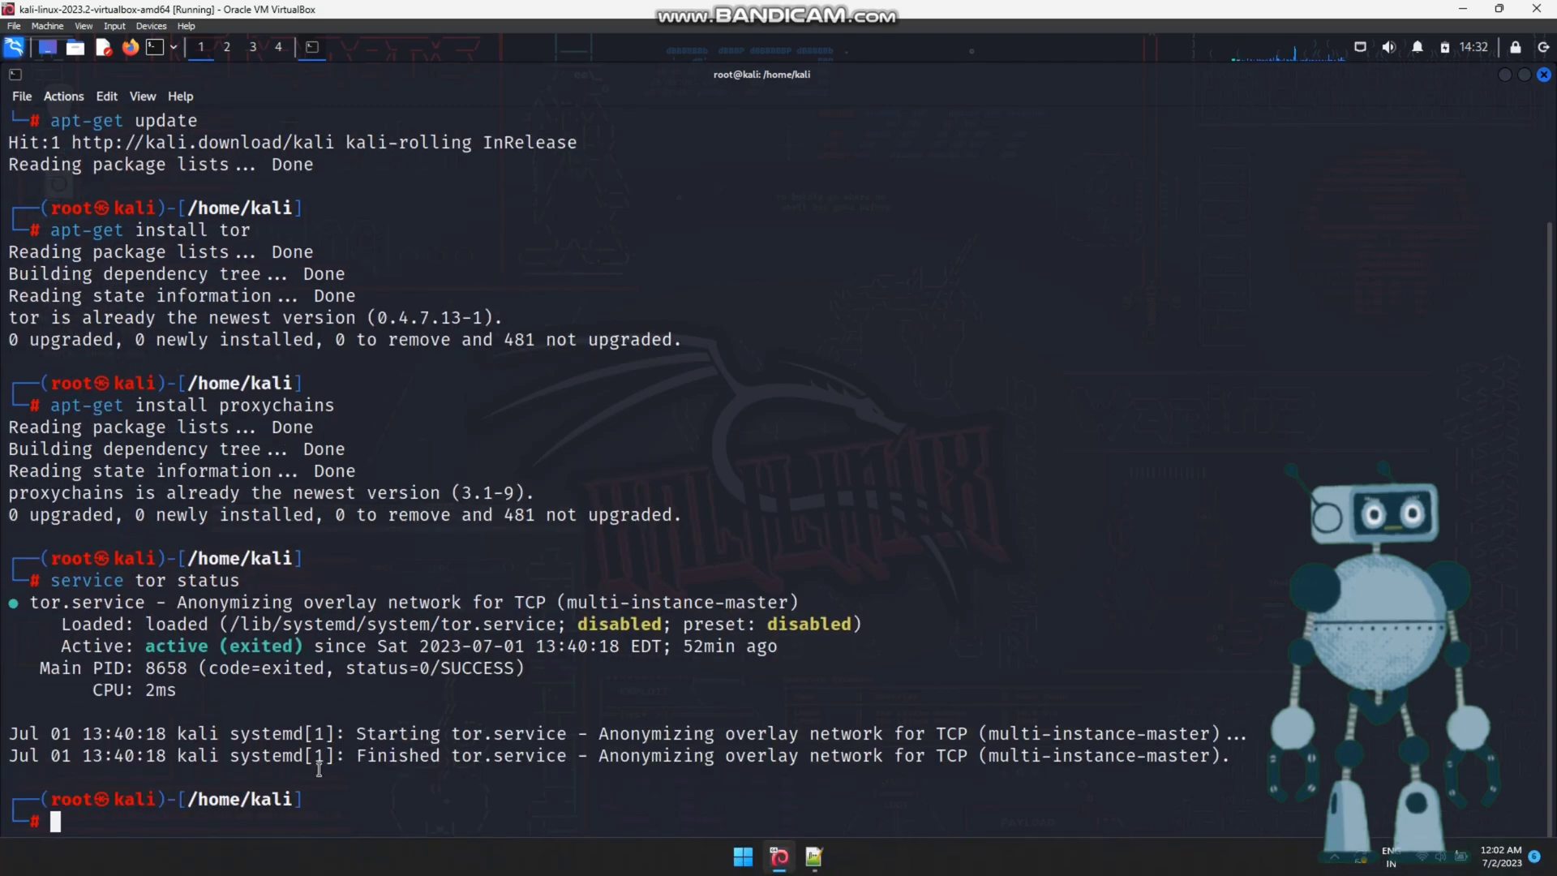
{"action": "type", "text": "service tor status"}
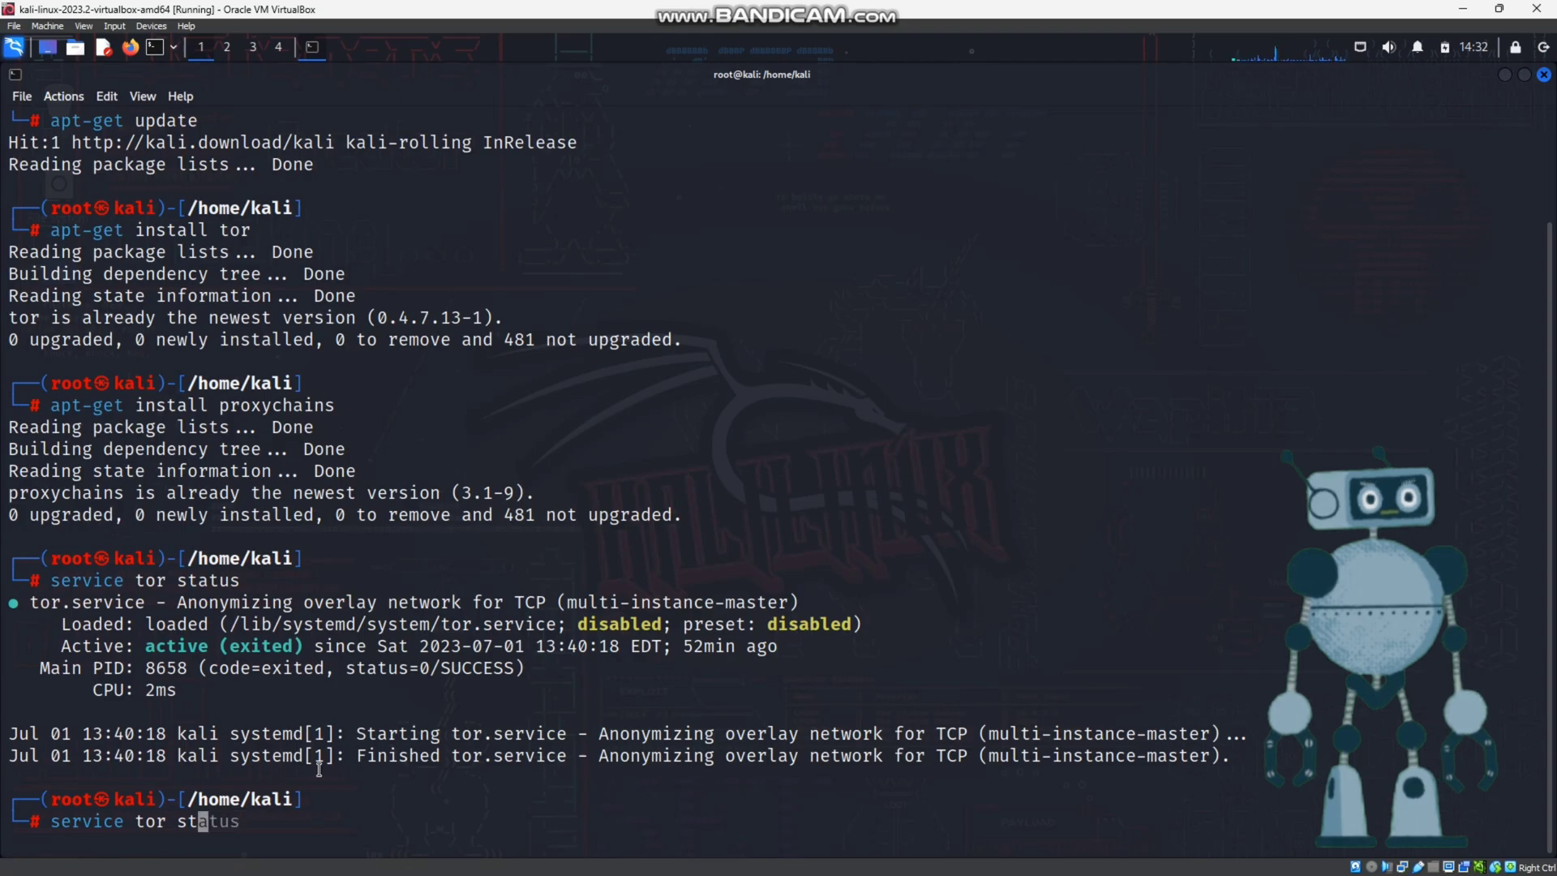
{"action": "type", "text": "start"}
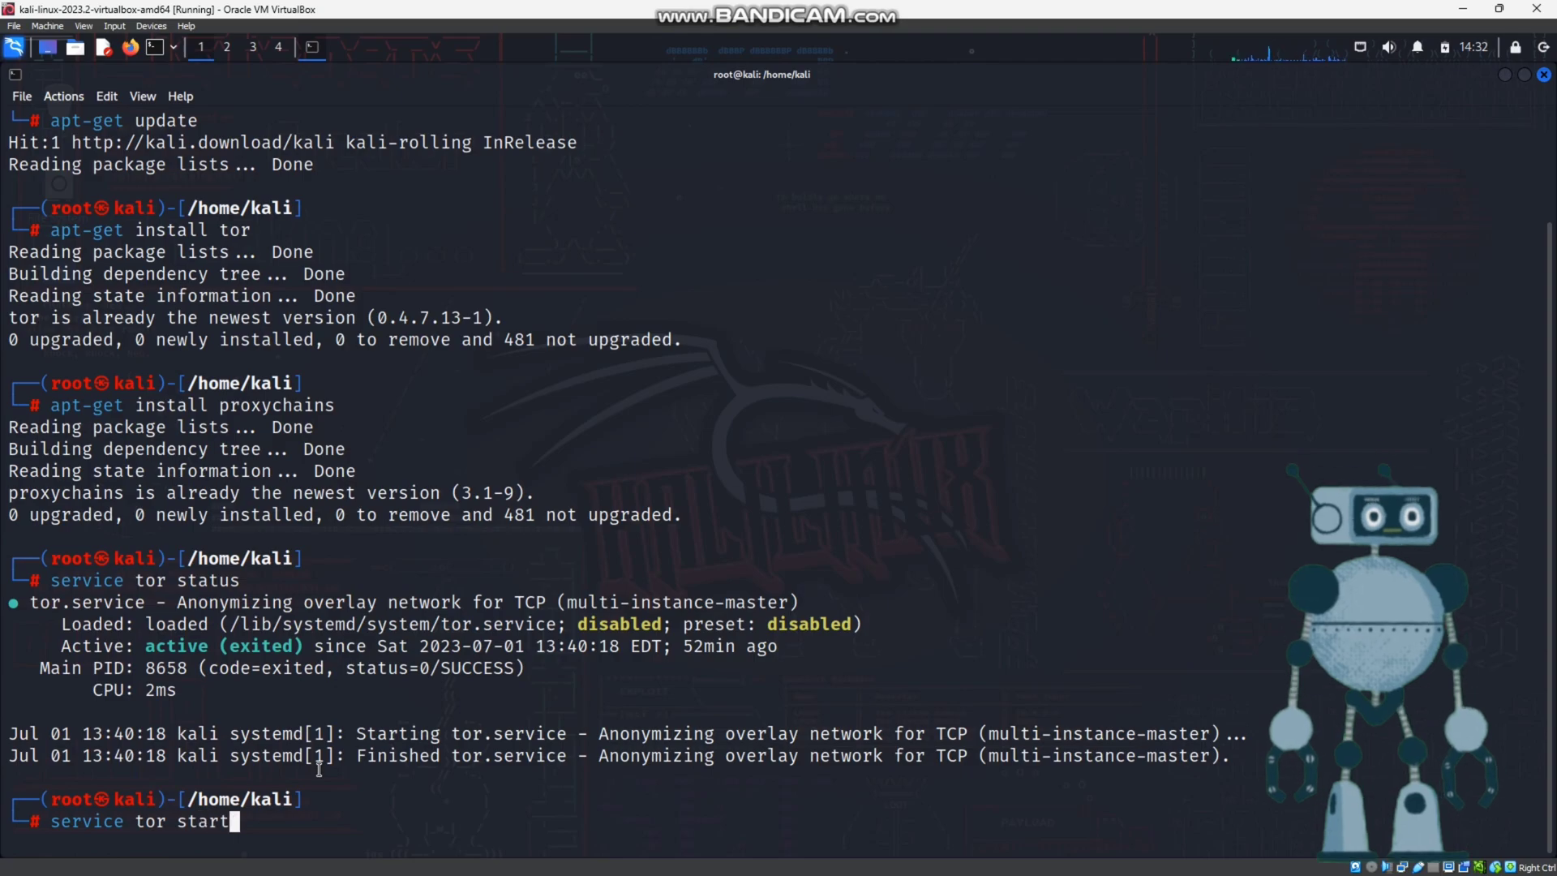
{"action": "key", "text": "Return"}
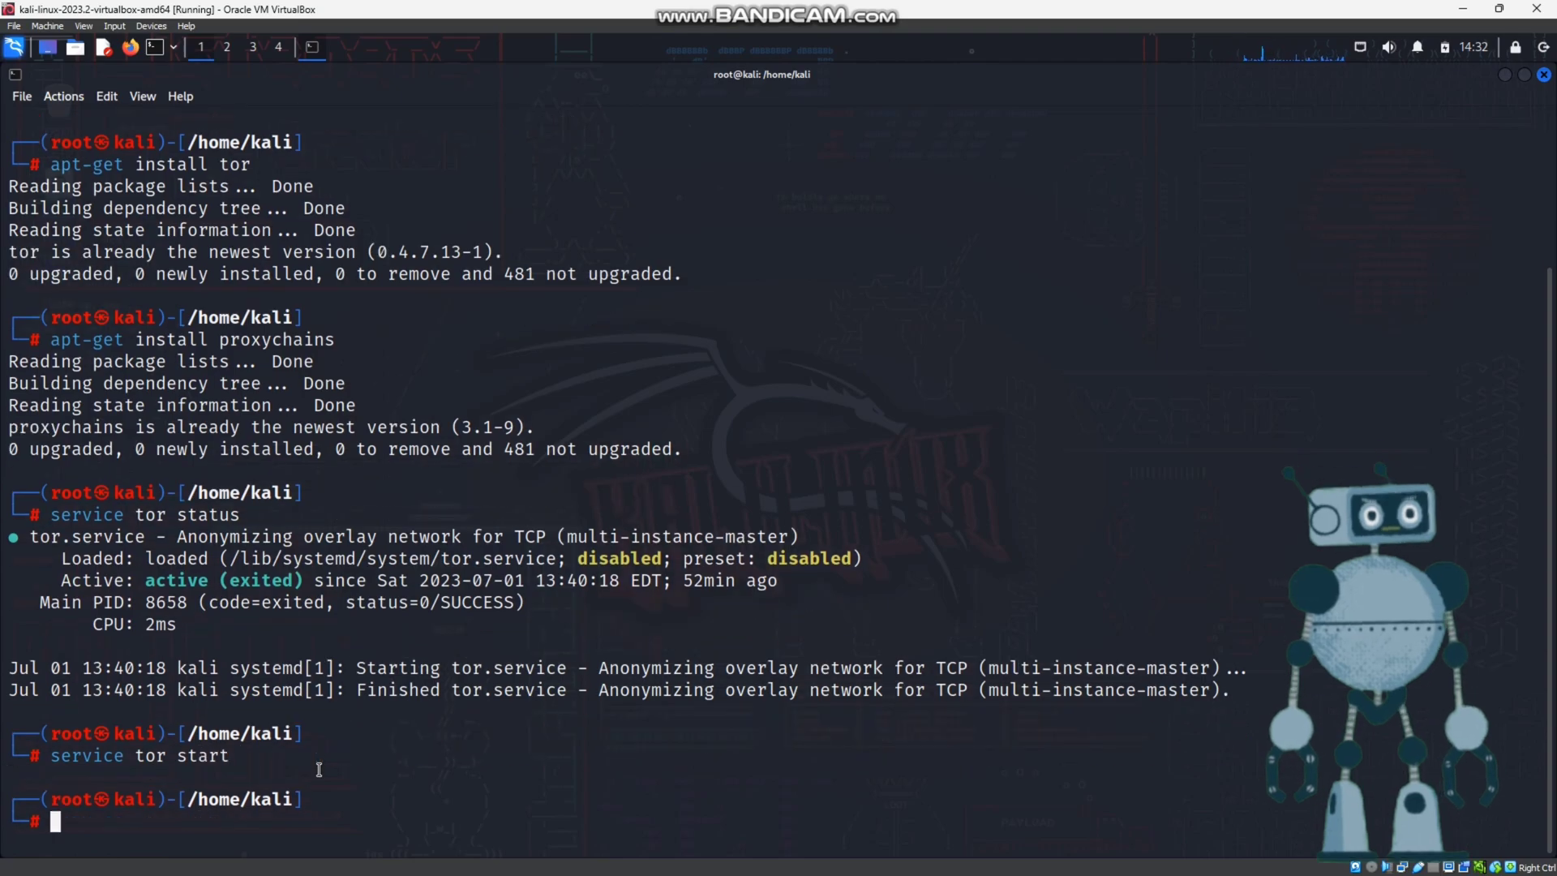
{"action": "type", "text": "service tor status"}
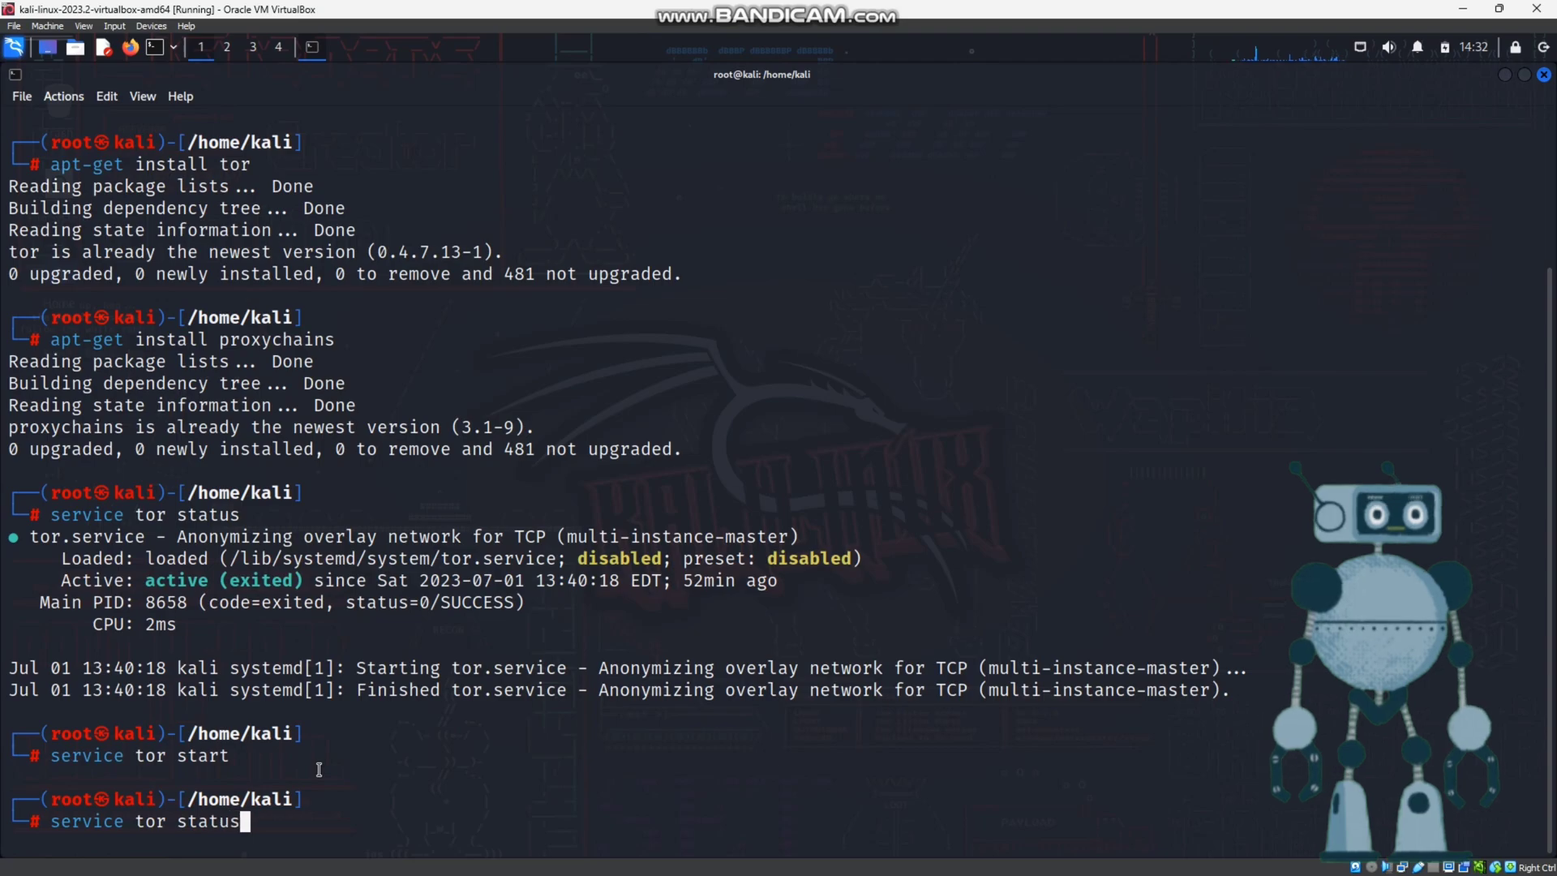
{"action": "key", "text": "Return"}
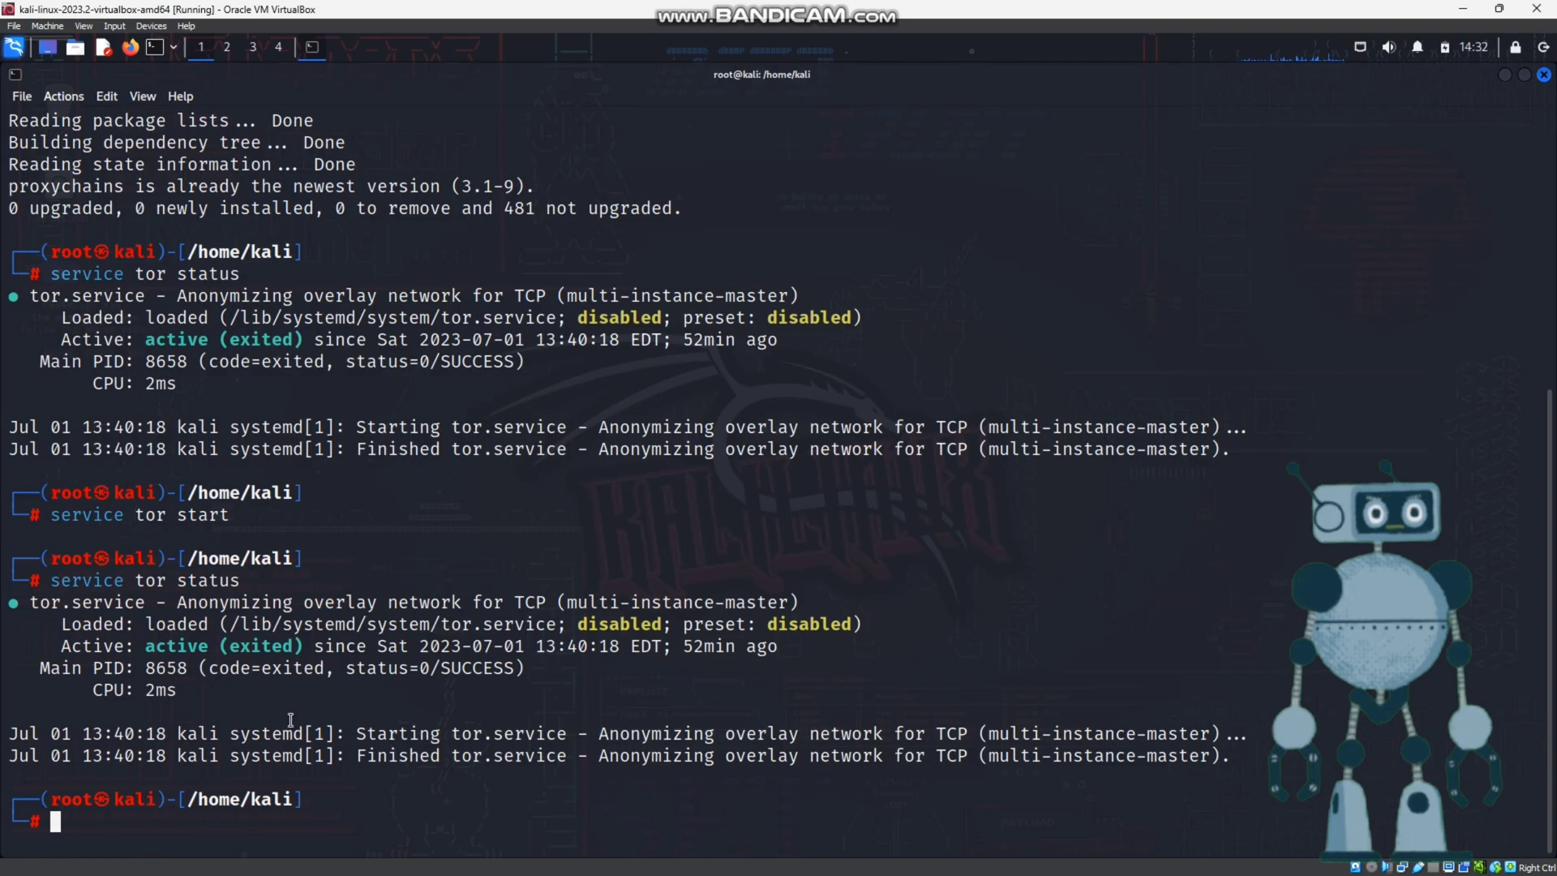
{"action": "type", "text": "gedit /etc/proxychains4.conf"}
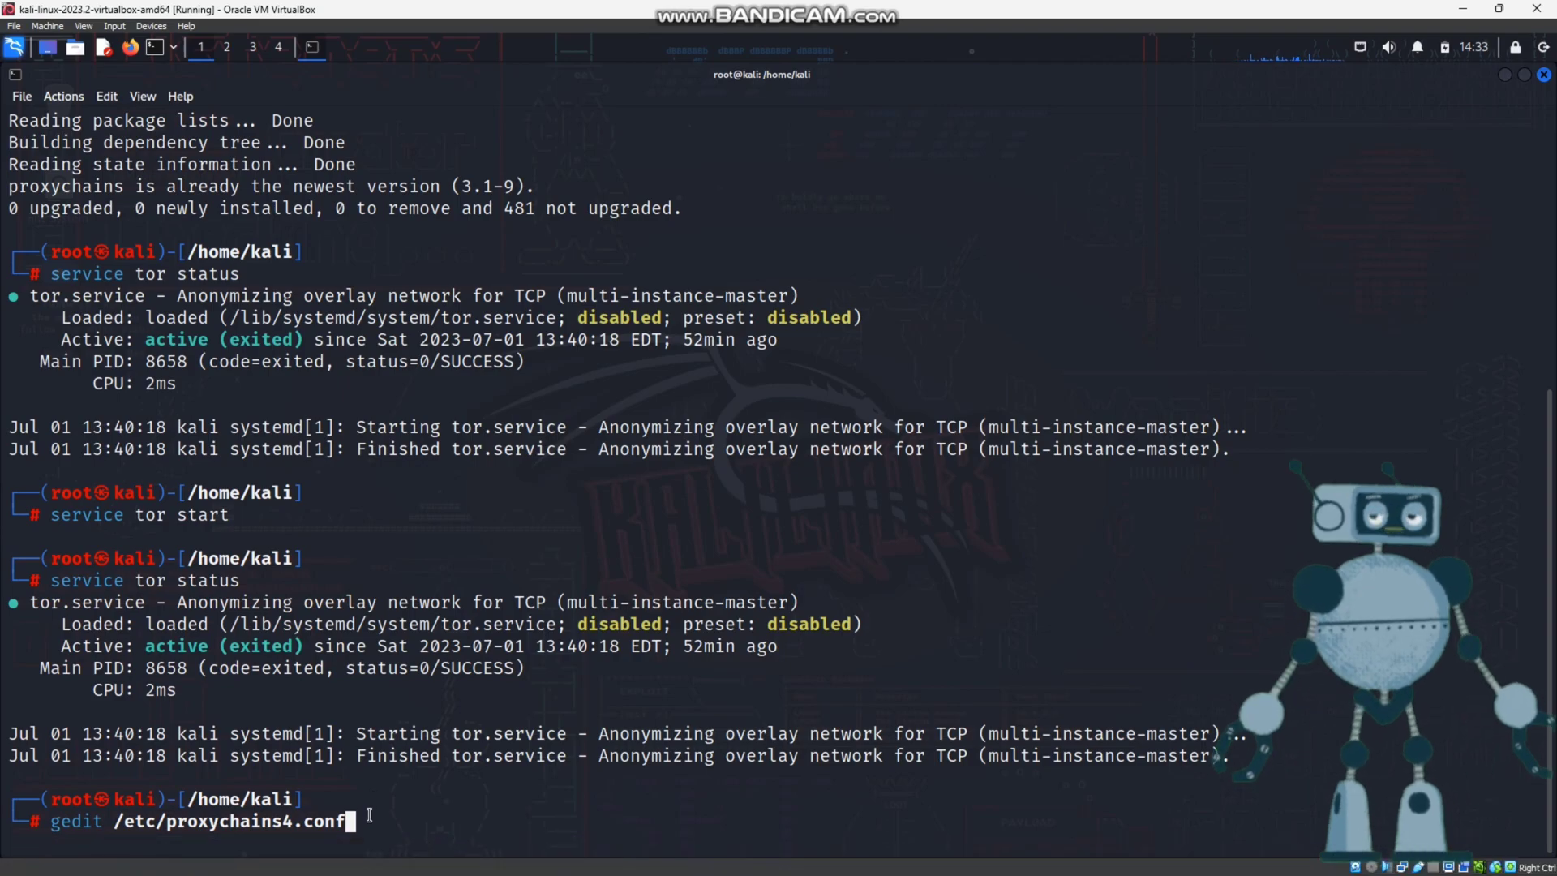
- Open proxychains4.conf in gedit and confirm dynamic_chain is enabled and strict_chain commented out
{"action": "key", "text": "Return"}
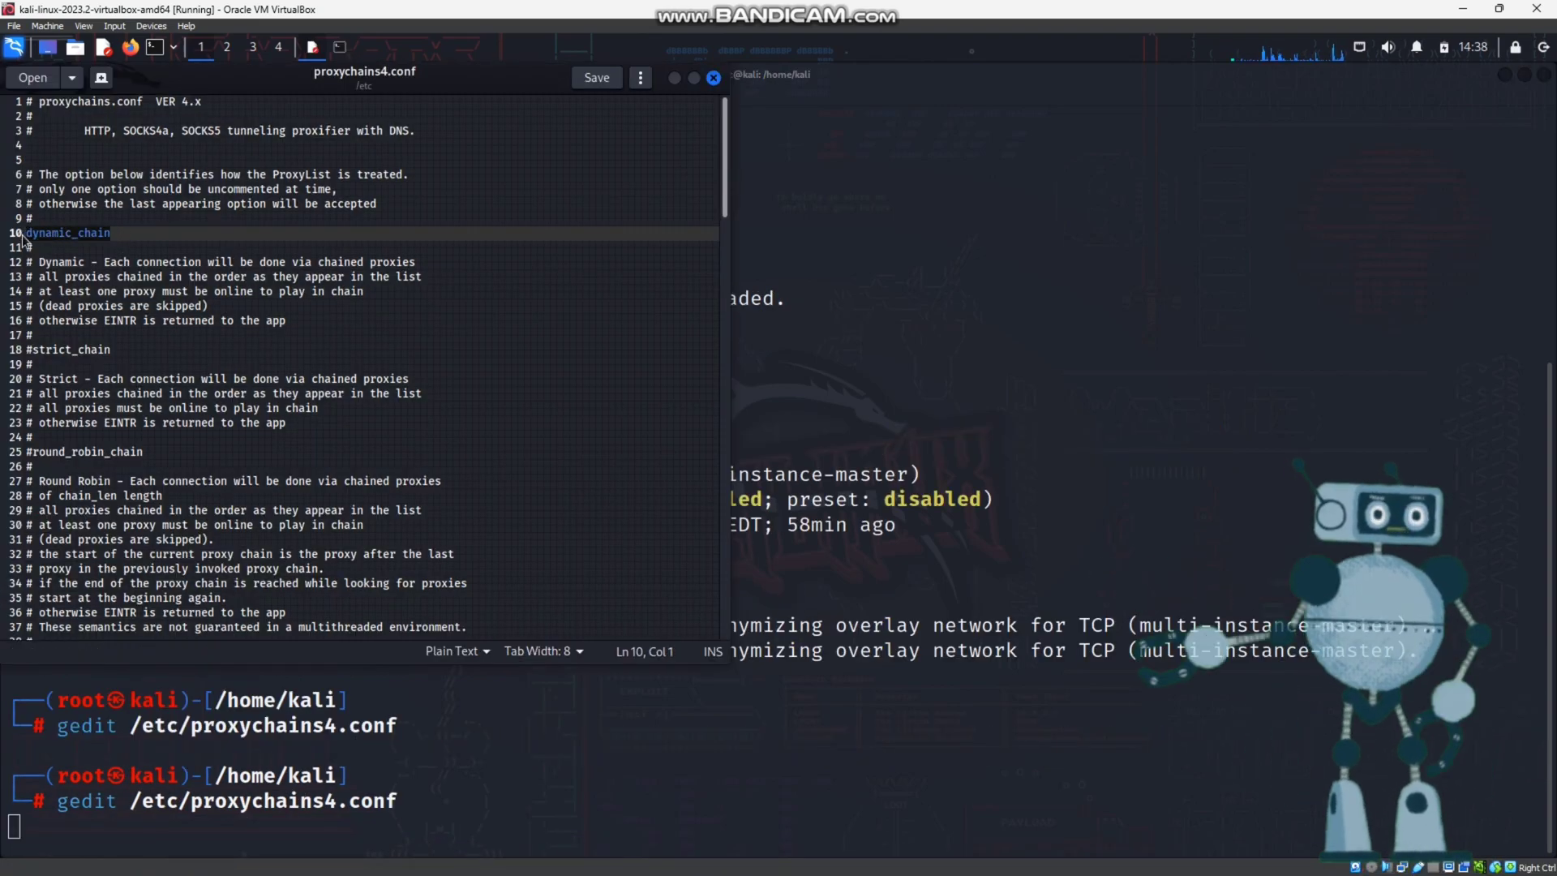
{"action": "left_click", "coordinate": [134, 247]}
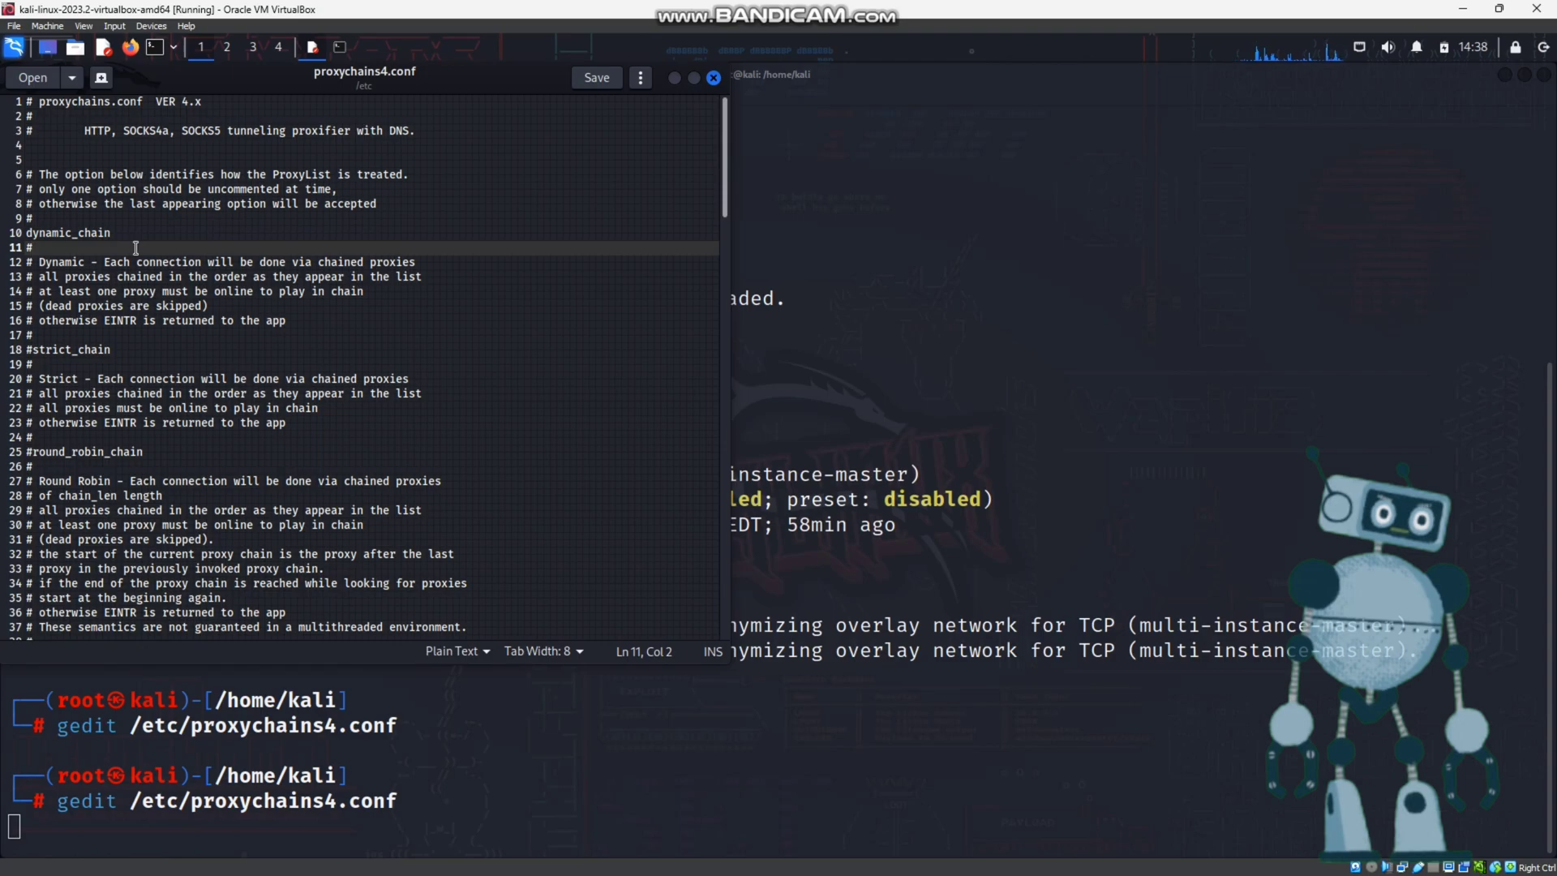
{"action": "left_click", "coordinate": [30, 350]}
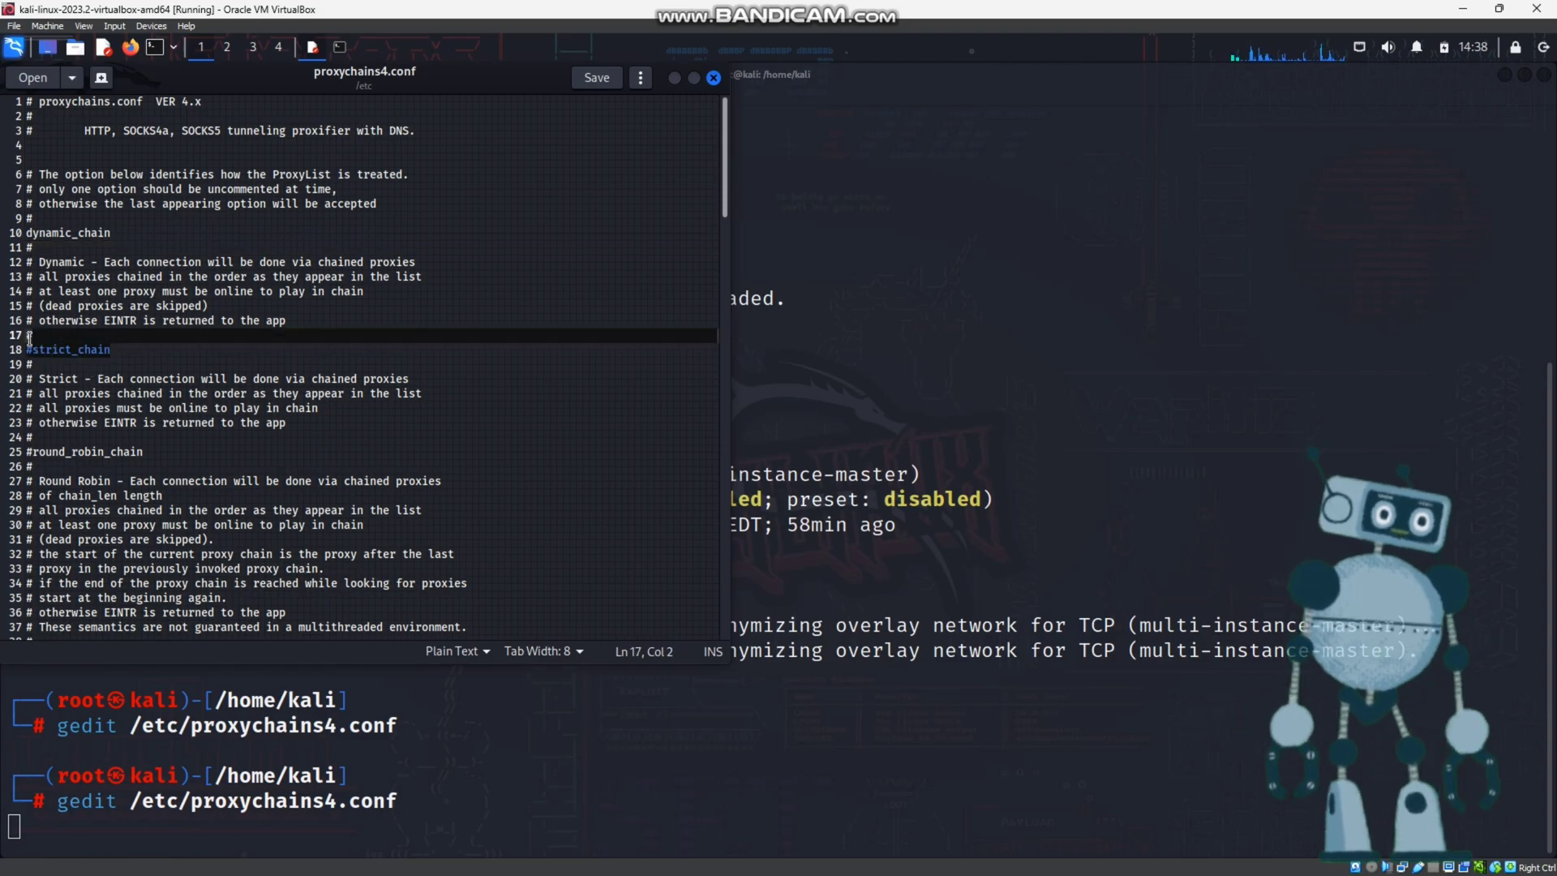
{"action": "left_click", "coordinate": [35, 363]}
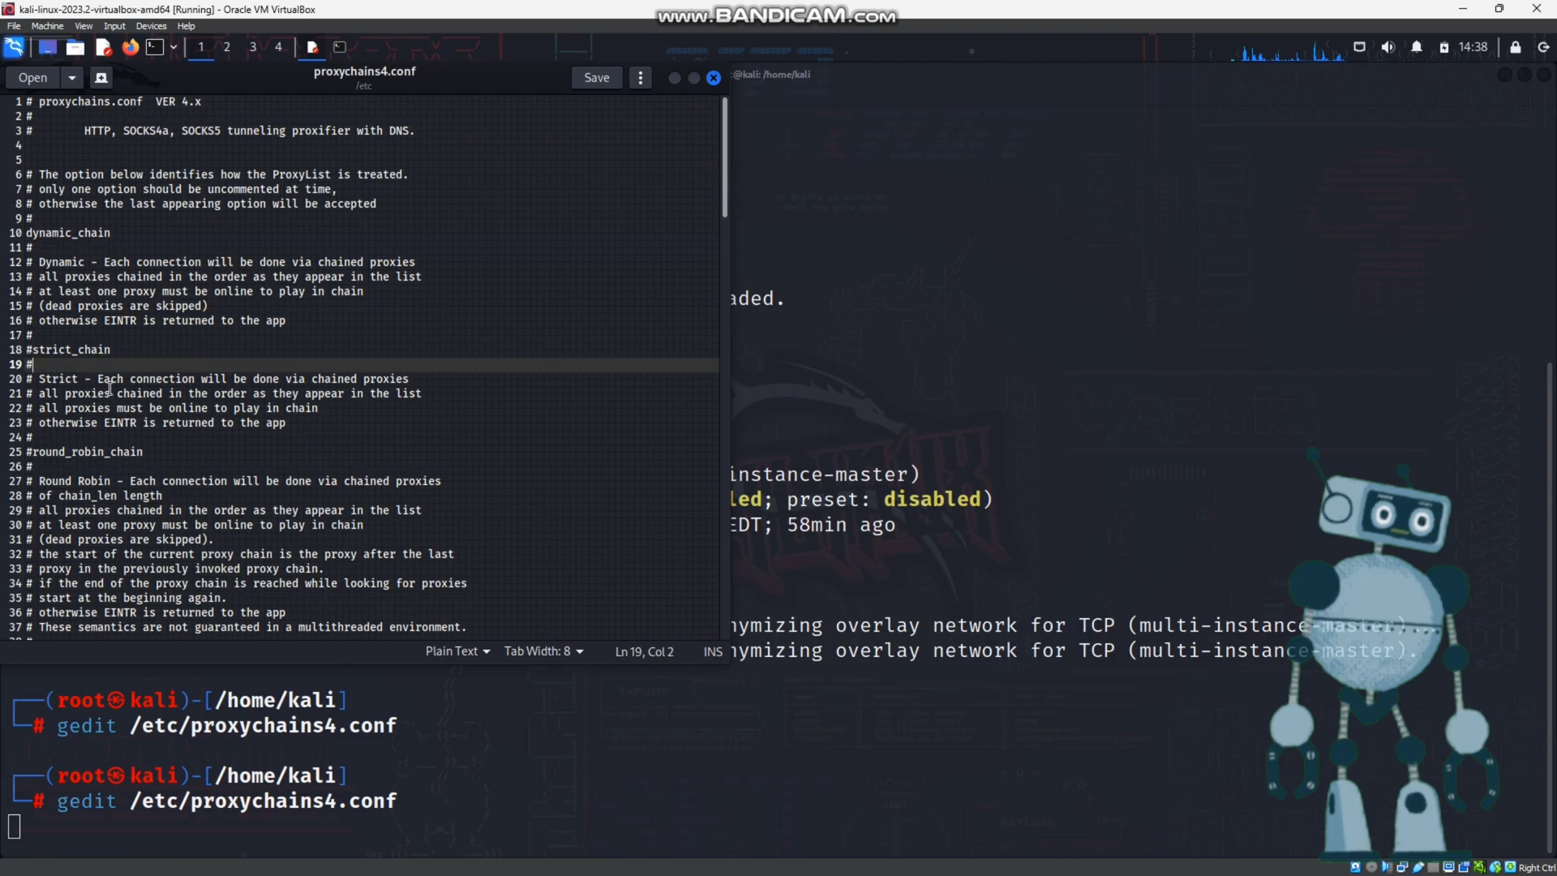
{"action": "scroll", "scroll_direction": "down", "scroll_amount": 3}
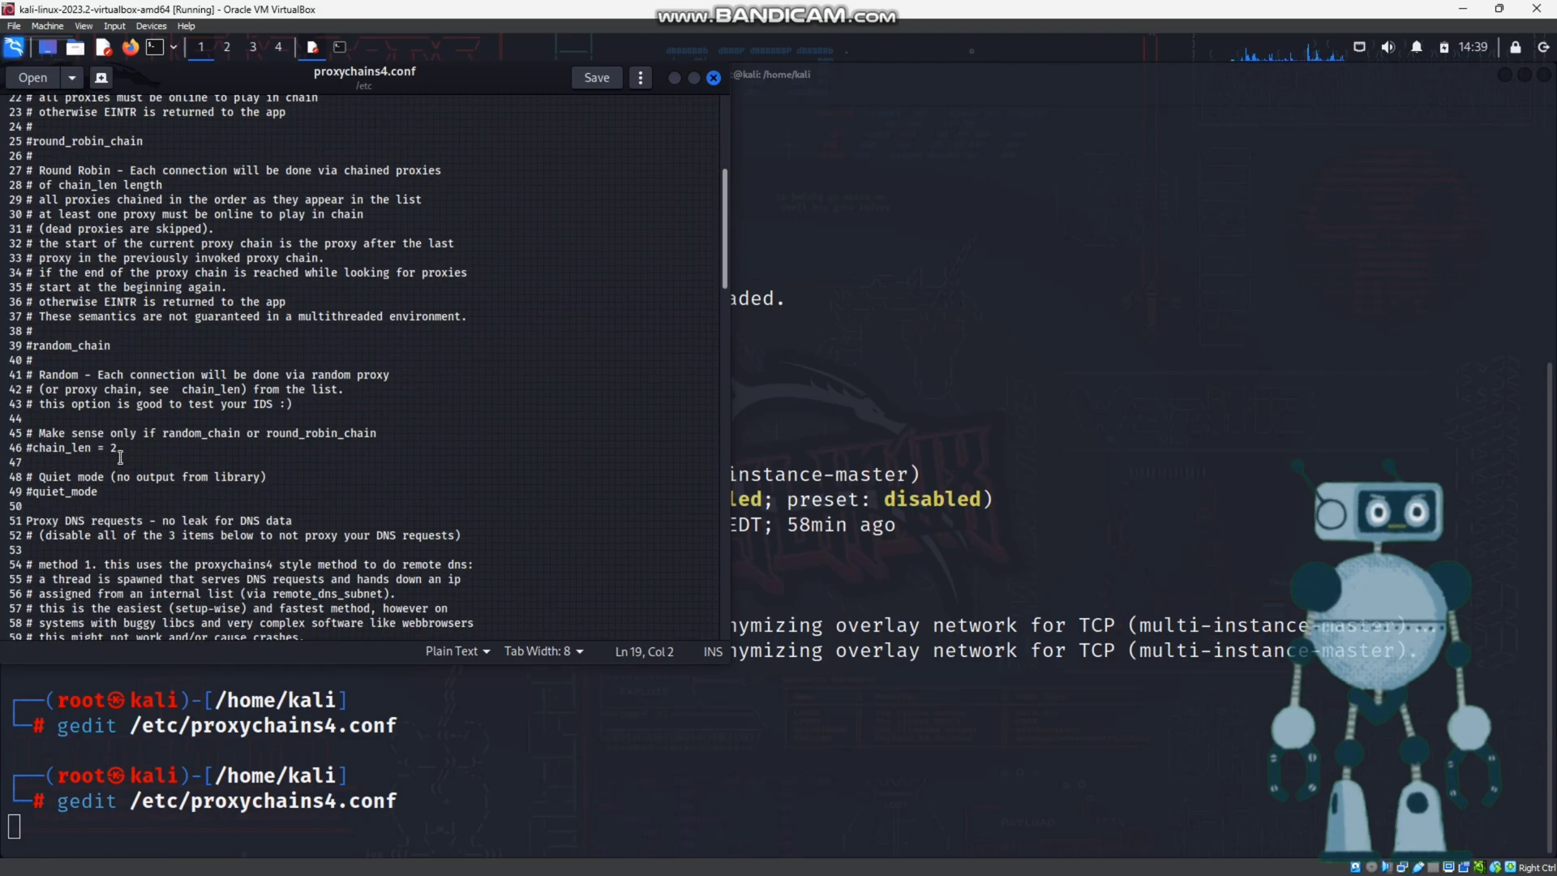
{"action": "scroll", "scroll_direction": "down", "scroll_amount": 3}
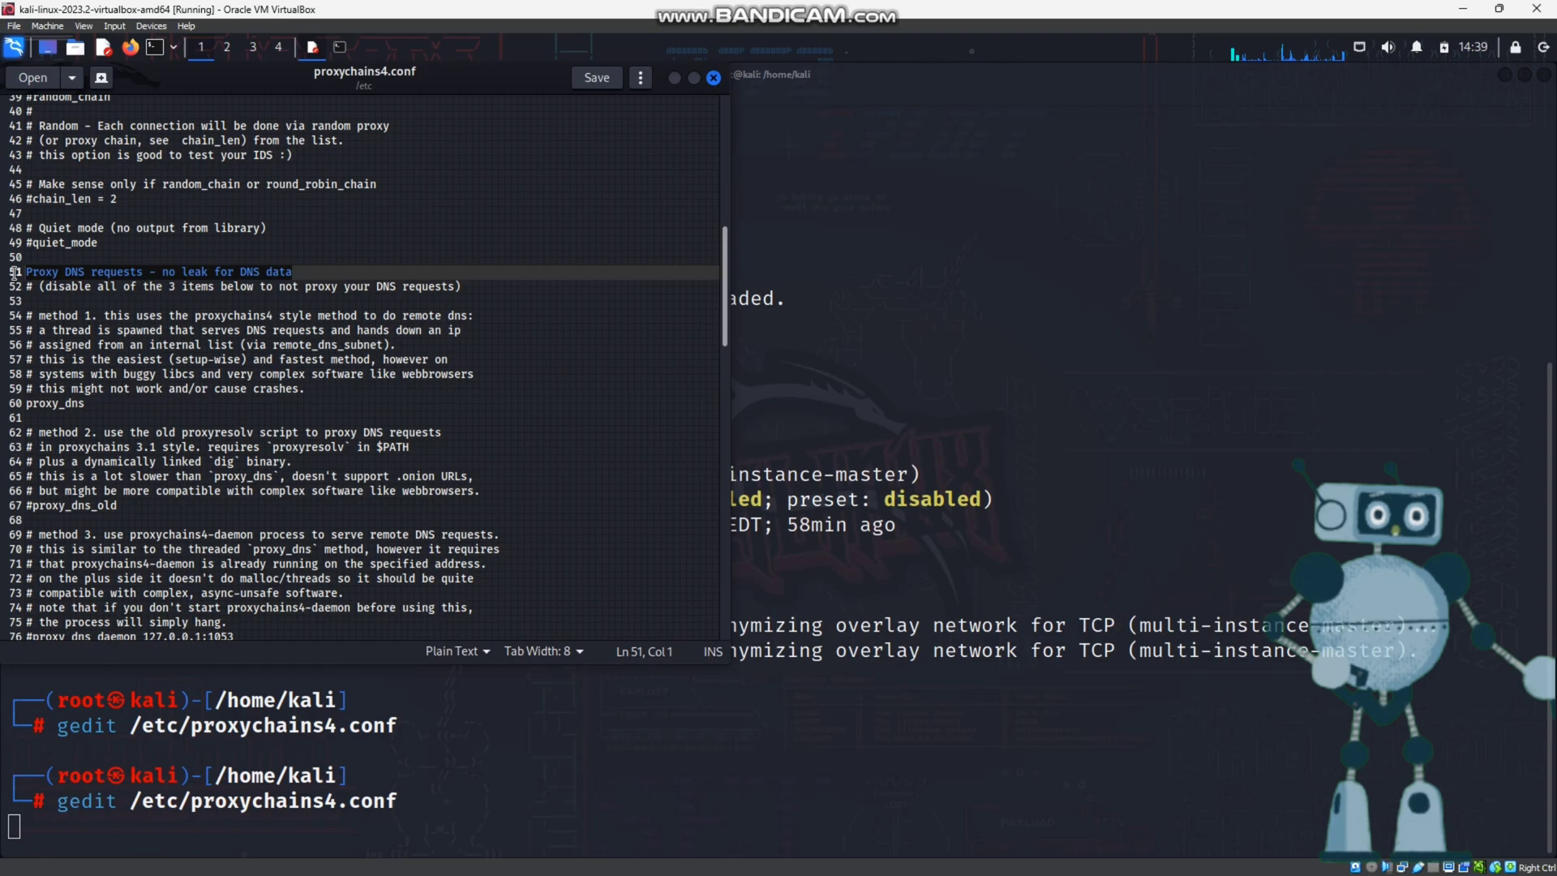
- Review the ProxyList entries for socks5 127.0.0.1 9050, then save and close the file
{"action": "scroll", "scroll_direction": "down", "scroll_amount": 3}
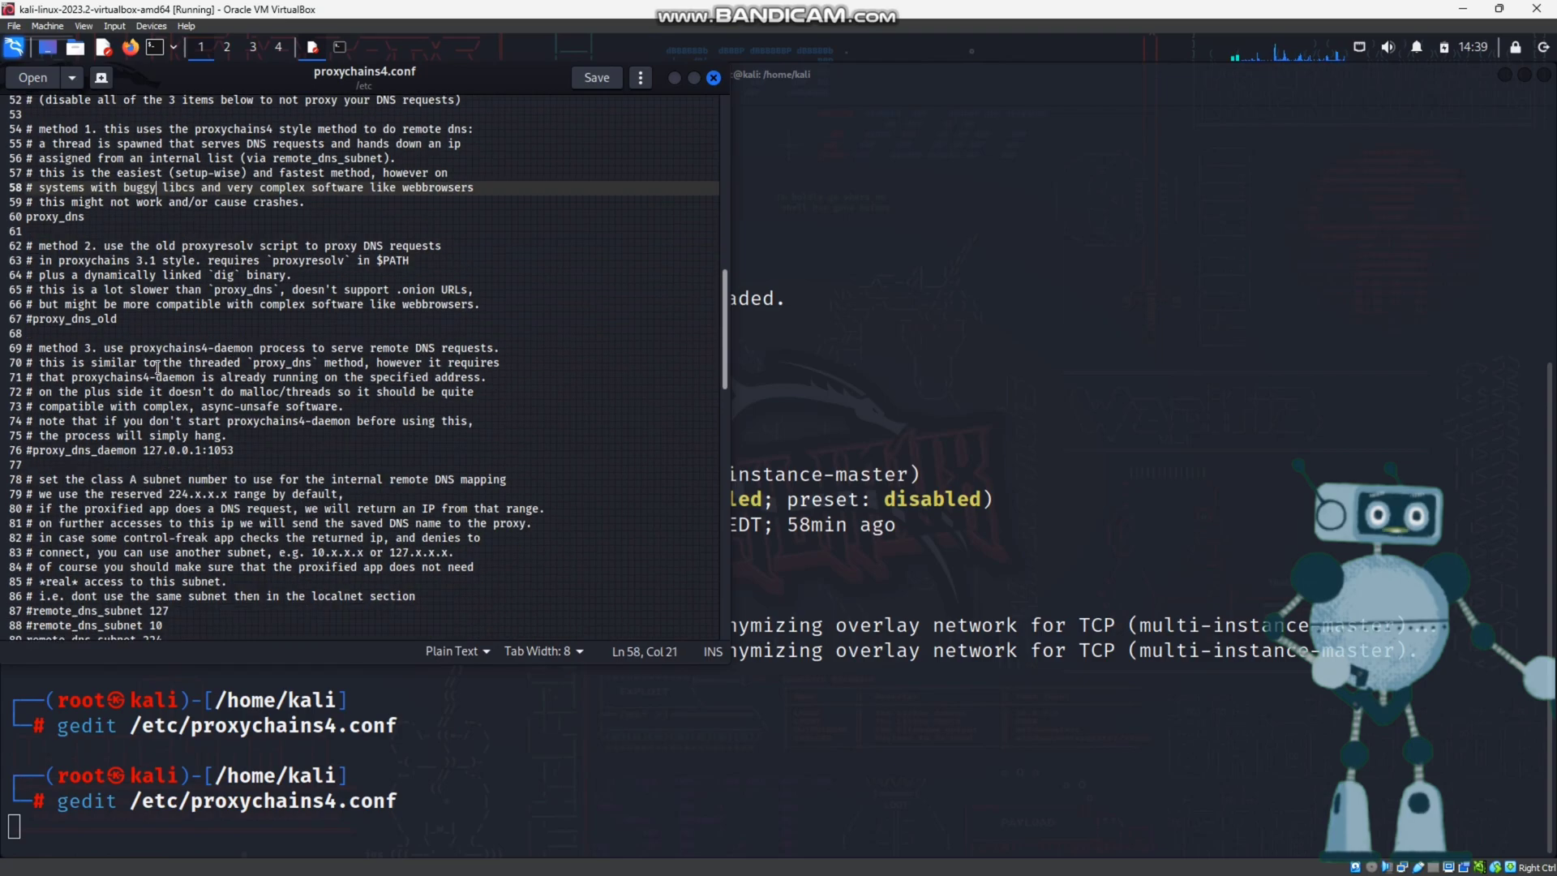
{"action": "scroll", "scroll_direction": "down", "scroll_amount": 3}
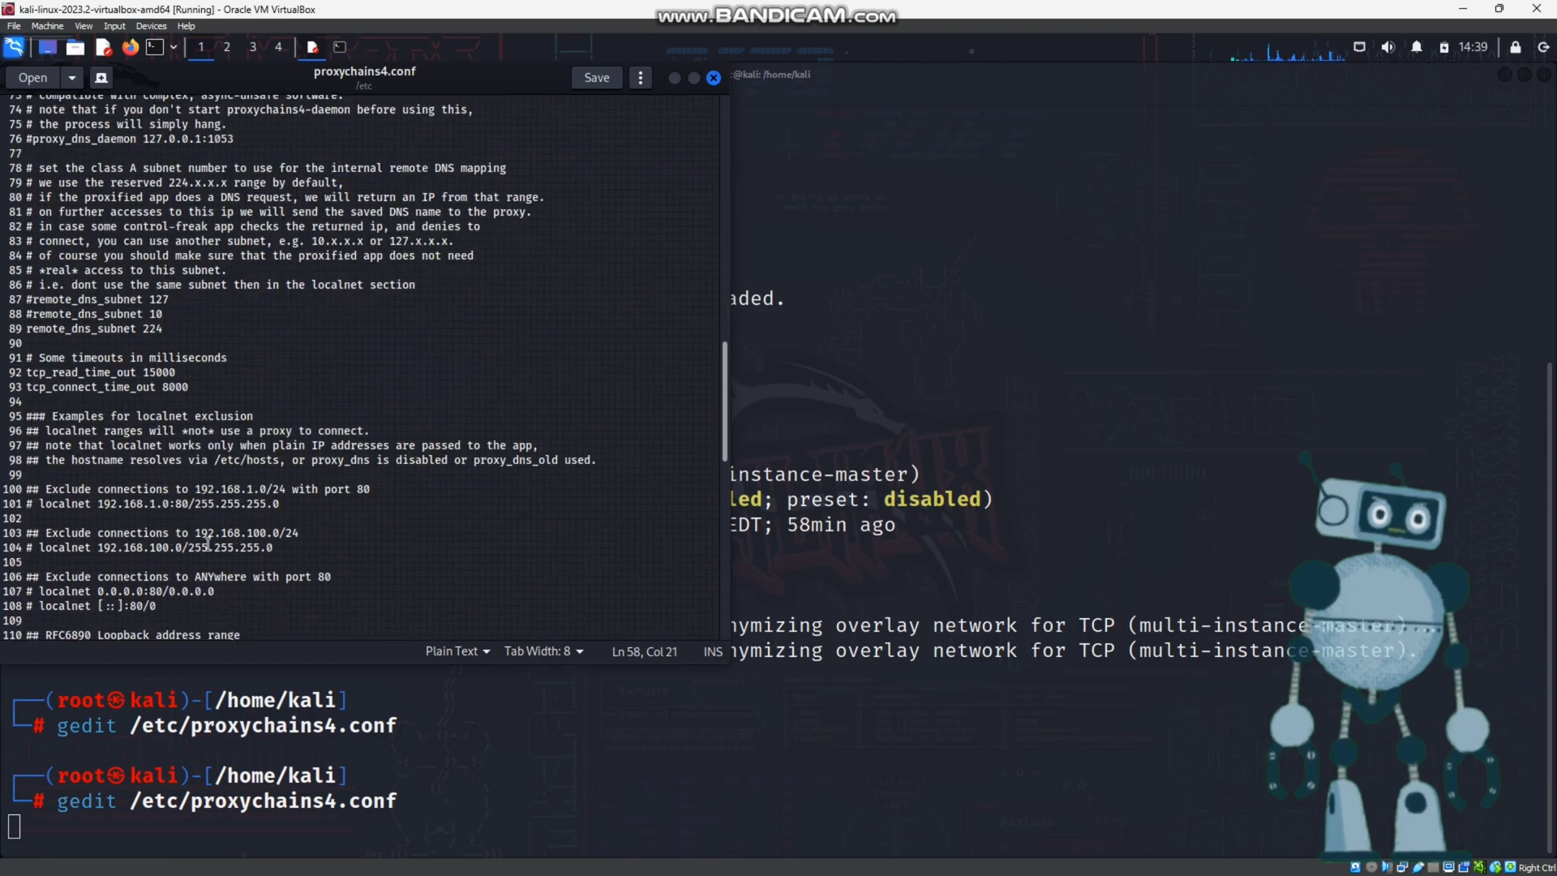
{"action": "scroll", "scroll_direction": "down", "scroll_amount": 3}
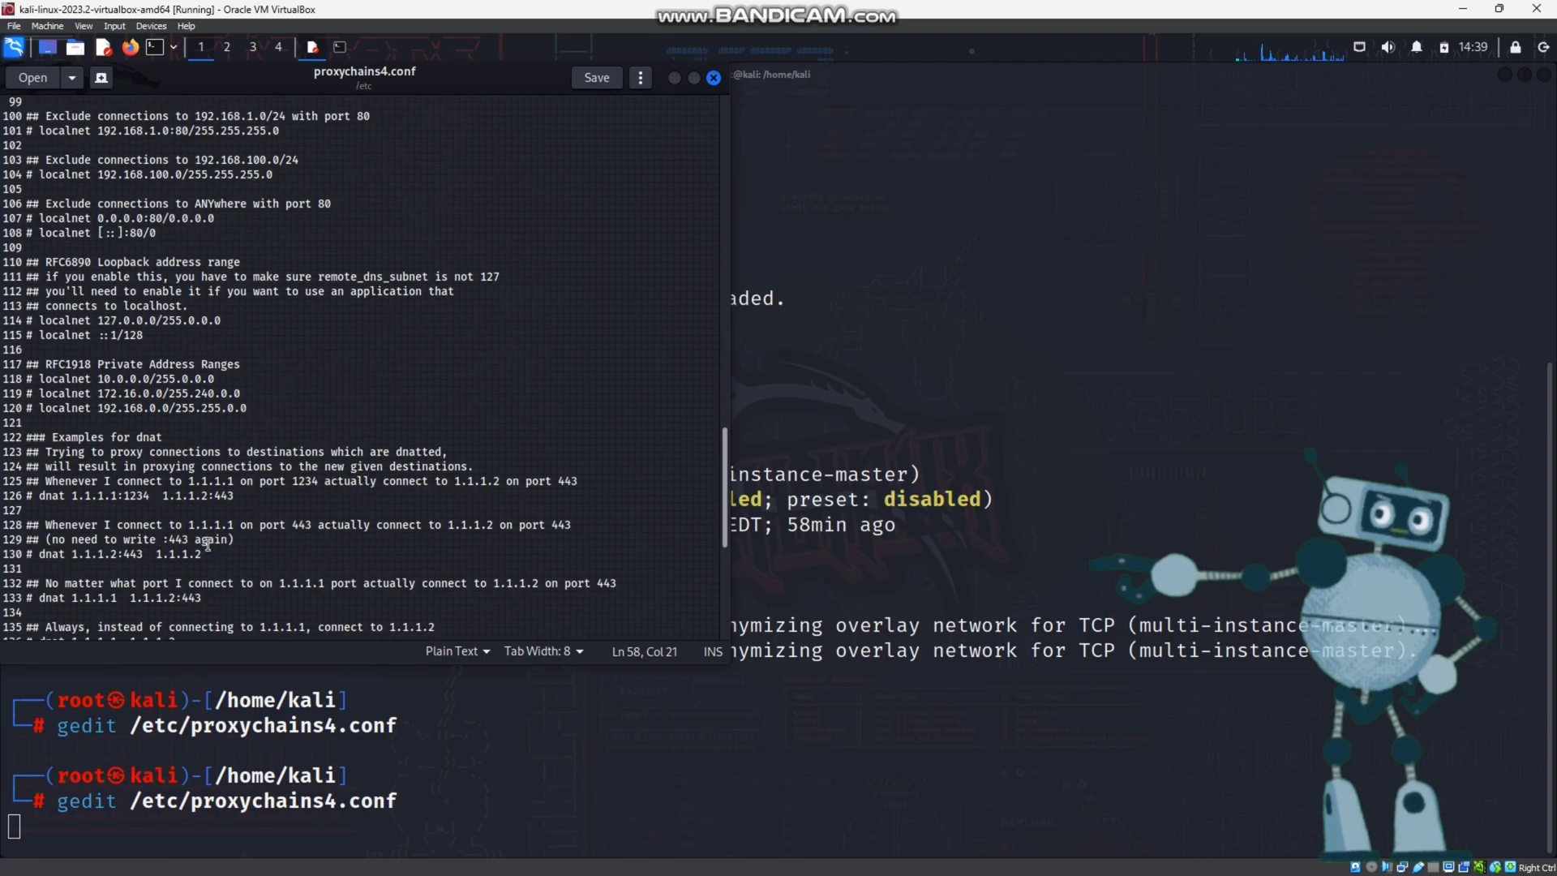
{"action": "scroll", "scroll_direction": "down", "scroll_amount": 3}
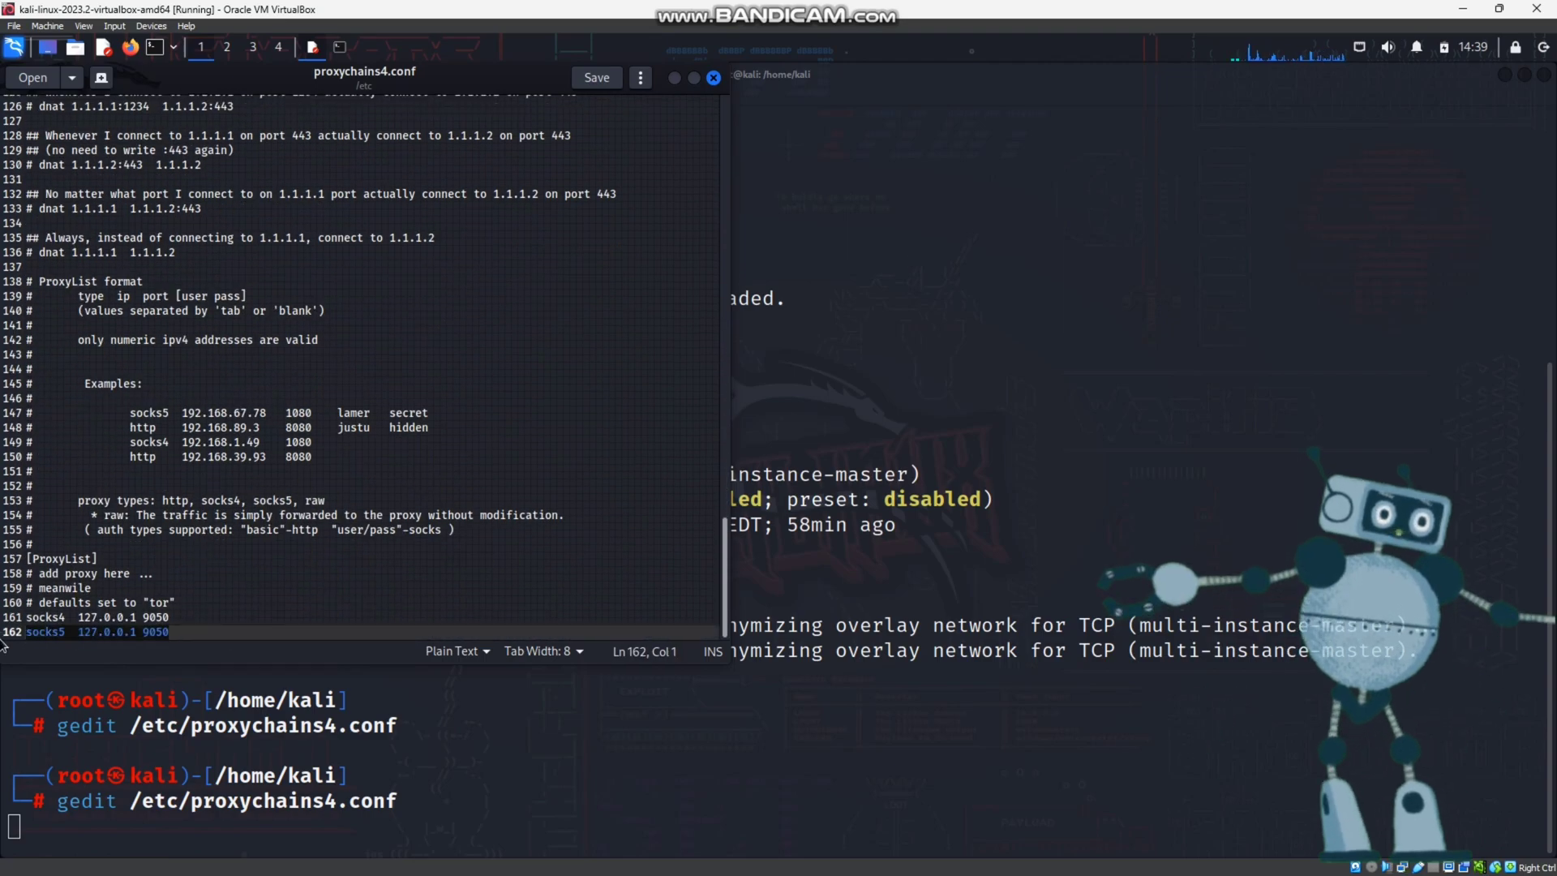
{"action": "left_click", "coordinate": [96, 558]}
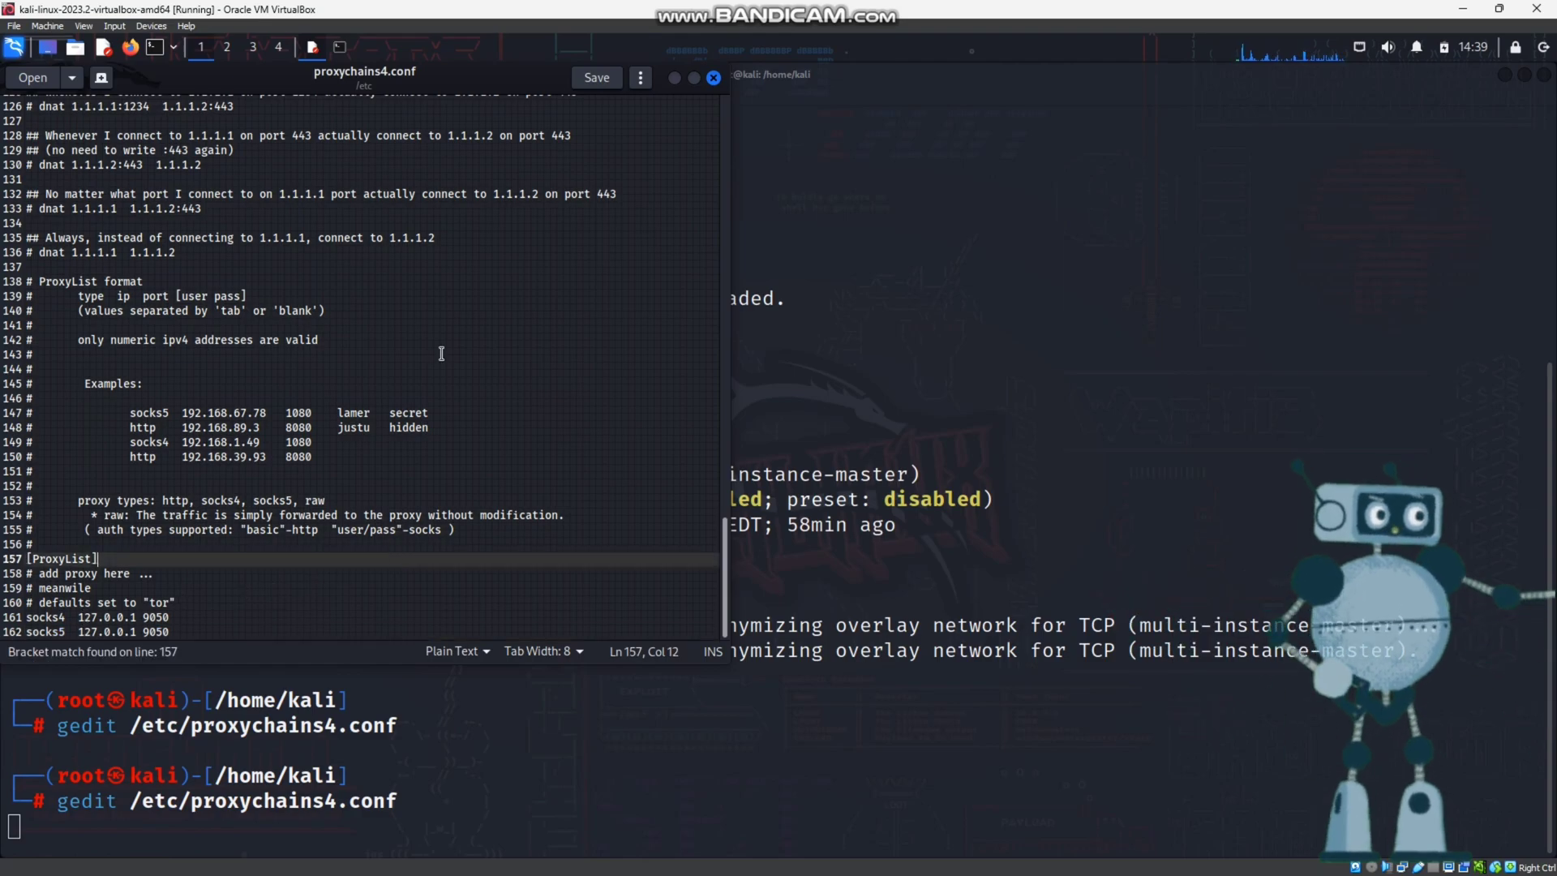
{"action": "scroll", "scroll_direction": "up", "scroll_amount": 3}
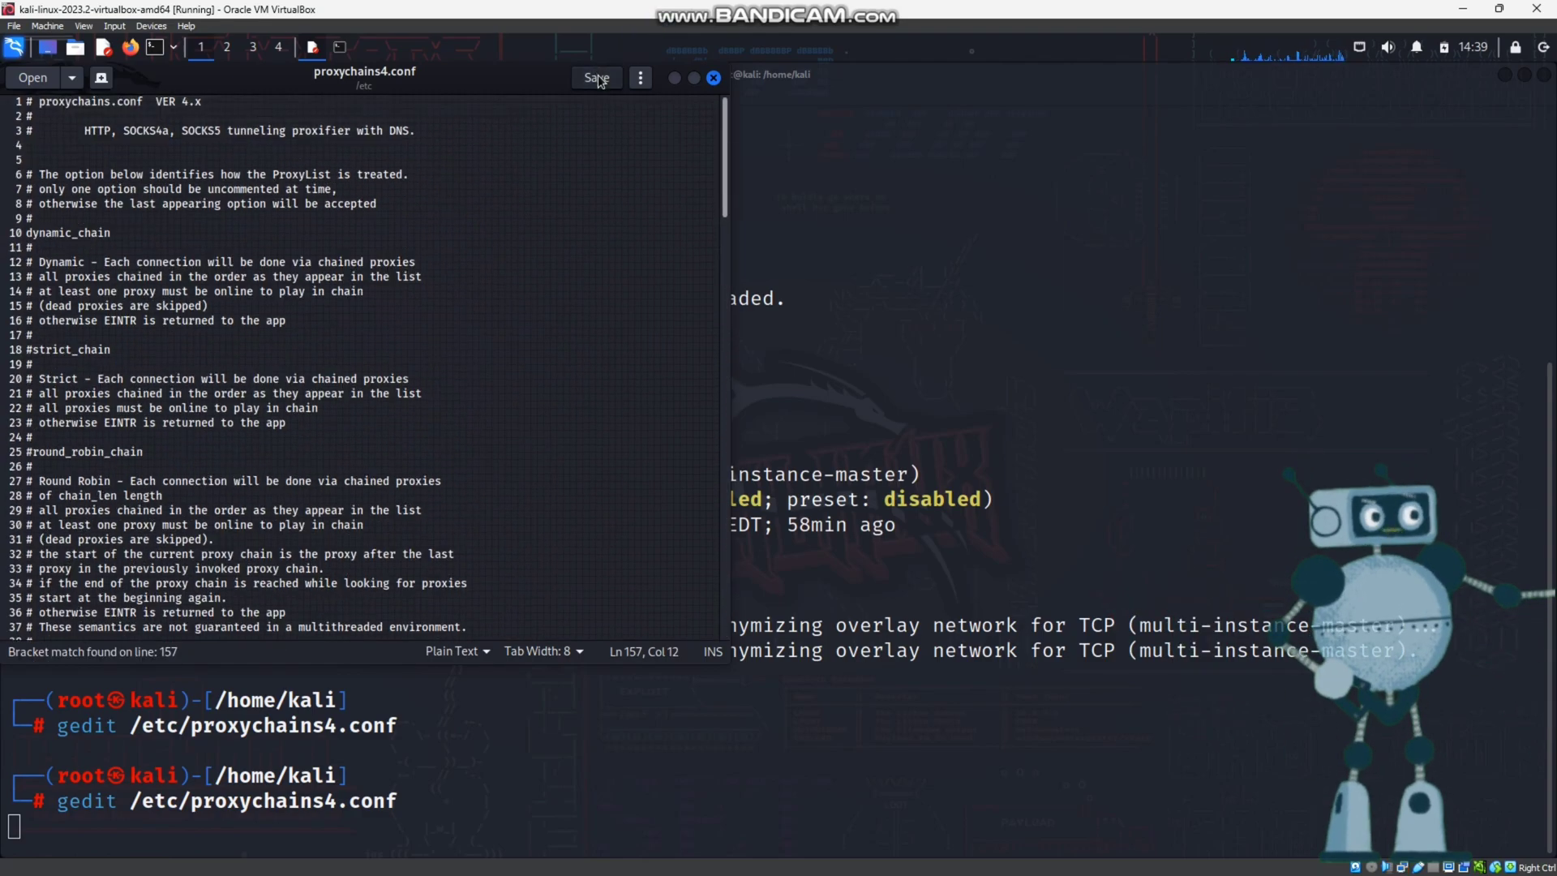
{"action": "left_click", "coordinate": [596, 77]}
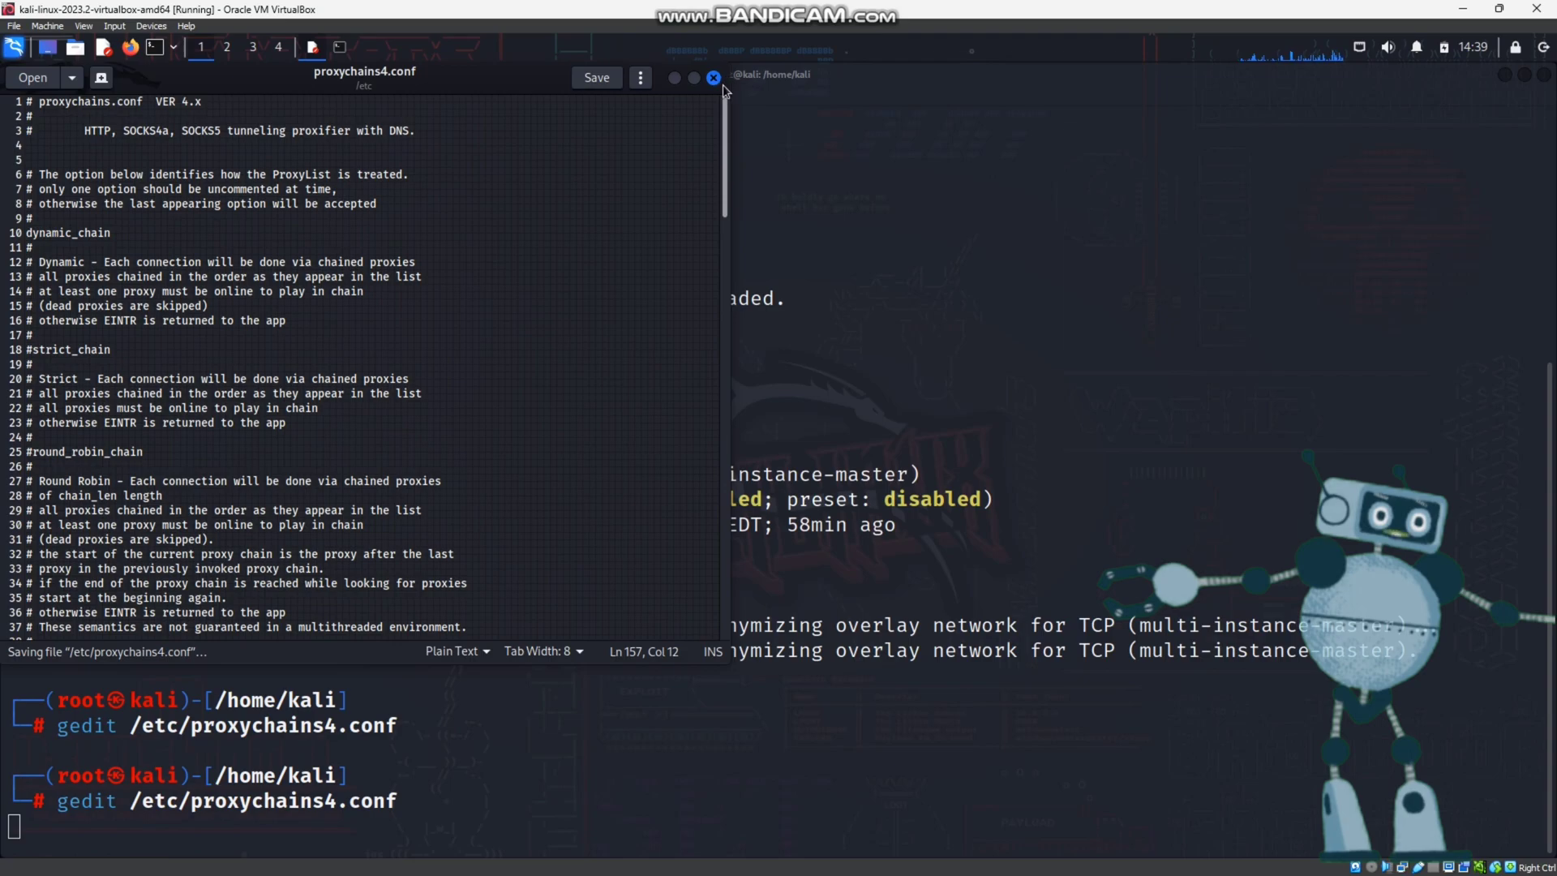
{"action": "left_click", "coordinate": [712, 78]}
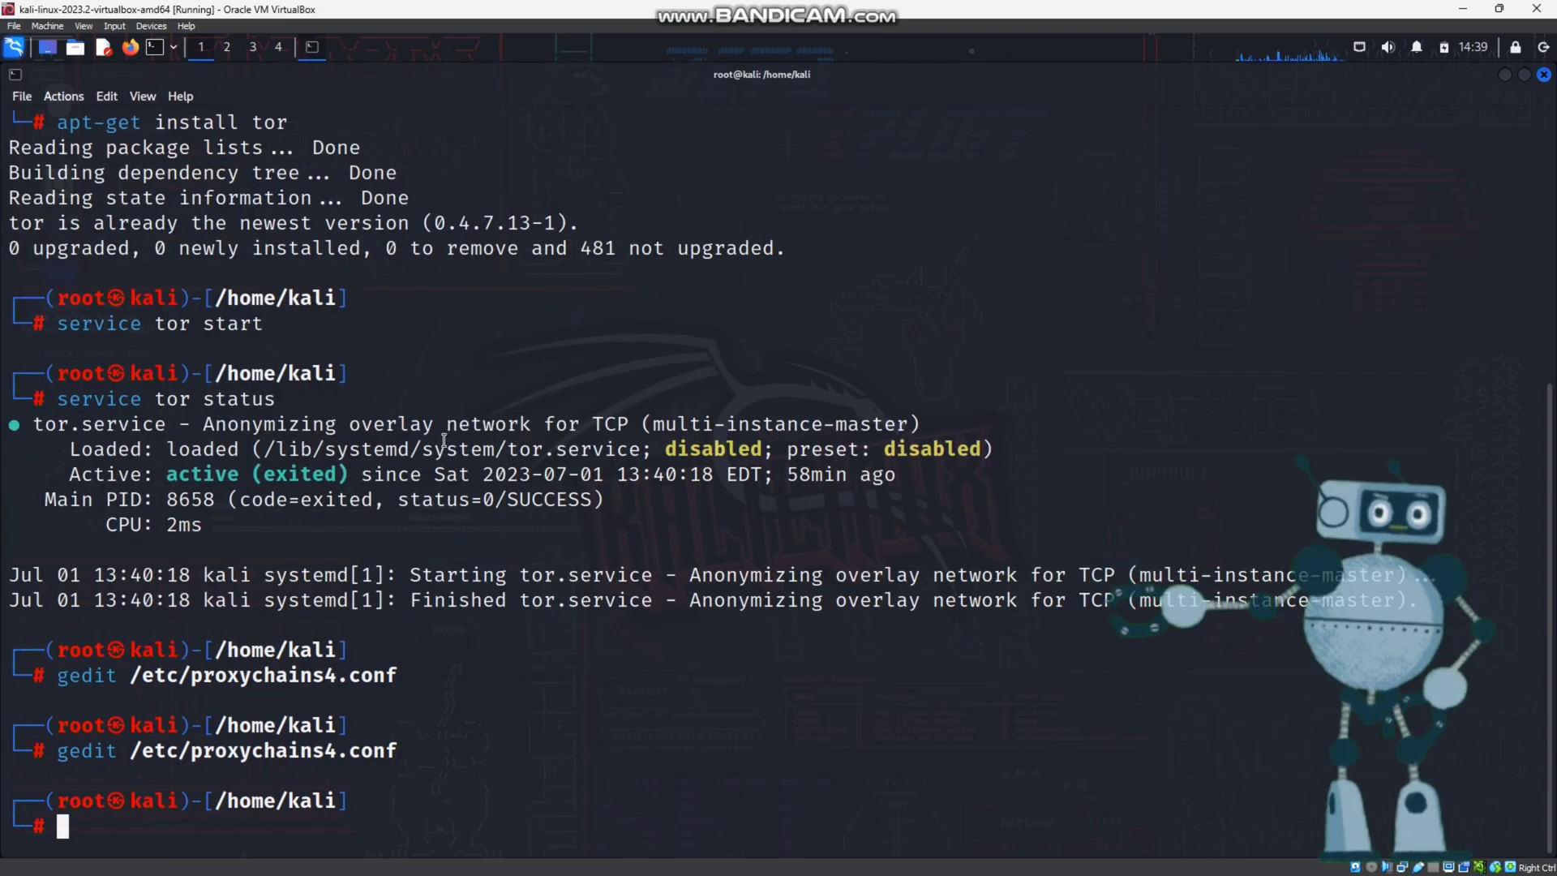
- Start tor via /etc/init.d/tor start and confirm /etc/init.d/tor status reports active
{"action": "type", "text": "/etc/init.d/tor status"}
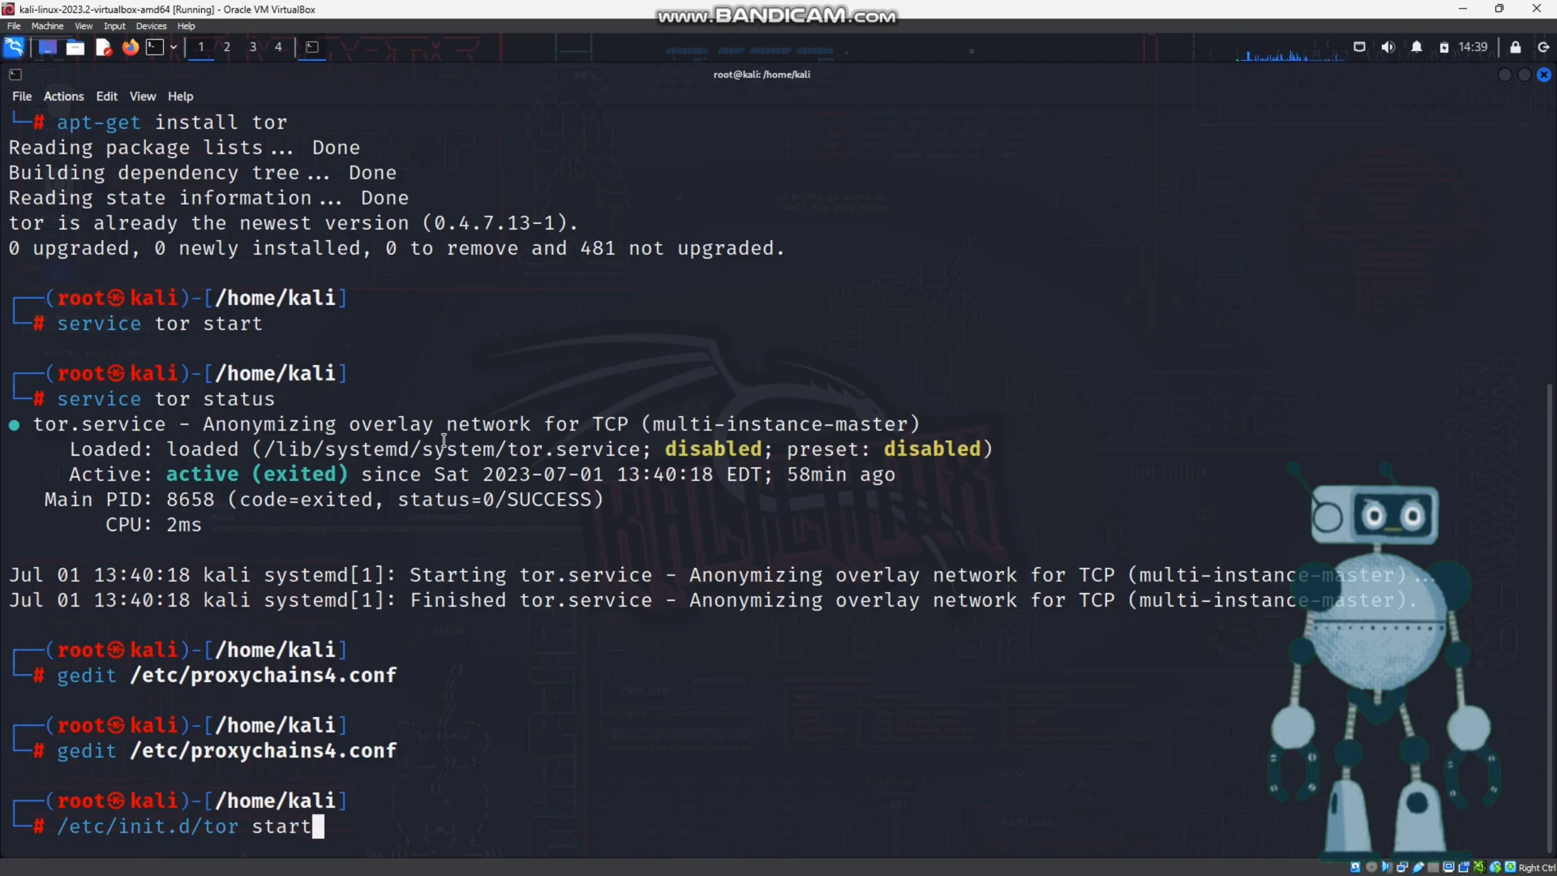
{"action": "key", "text": "Return"}
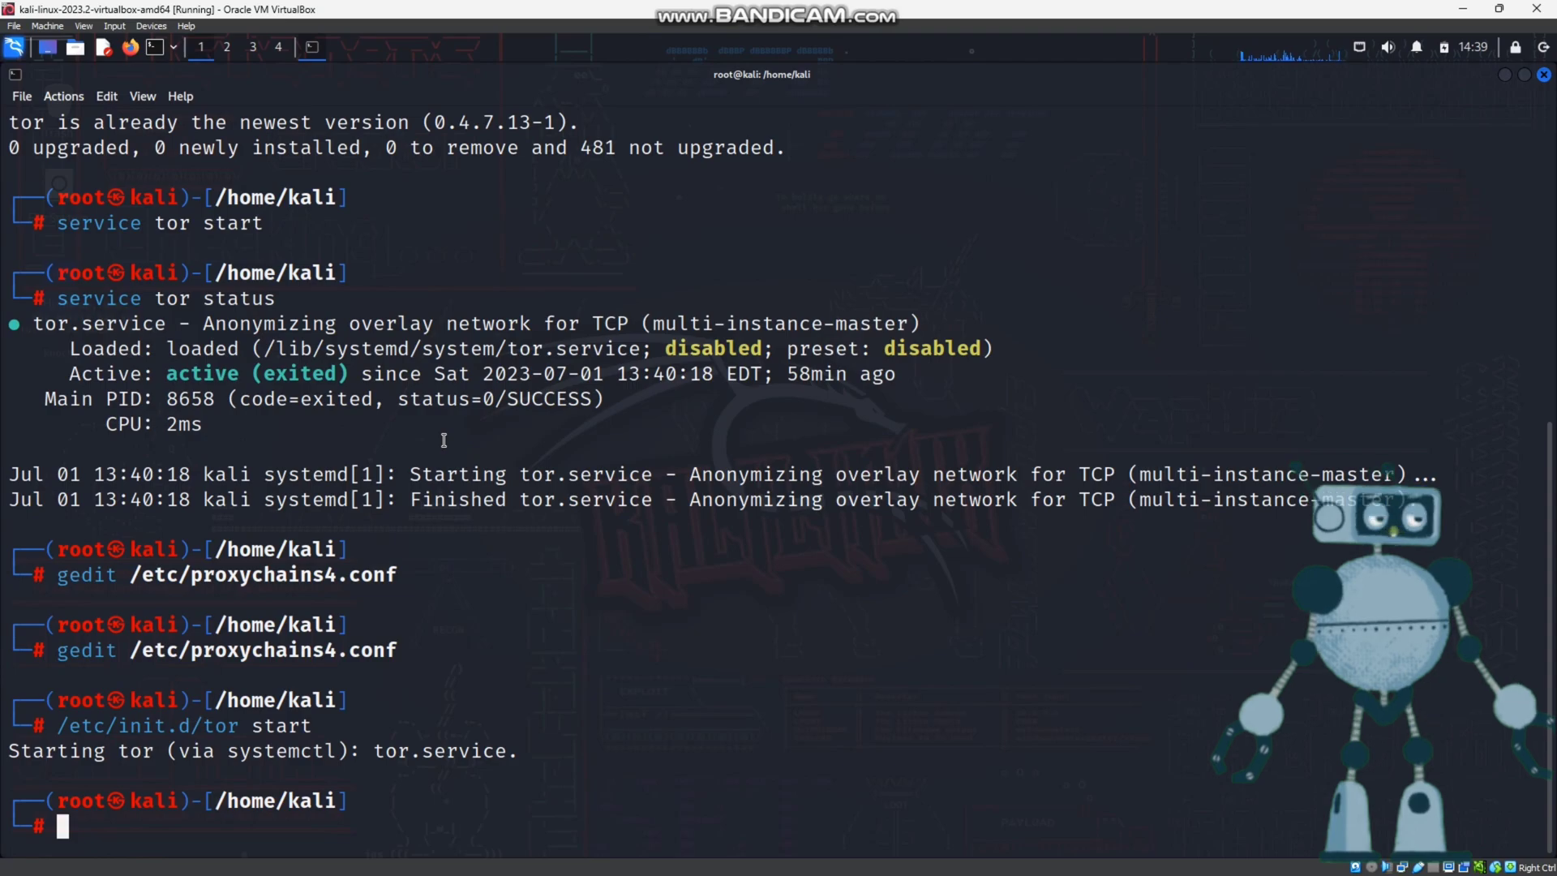
{"action": "type", "text": "/etc/init.d/tor start"}
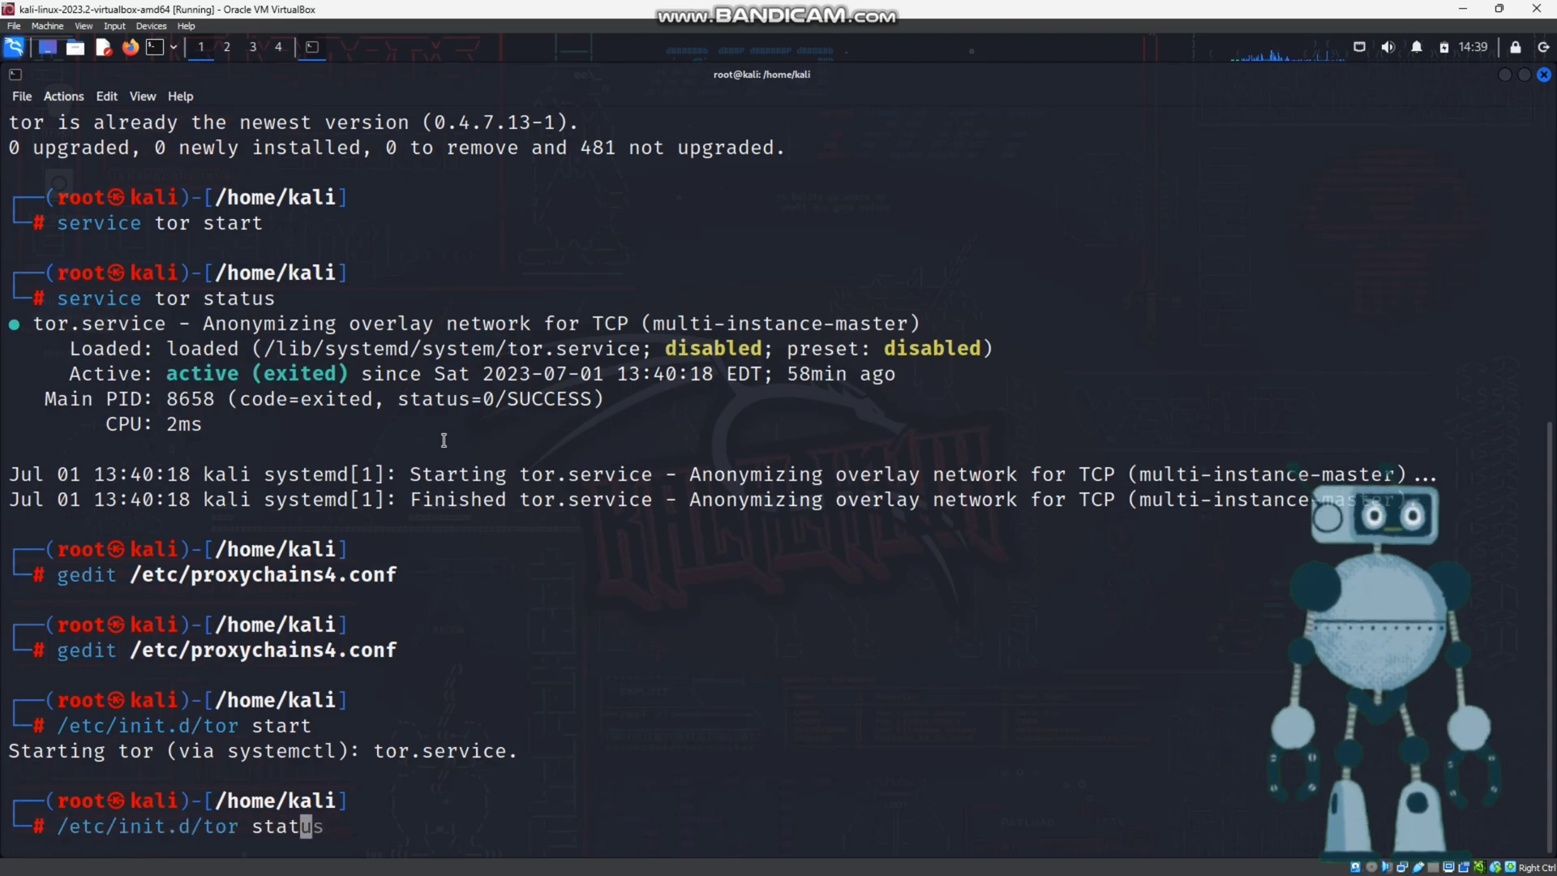
{"action": "key", "text": "Return"}
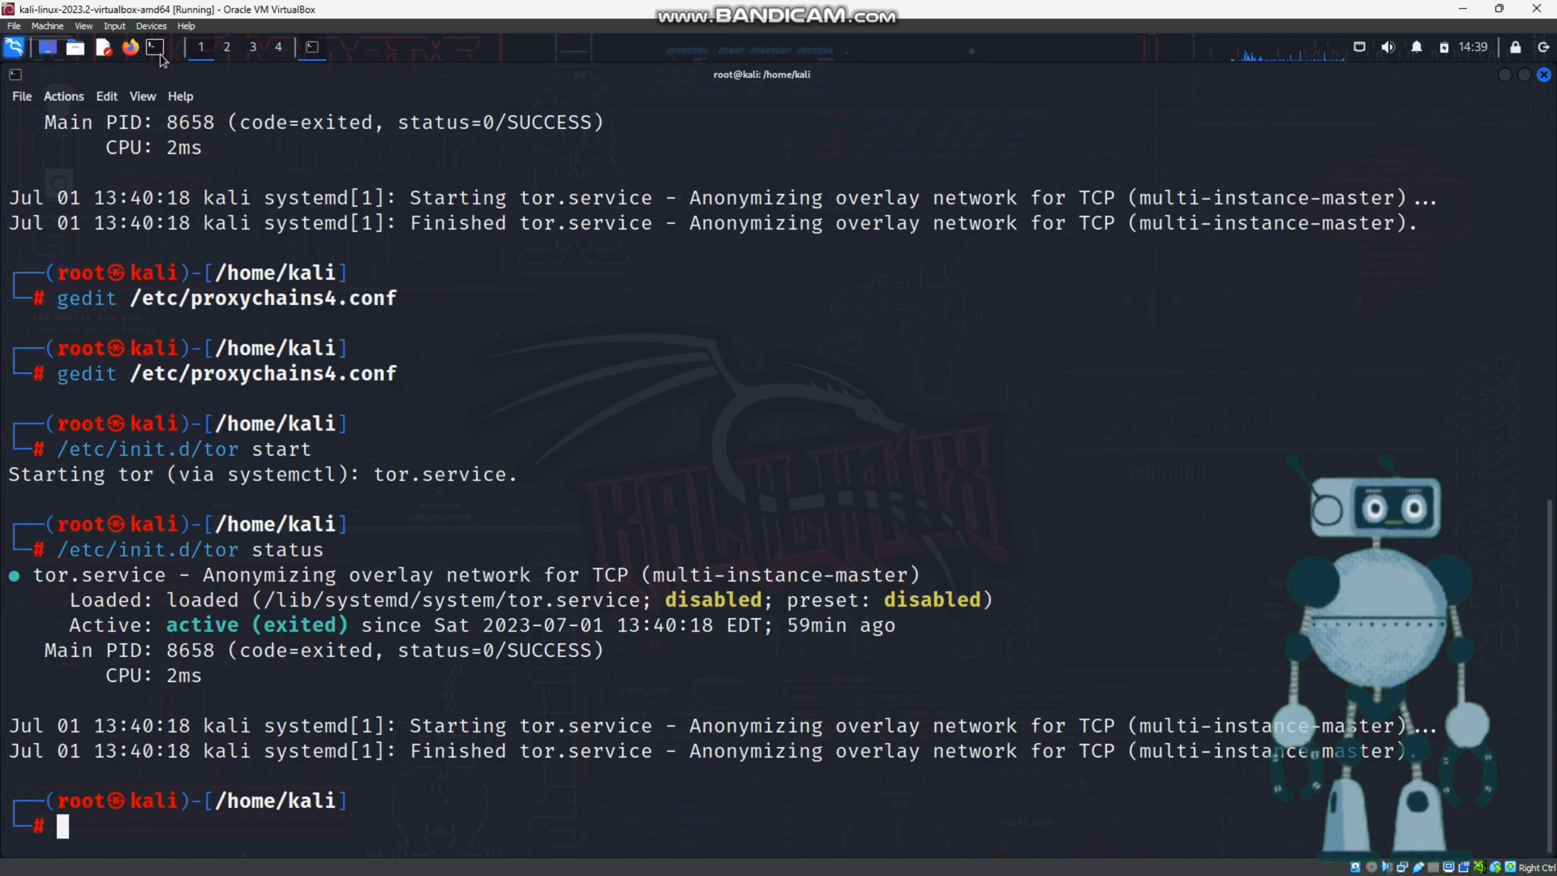
- Run 'proxychains firefox' in a new regular-user terminal, opening the Kali homepage
{"action": "left_click", "coordinate": [151, 47]}
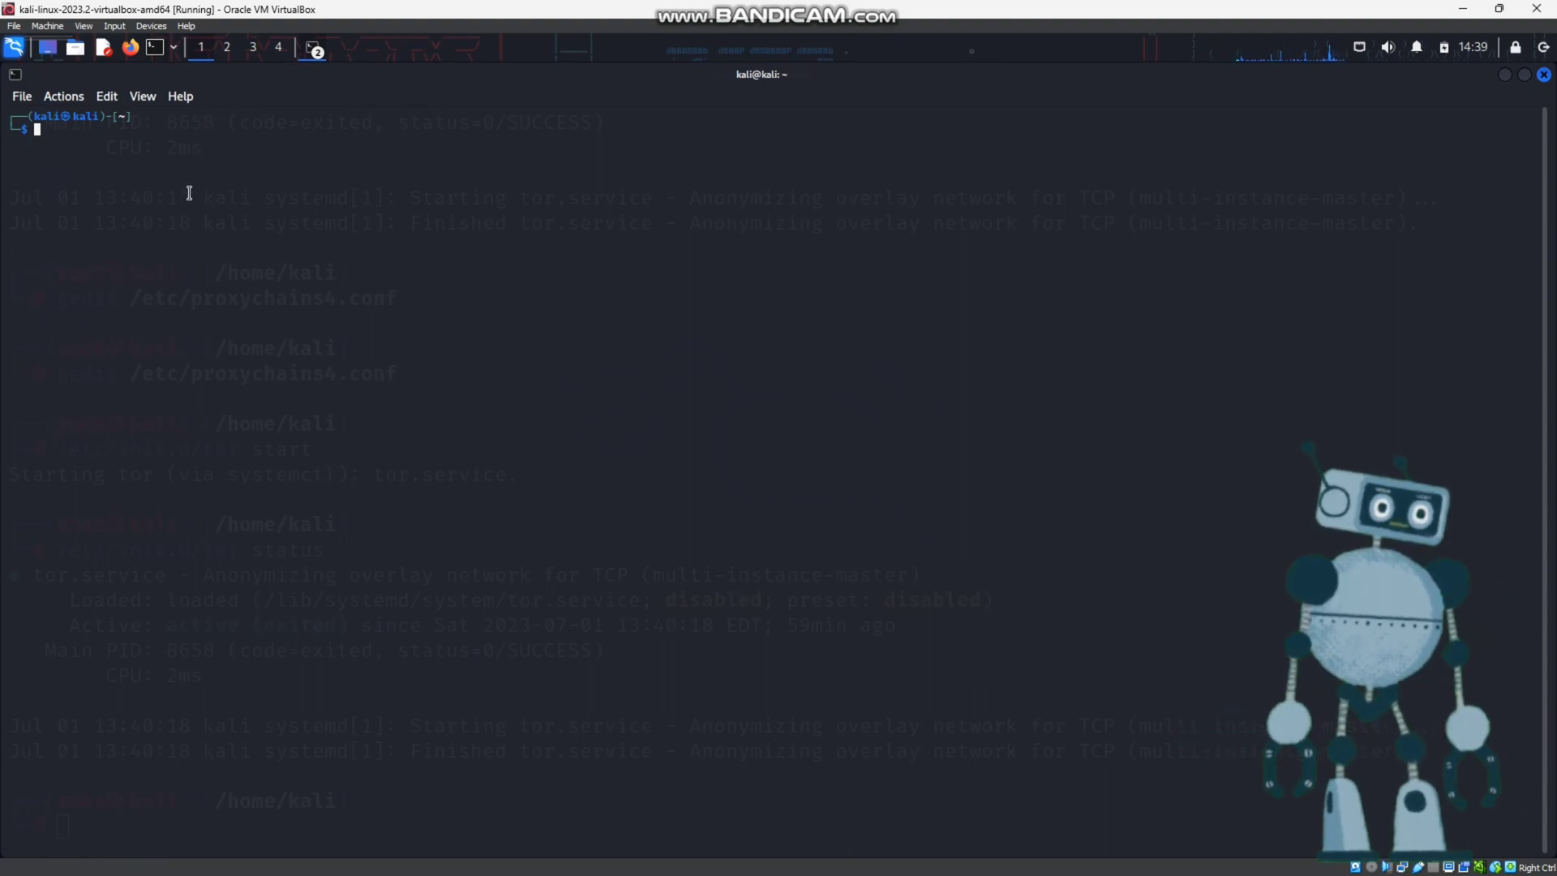
{"action": "type", "text": "proxychains firefox"}
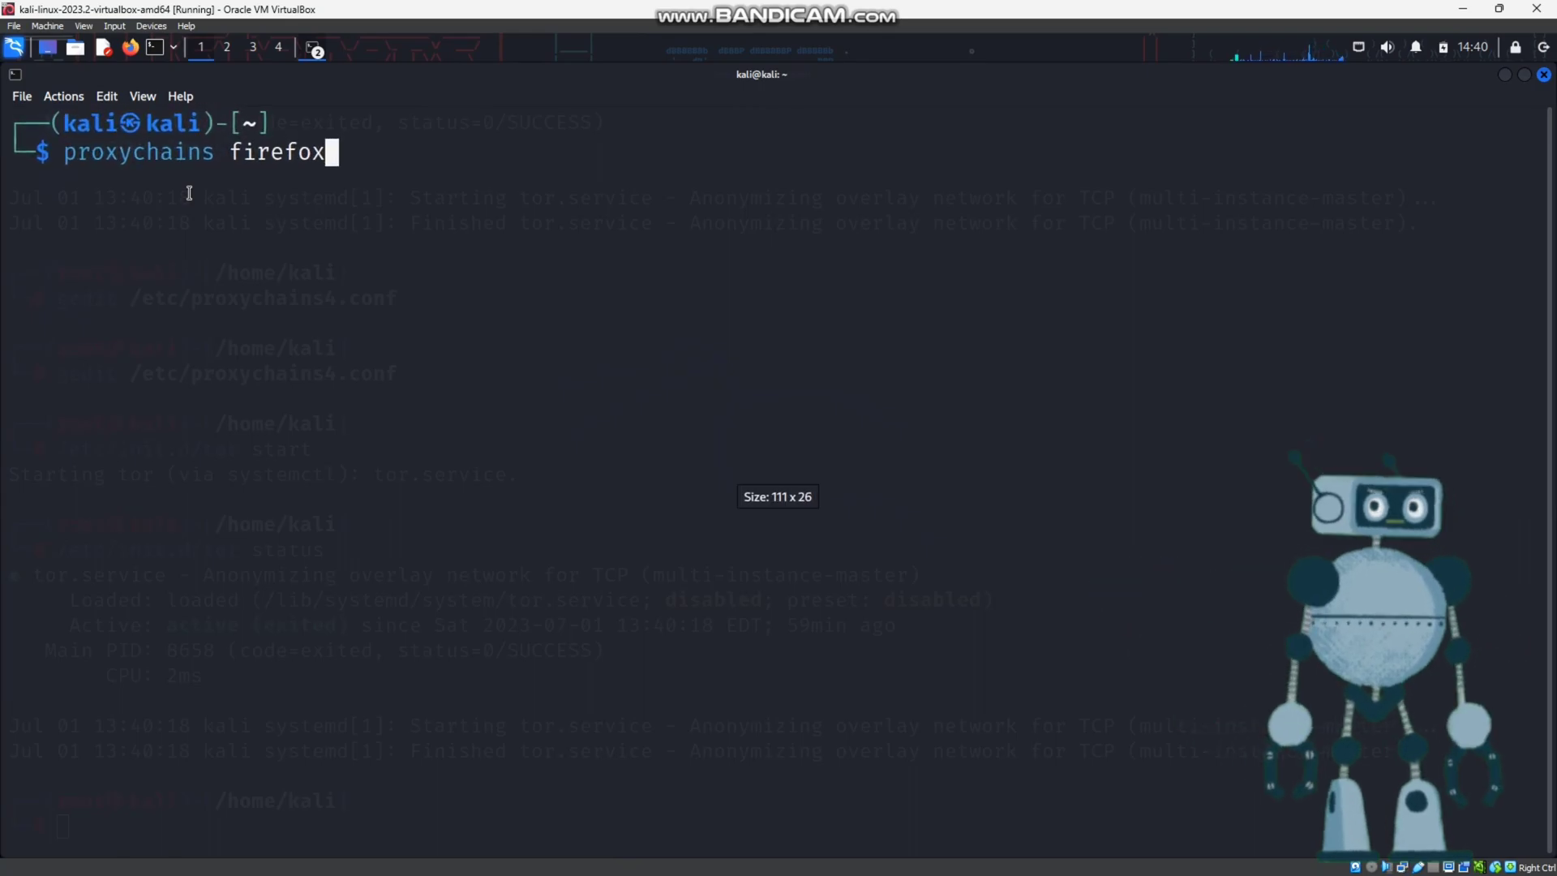
{"action": "key", "text": "Return"}
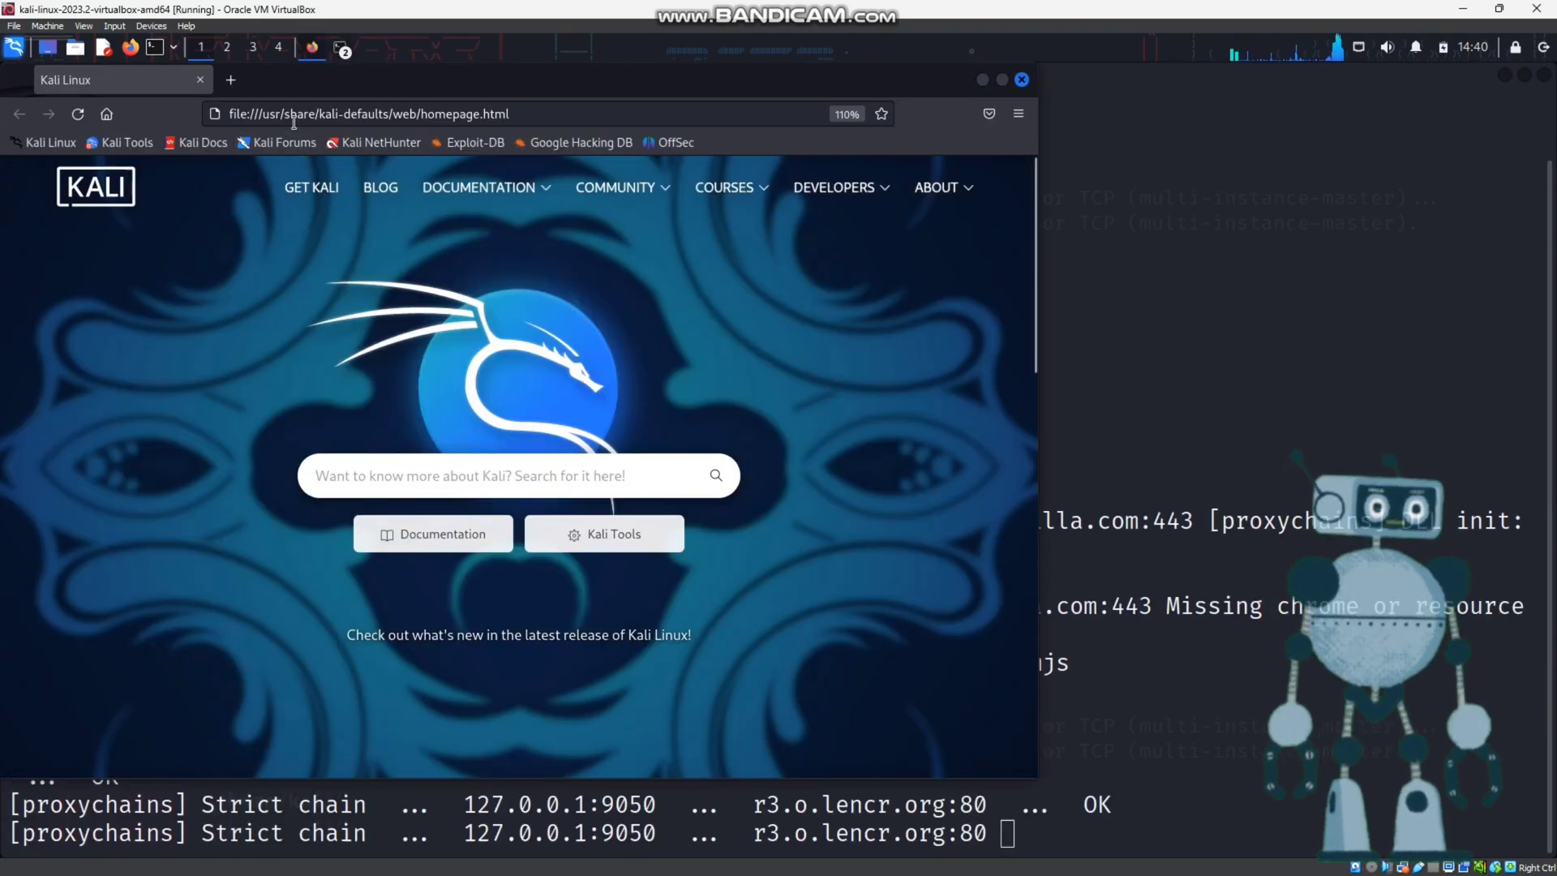
- Search 'what is my ip' in proxied Firefox, note IP 178.20.55.16, and close the tab
{"action": "left_click", "coordinate": [397, 114]}
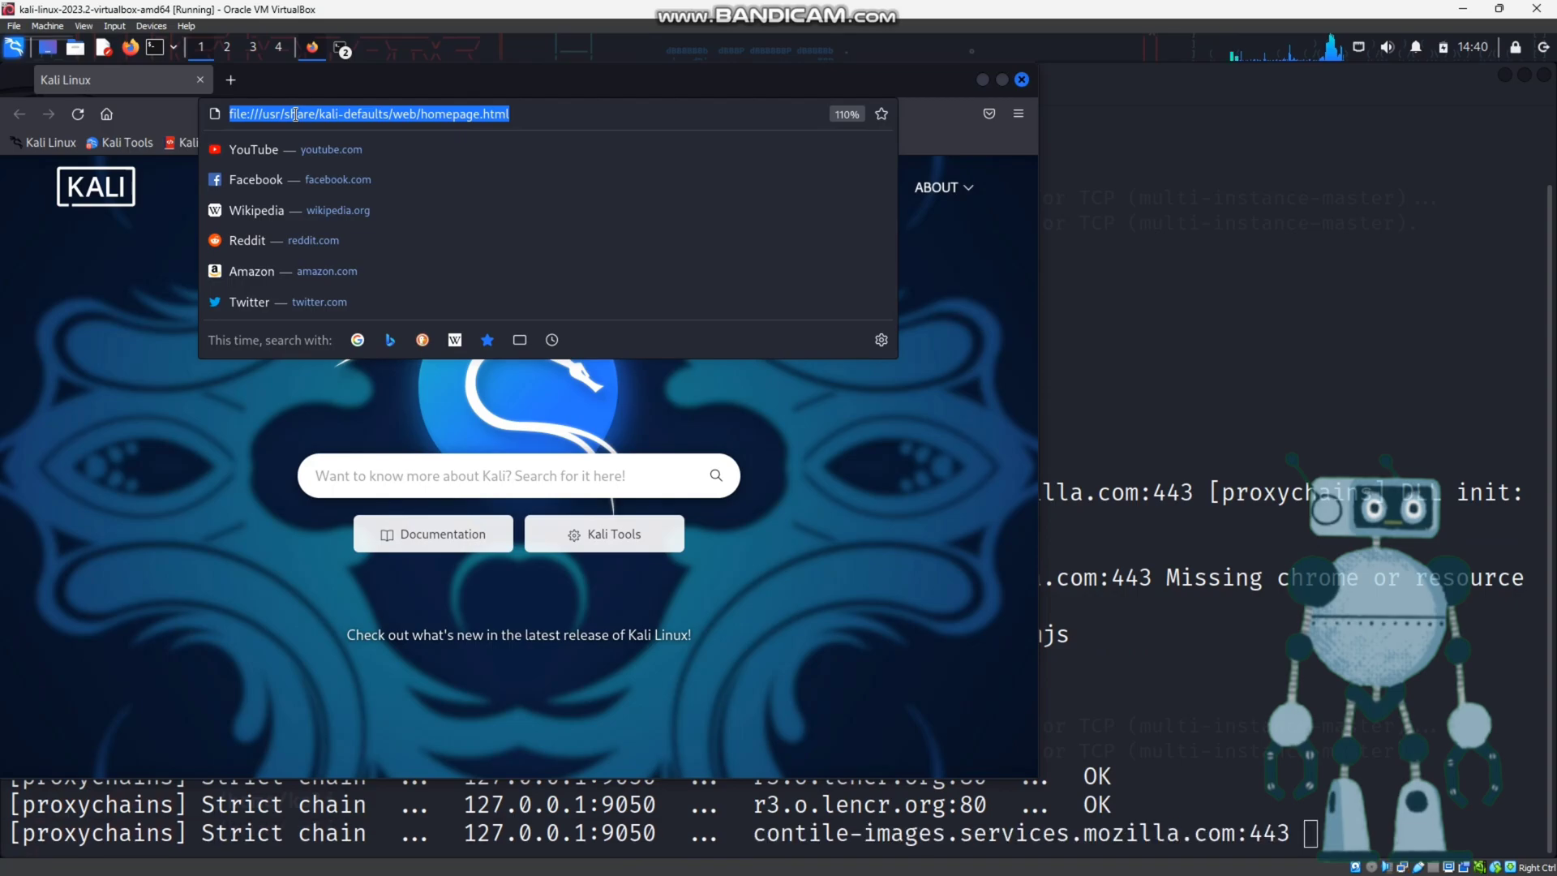
{"action": "type", "text": "what is p"}
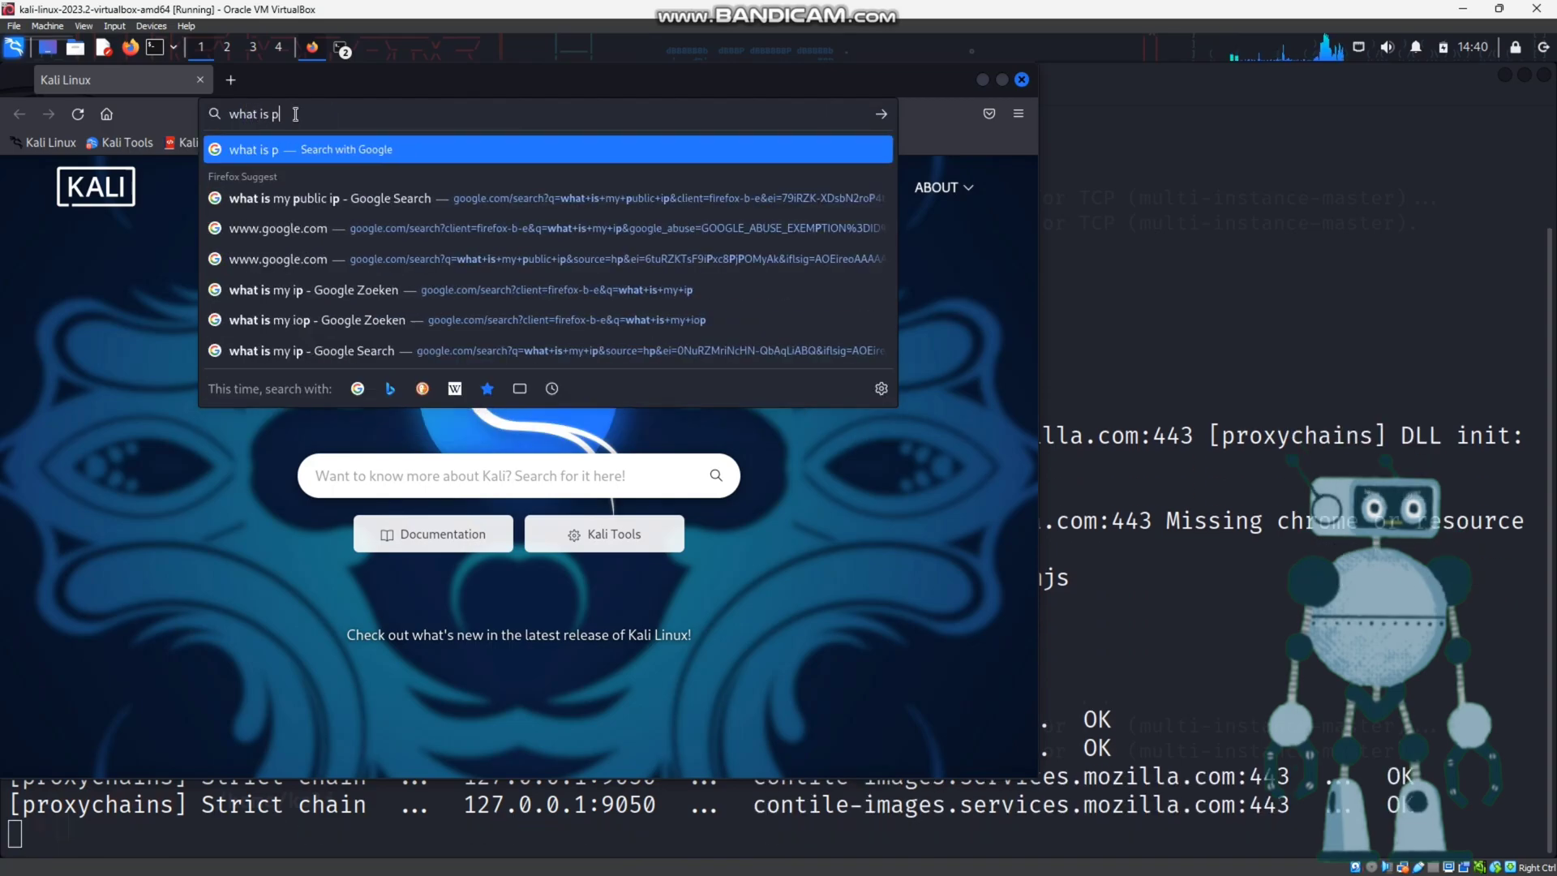
{"action": "mouse_move", "coordinate": [303, 144]}
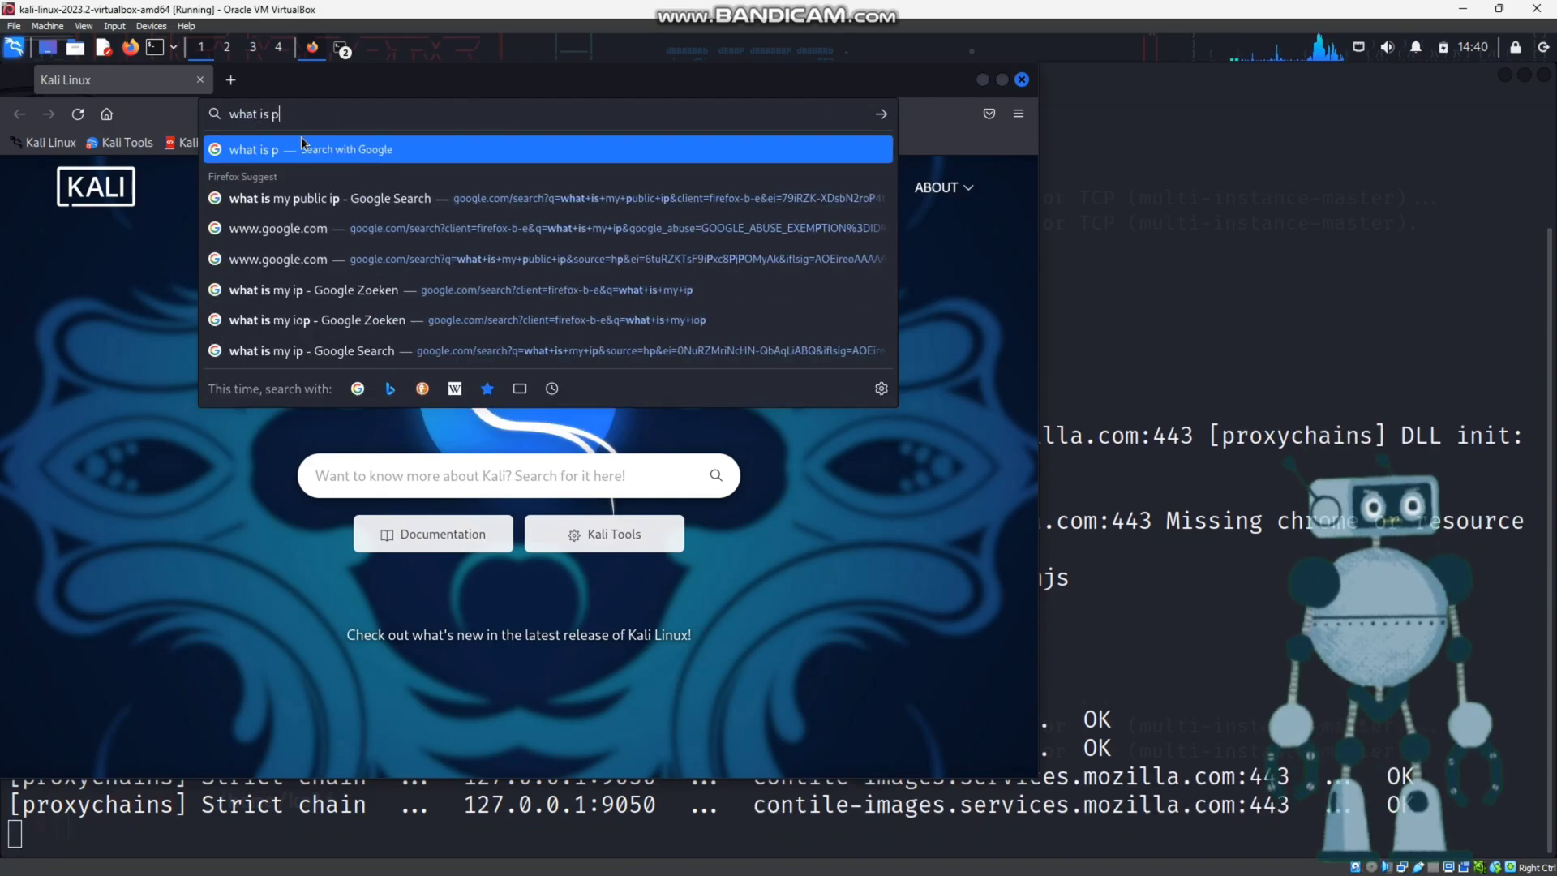
{"action": "left_click", "coordinate": [327, 198]}
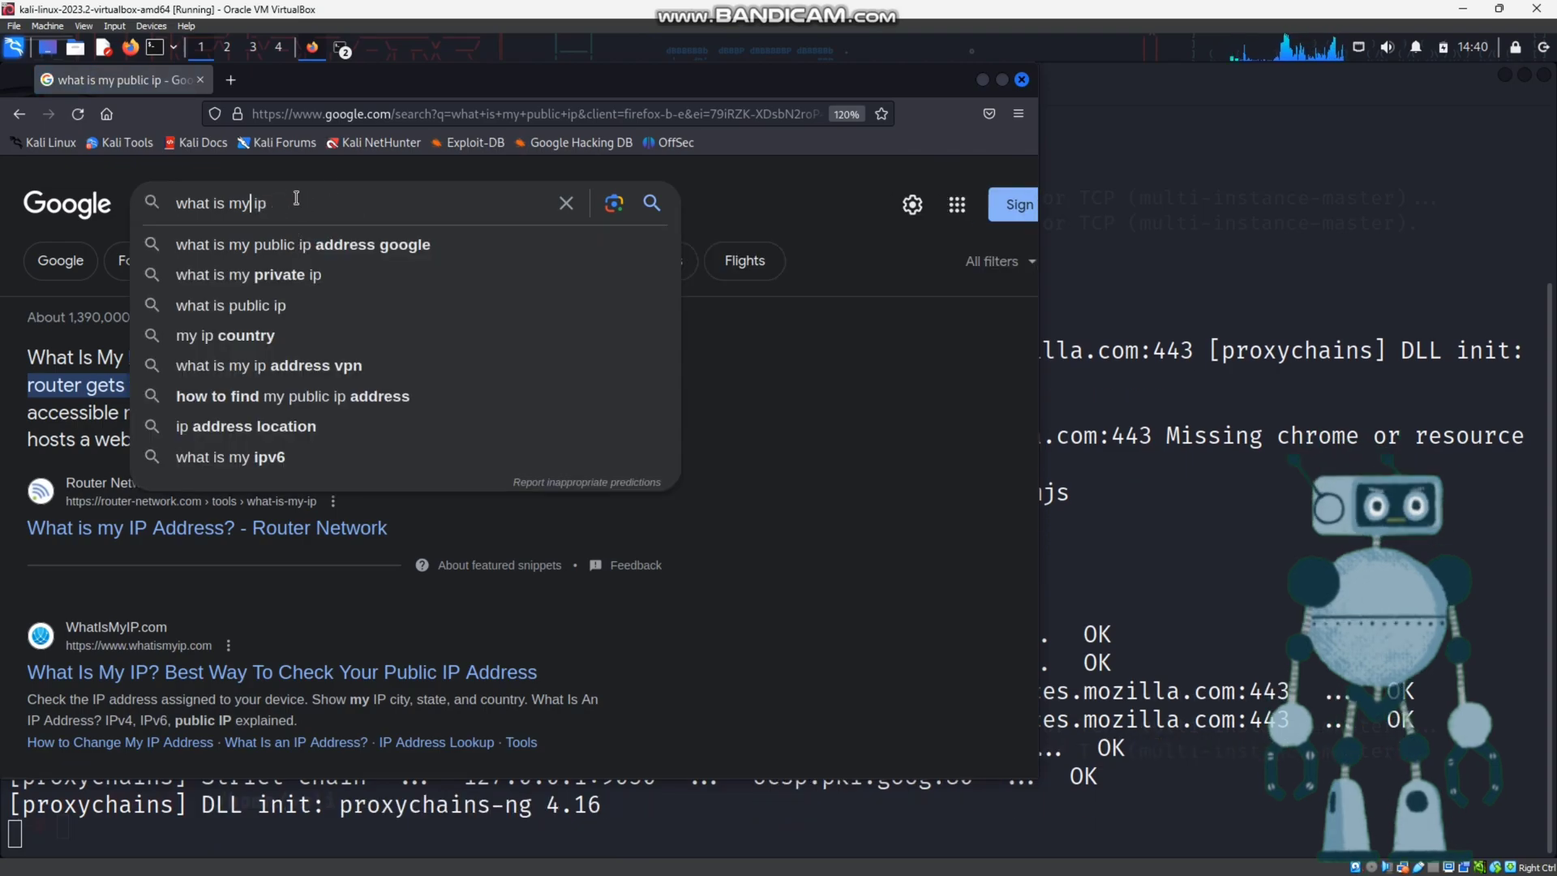
{"action": "key", "text": "Return"}
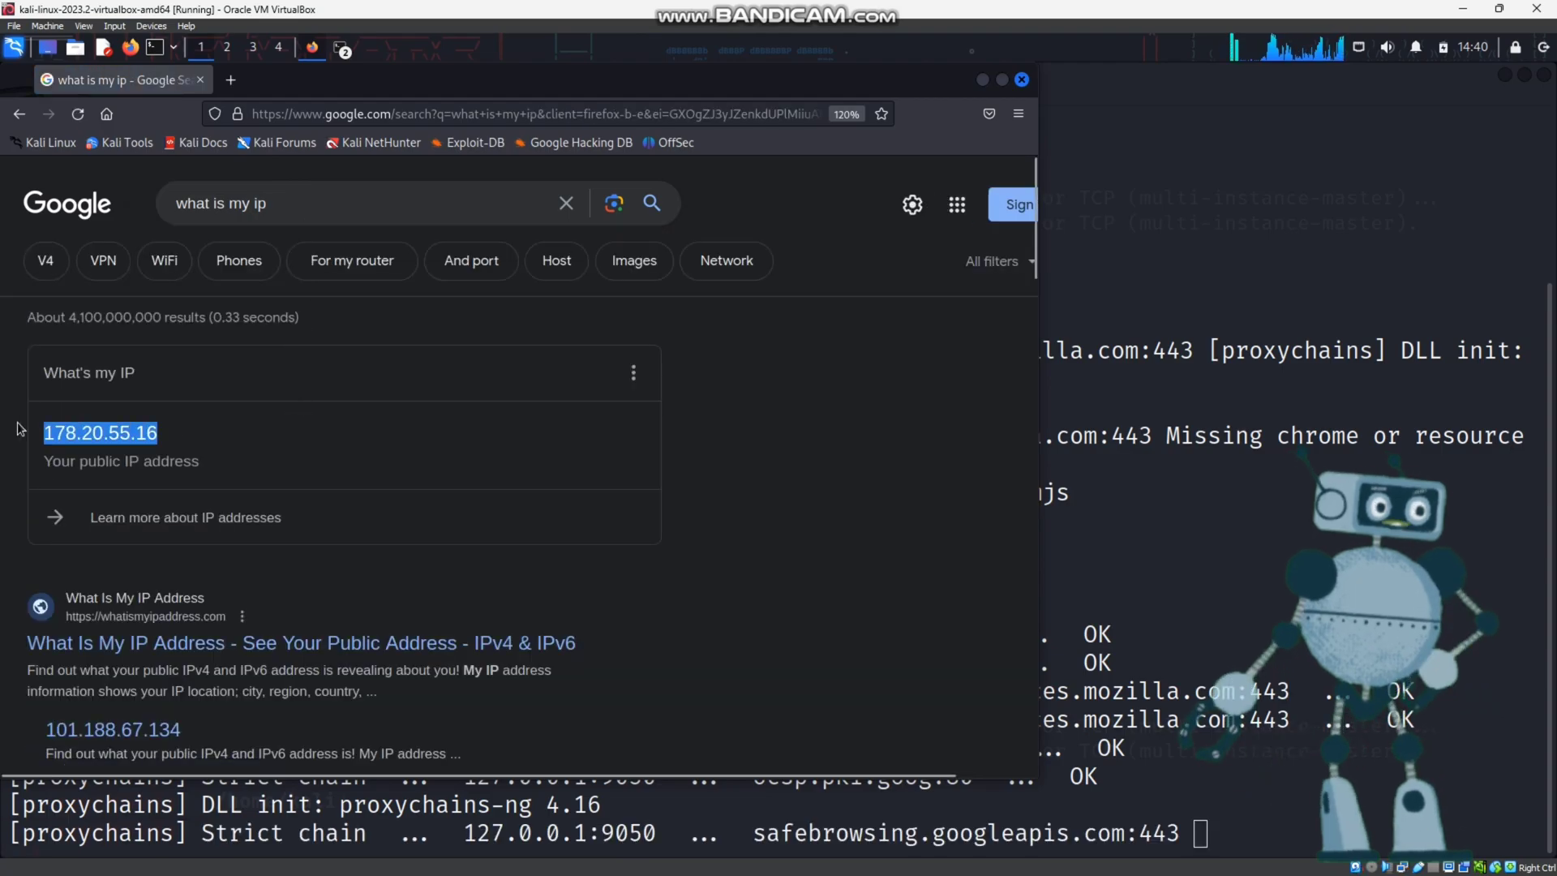
{"action": "left_click", "coordinate": [278, 448]}
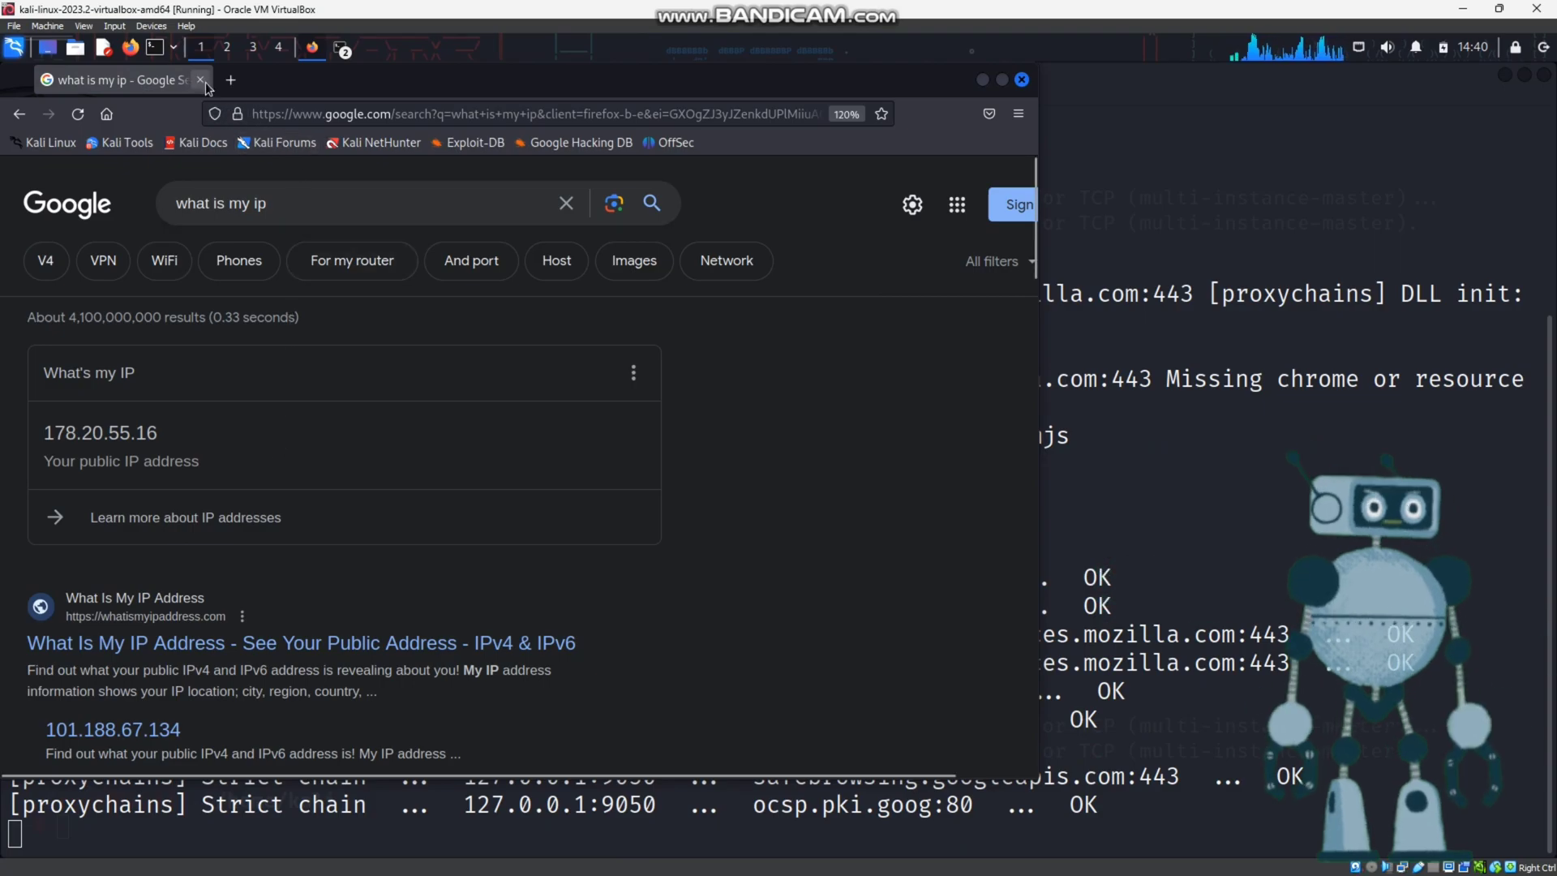
{"action": "left_click", "coordinate": [202, 79]}
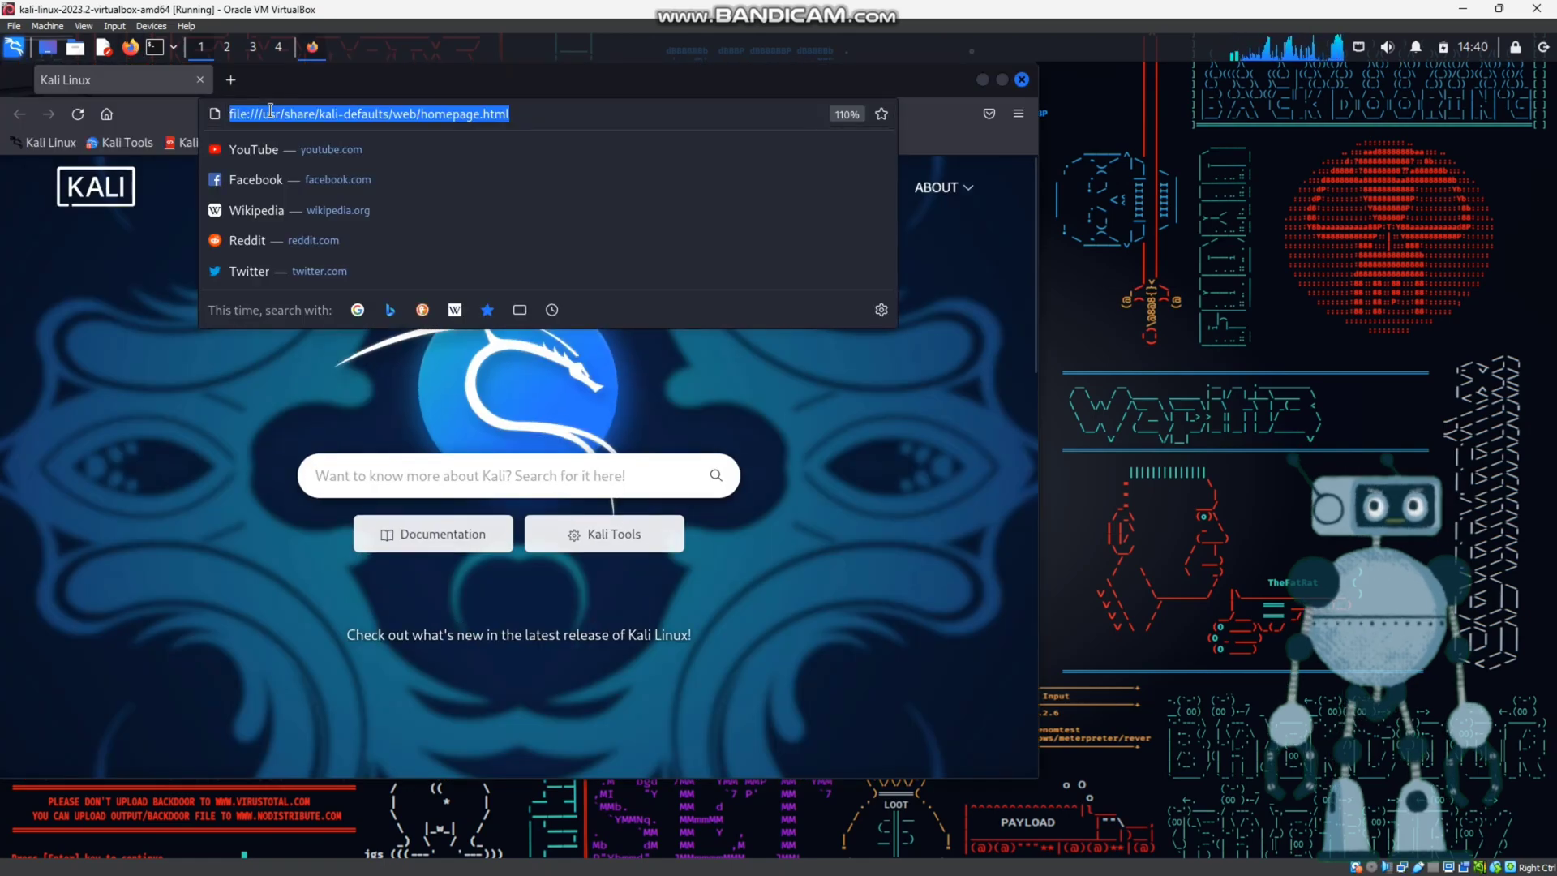
- Rerun the 'what is my ip' suggestion in normal Firefox and highlight 103.147.250.143
{"action": "type", "text": "wh"}
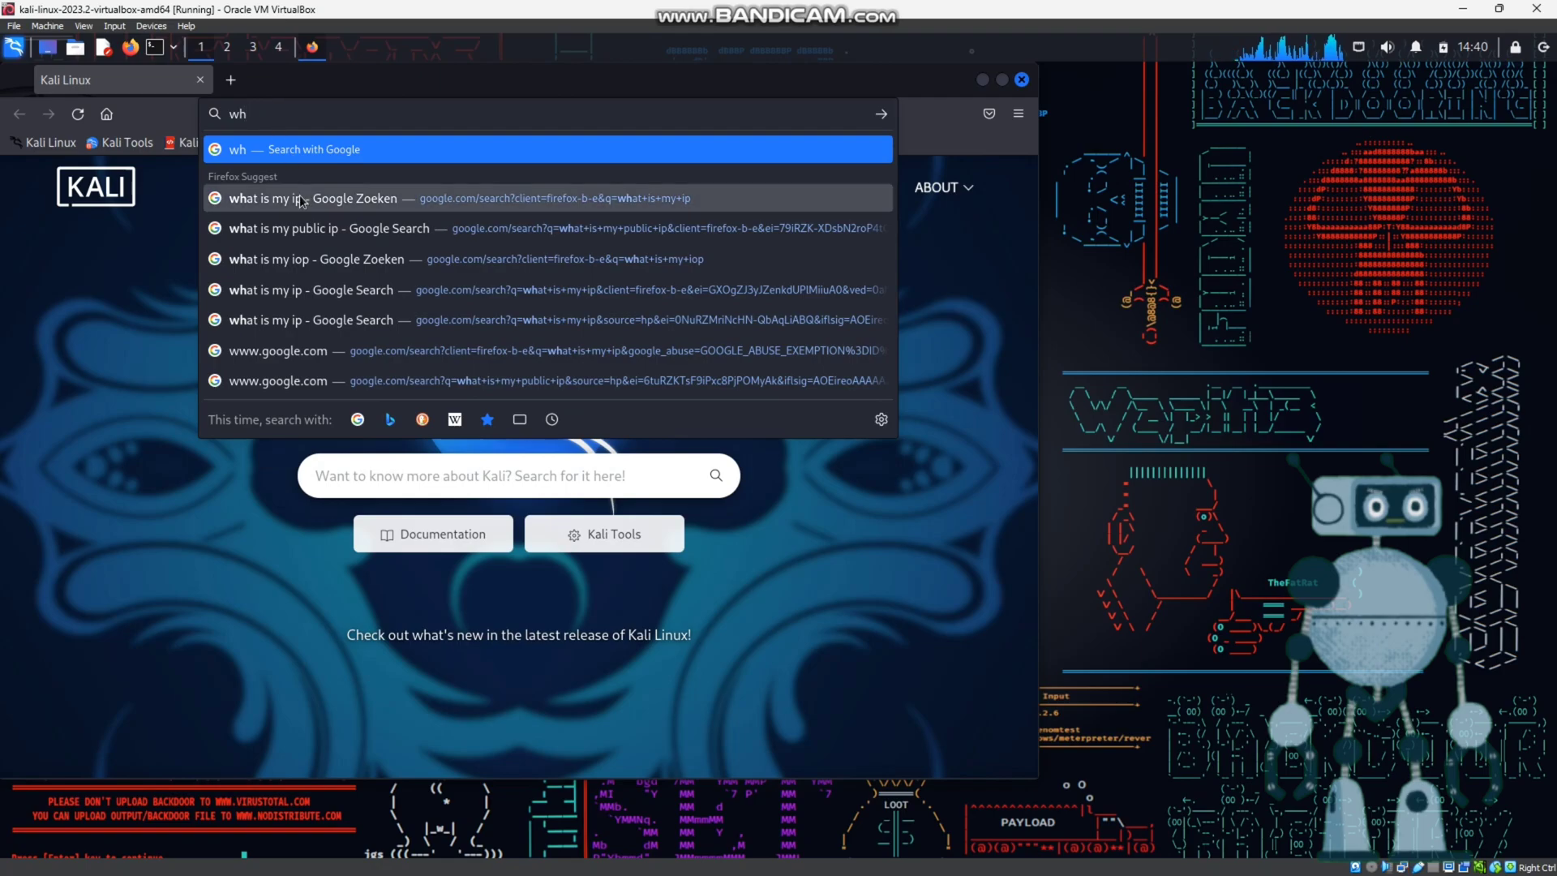
{"action": "left_click", "coordinate": [313, 198]}
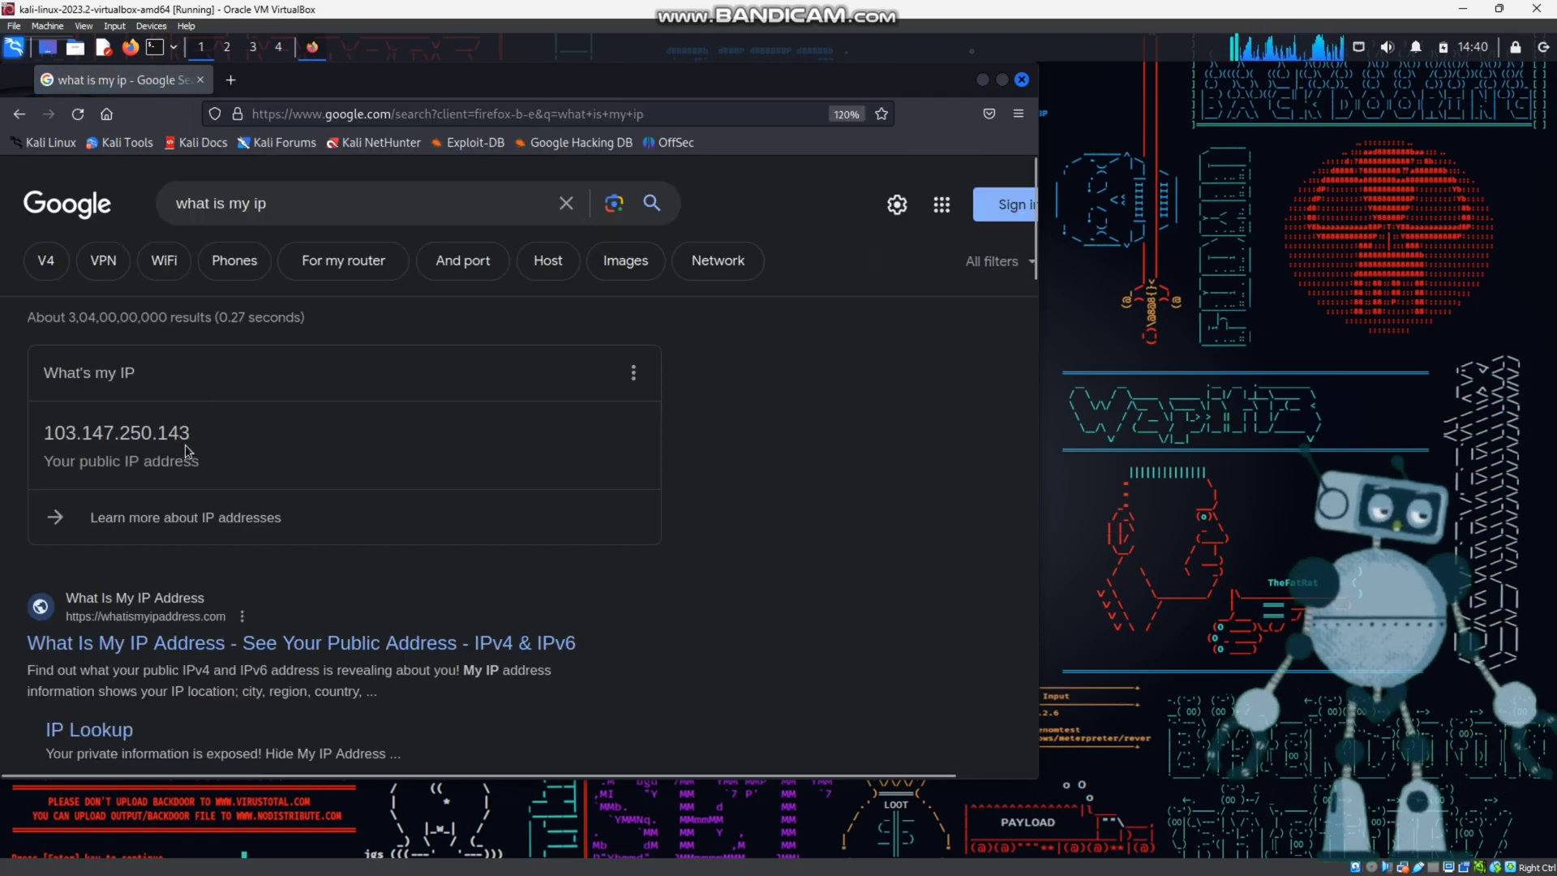
{"action": "double_click", "coordinate": [116, 432]}
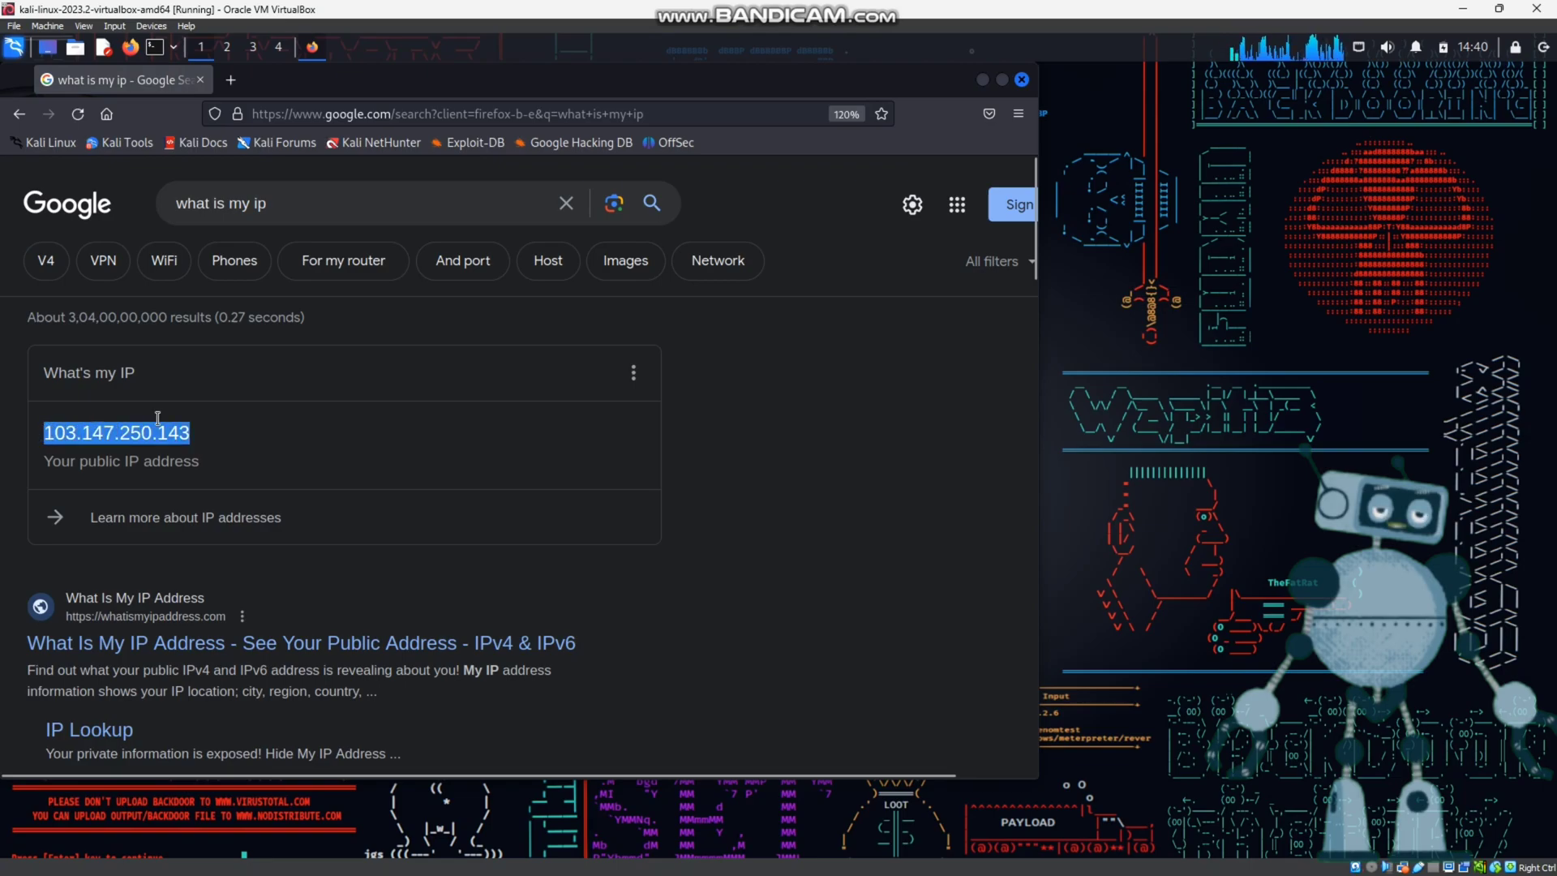